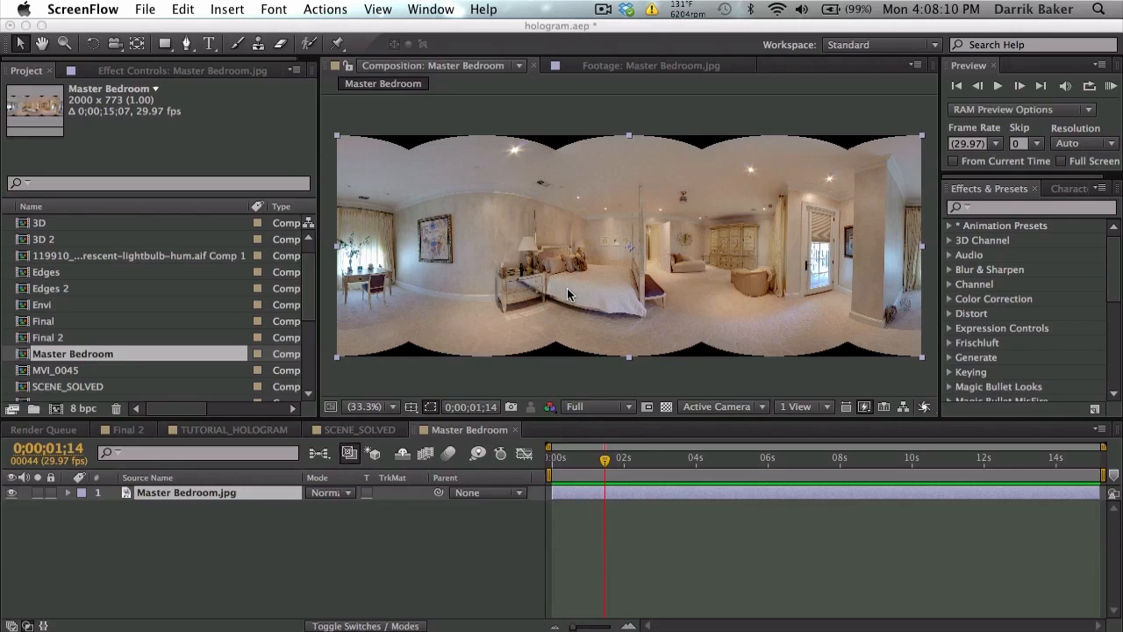
{"action": "mouse_move", "coordinate": [434, 245]}
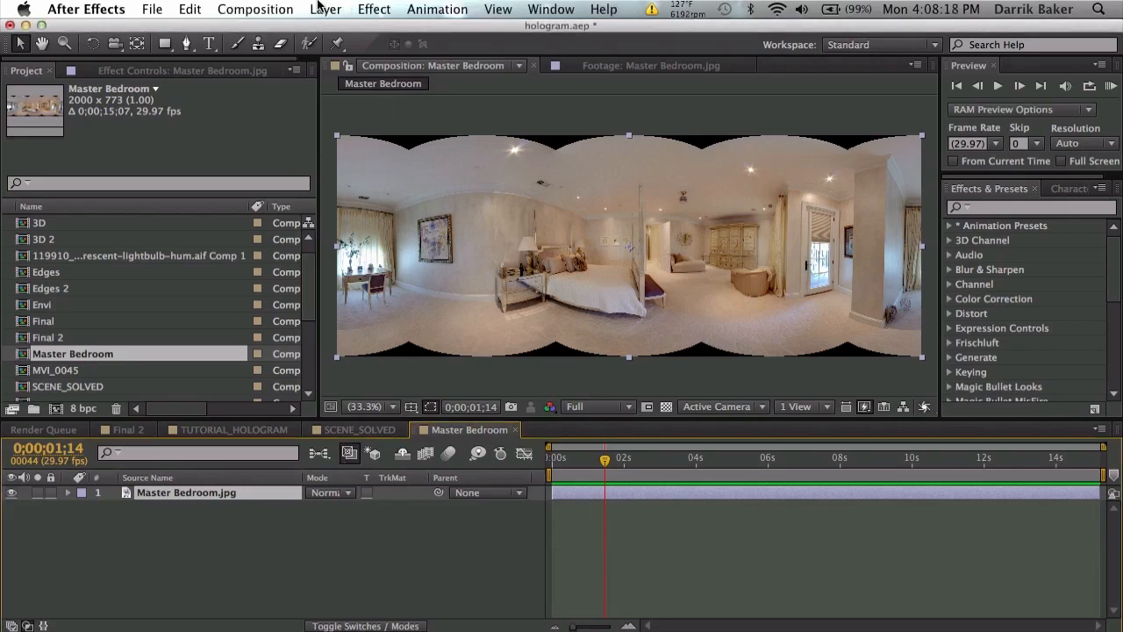
Step: Change the panorama composition height to 1000, making it 2000×1000
{"action": "left_click", "coordinate": [256, 10]}
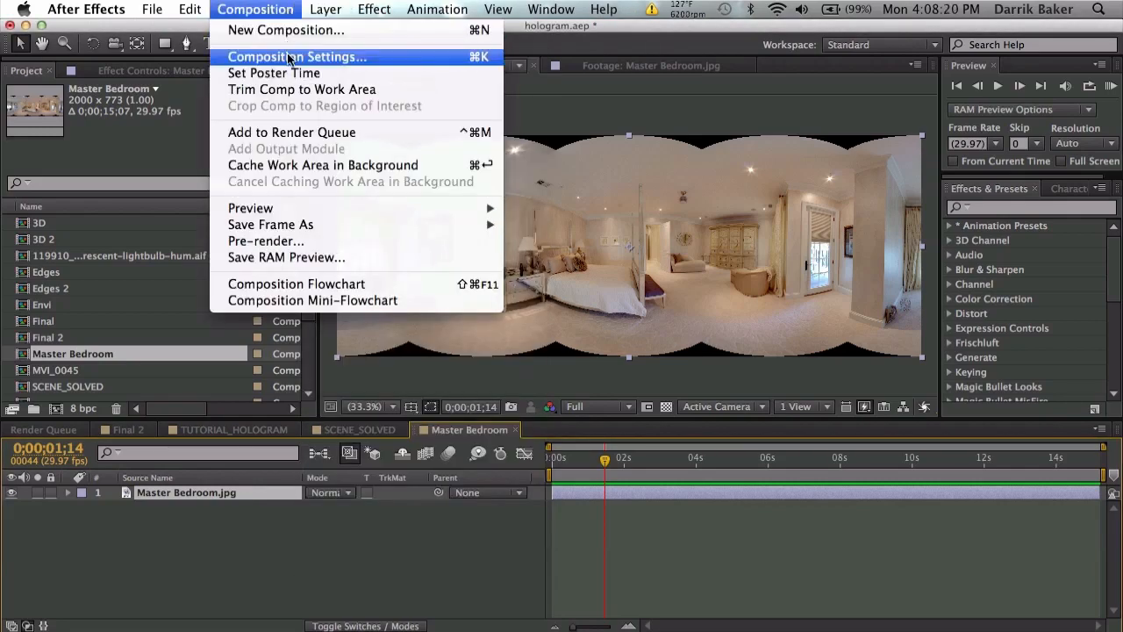
{"action": "left_click", "coordinate": [296, 56]}
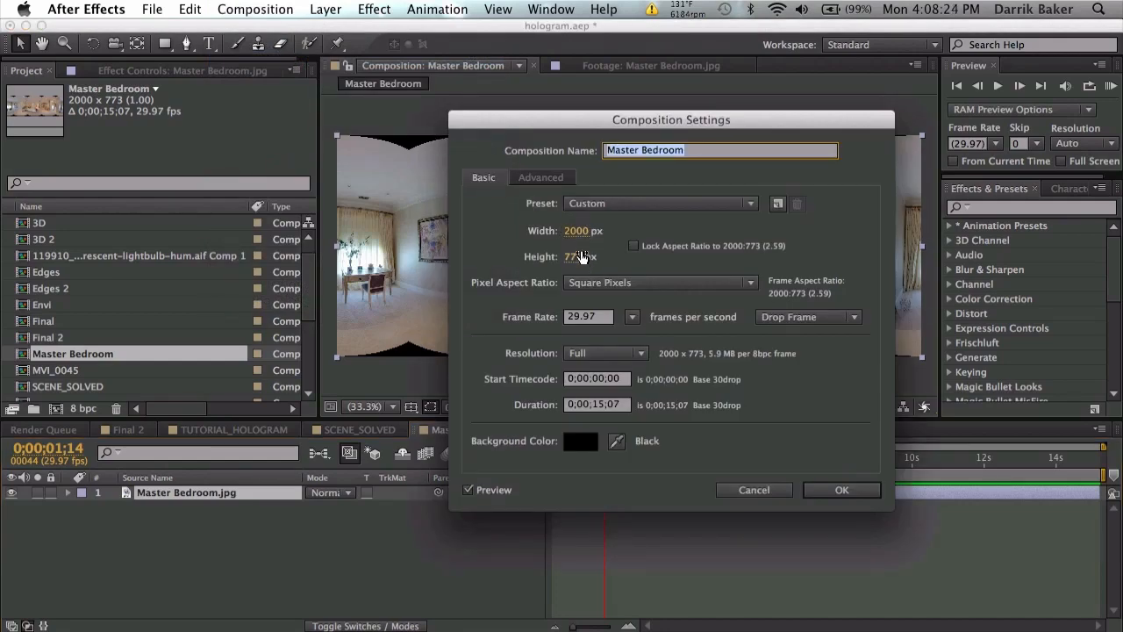
{"action": "type", "text": "1000"}
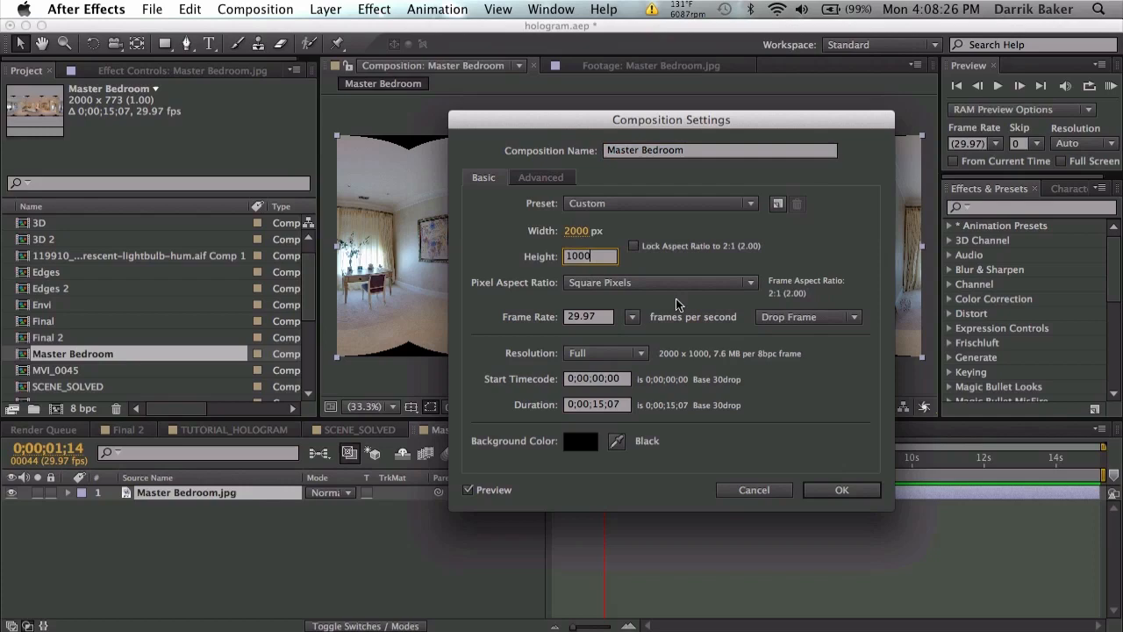
{"action": "left_click", "coordinate": [840, 489]}
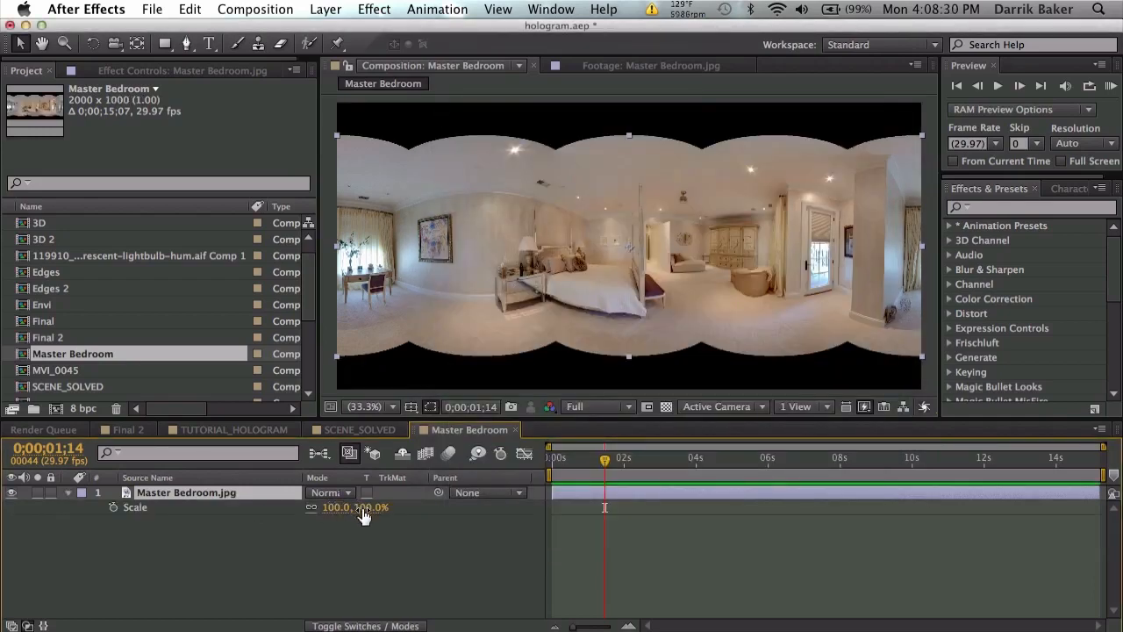
Step: Scale the bedroom image to 154% to fill the frame and rename the comp TUTORIAL_ENVI
{"action": "left_click_drag", "start_coordinate": [356, 507], "coordinate": [403, 500]}
{"action": "type", "text": "TUTORIAL_ENVI"}
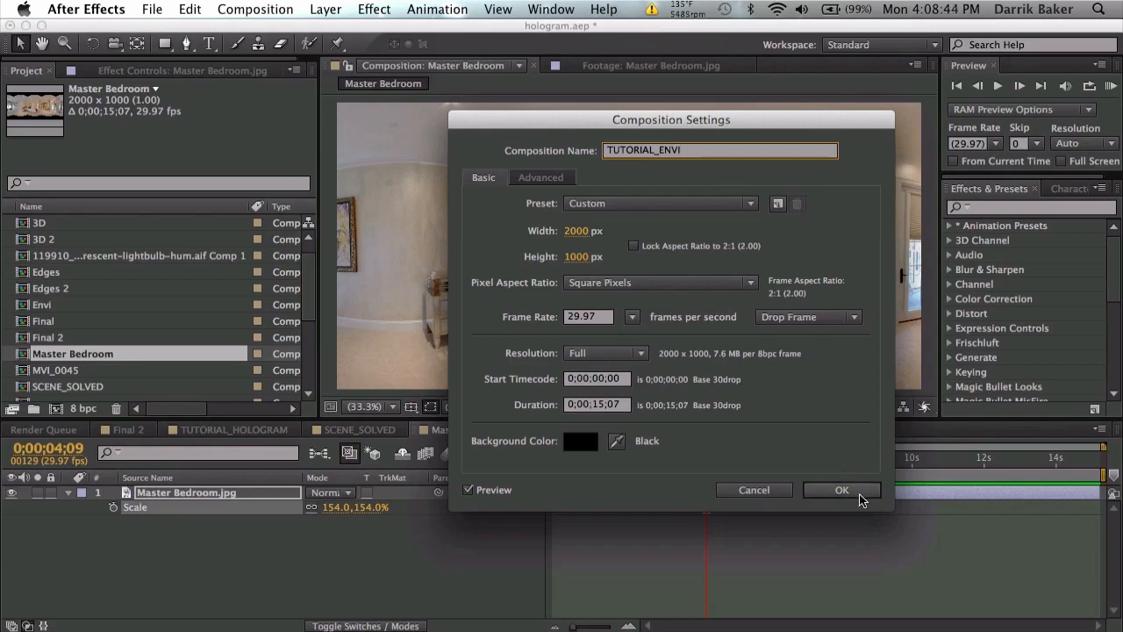
{"action": "left_click", "coordinate": [841, 488]}
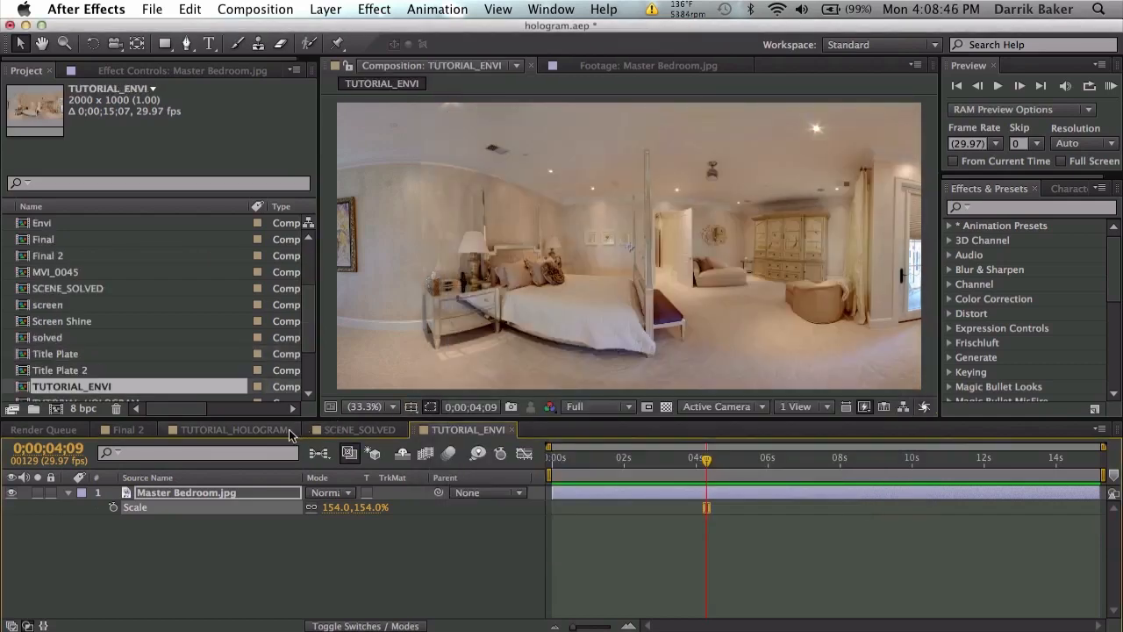
Step: In TUTORIAL_HOLOGRAM, set the Screen layer's Element texture map Layer 1 to TUTORIAL_ENVI and enter Scene Setup
{"action": "left_click", "coordinate": [234, 429]}
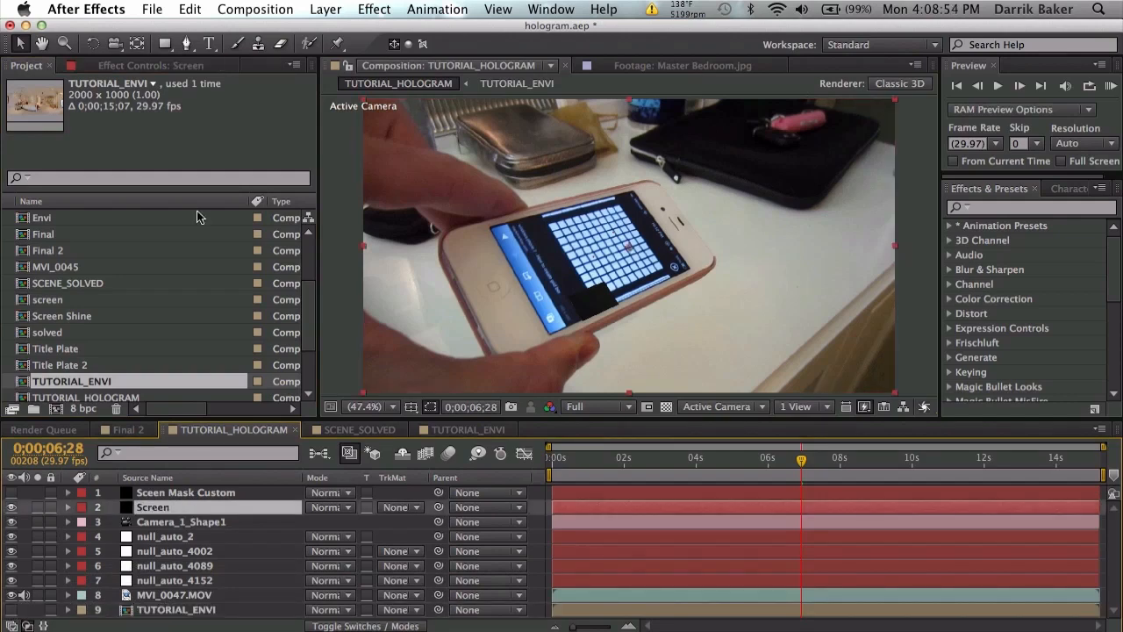
{"action": "left_click", "coordinate": [149, 65]}
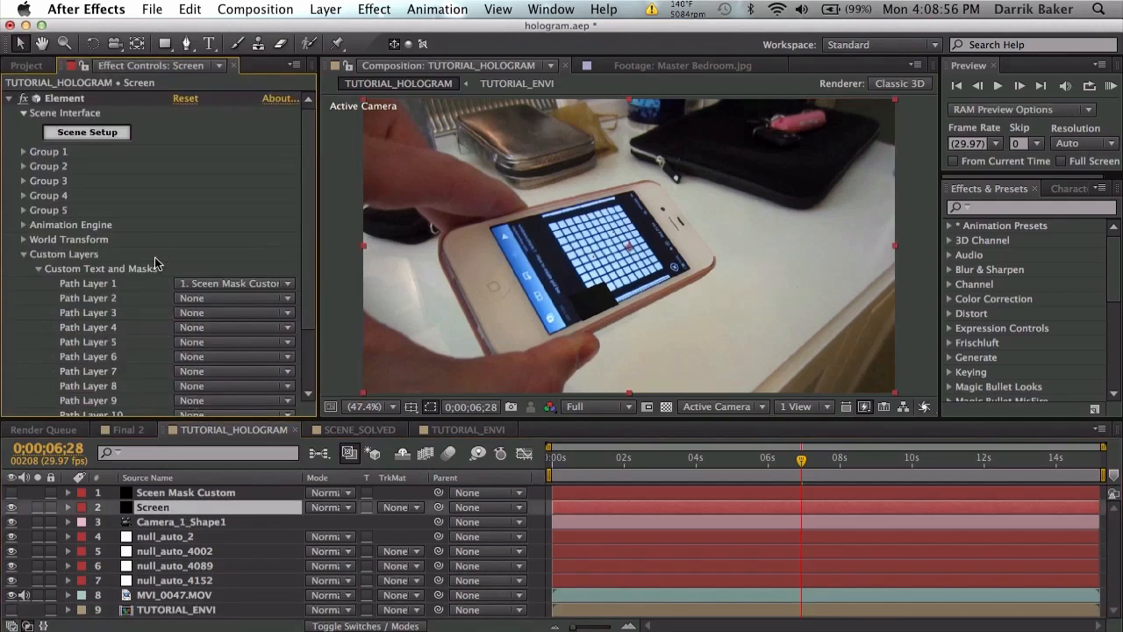
{"action": "scroll", "scroll_direction": "down", "scroll_amount": 3}
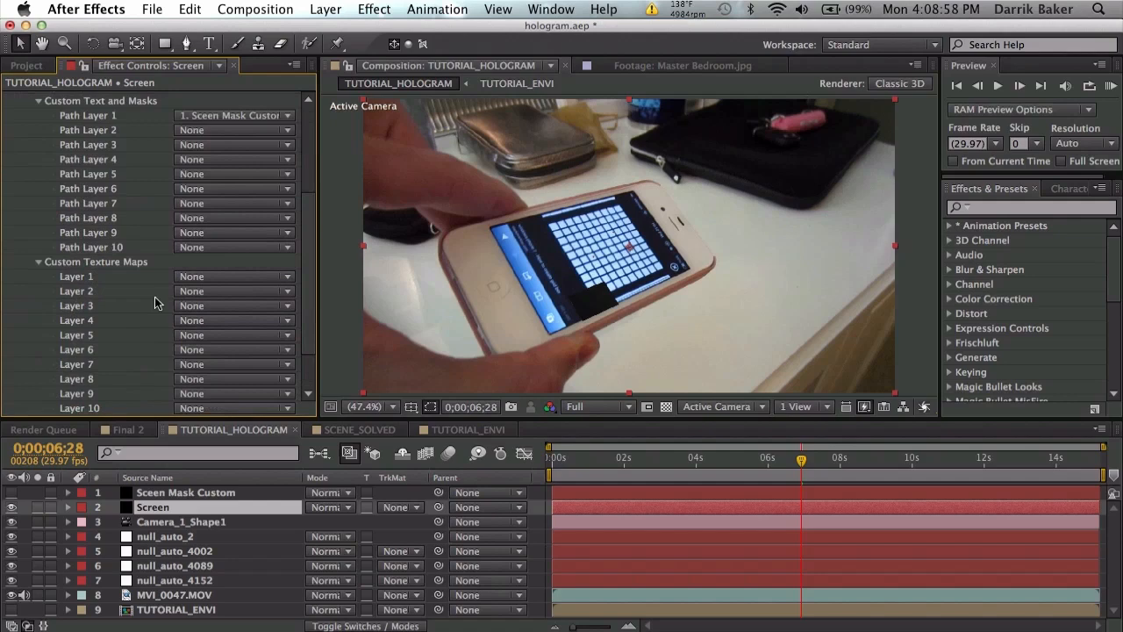
{"action": "left_click", "coordinate": [235, 276]}
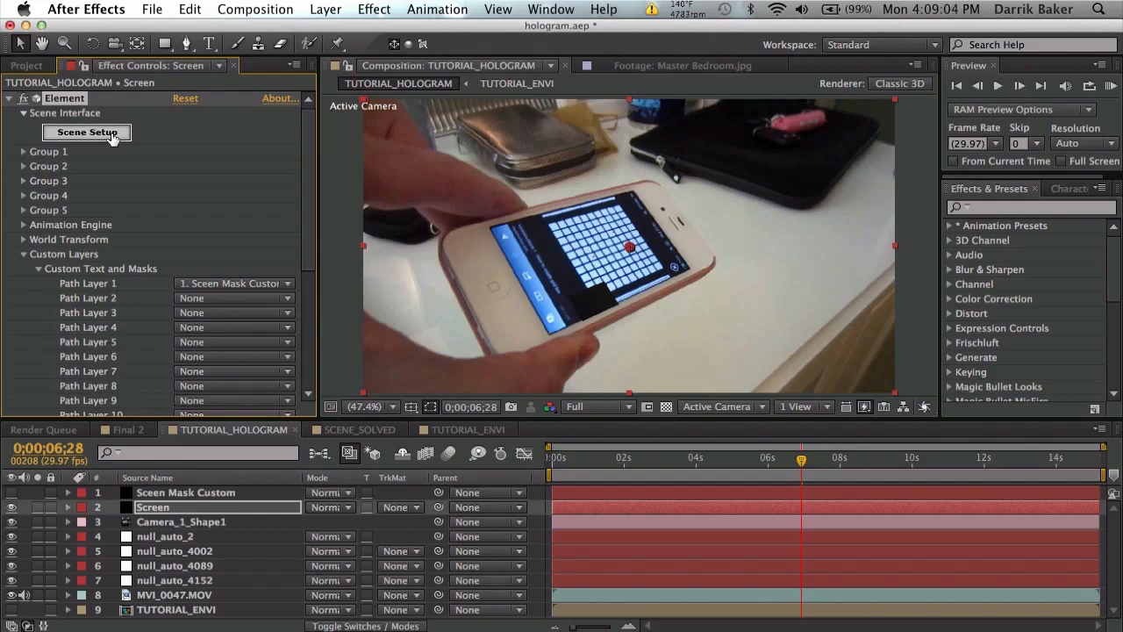
{"action": "left_click", "coordinate": [86, 131]}
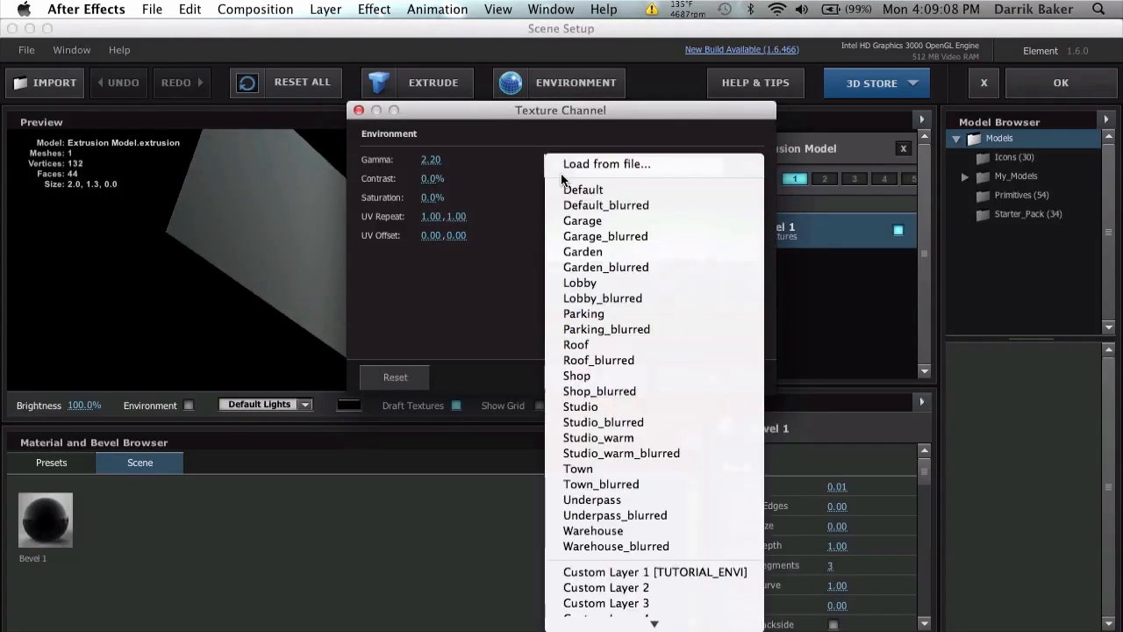
Step: Use Custom Layer 1 [TUTORIAL_ENVI] as the environment at 50% reflection intensity and return to the comp
{"action": "left_click", "coordinate": [655, 571]}
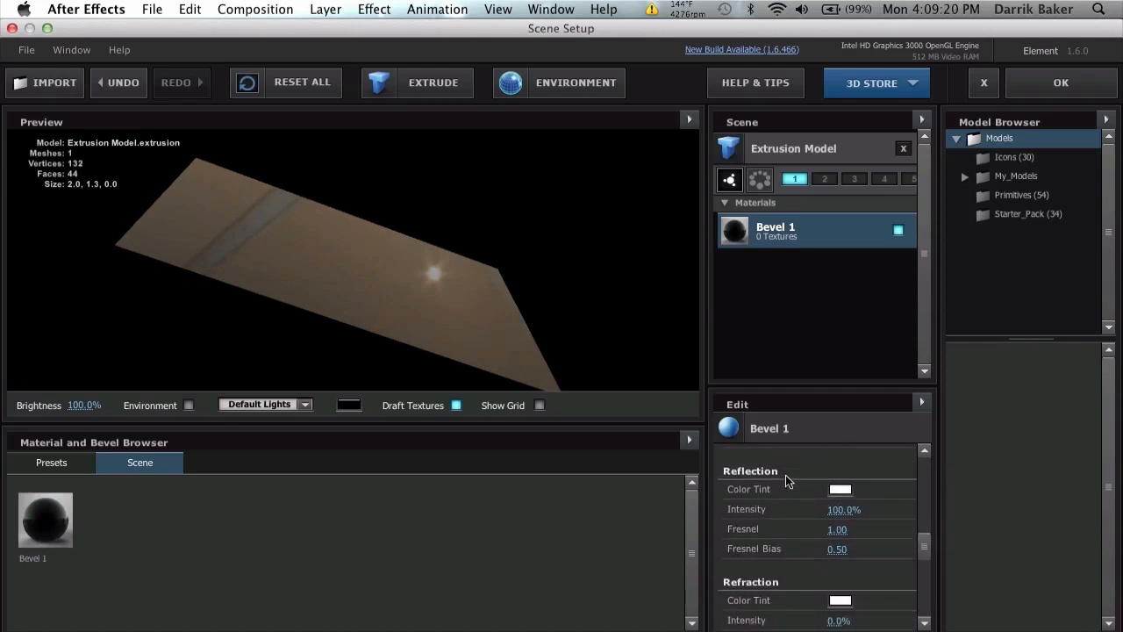
{"action": "mouse_move", "coordinate": [816, 488]}
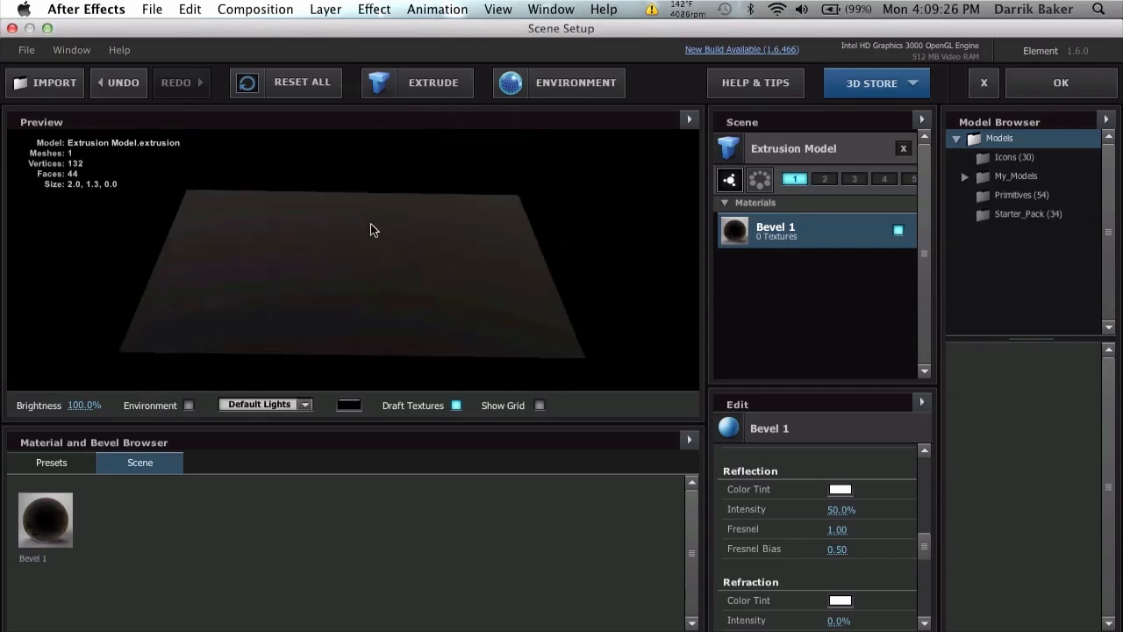
{"action": "left_click", "coordinate": [1061, 82]}
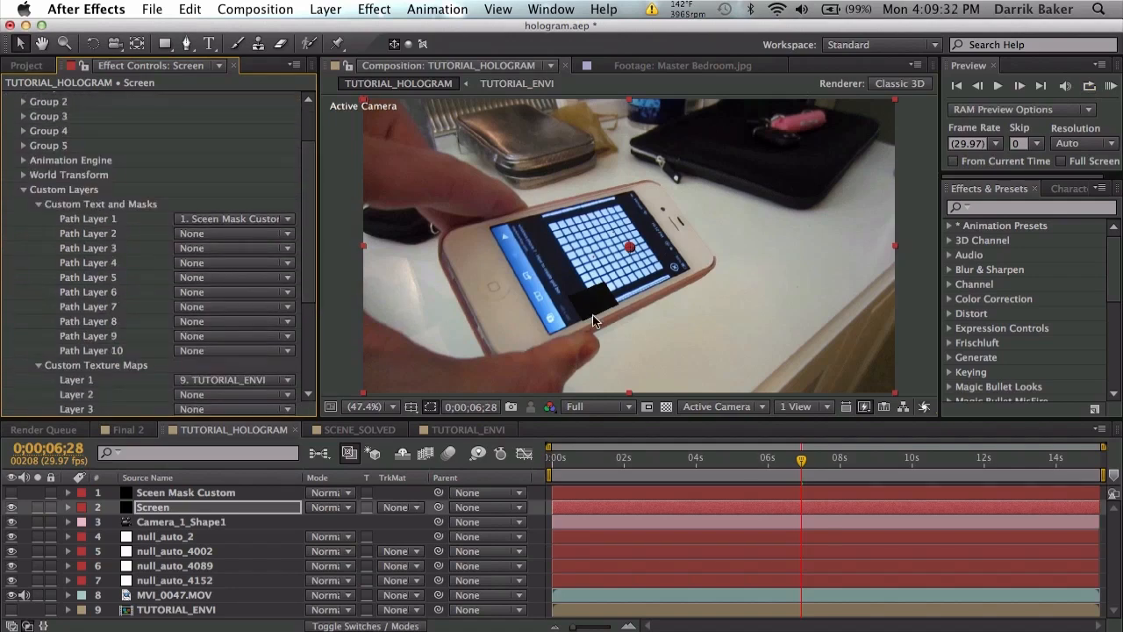
Step: Expand Element Group 1's particle replicator for one point particle of size 44 at 1059, −239
{"action": "left_click", "coordinate": [24, 151]}
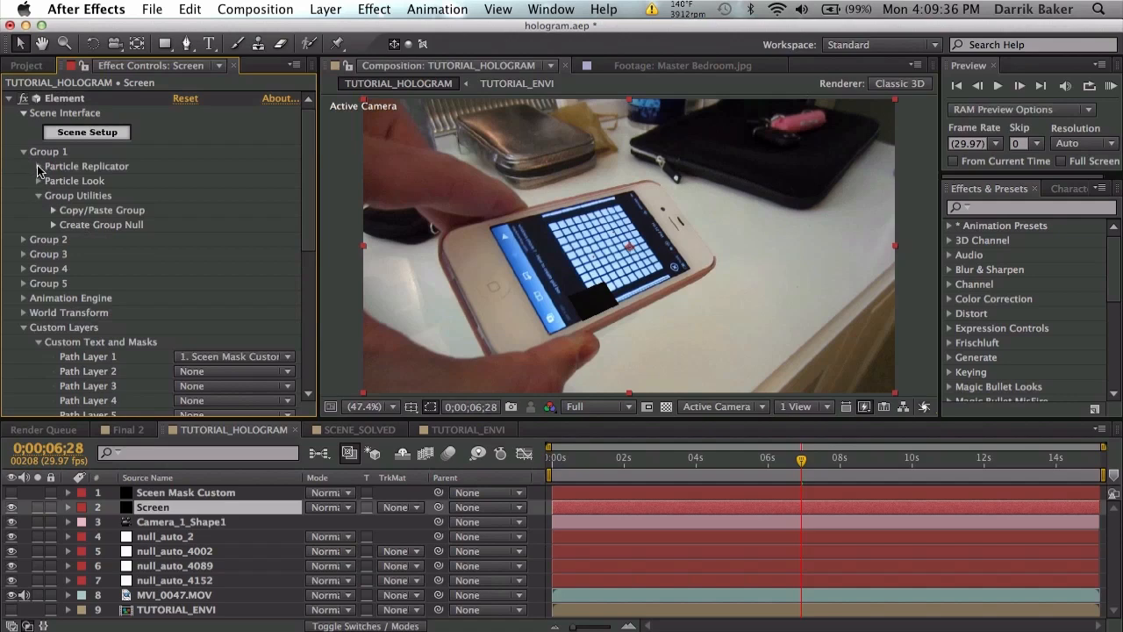
{"action": "left_click", "coordinate": [52, 166]}
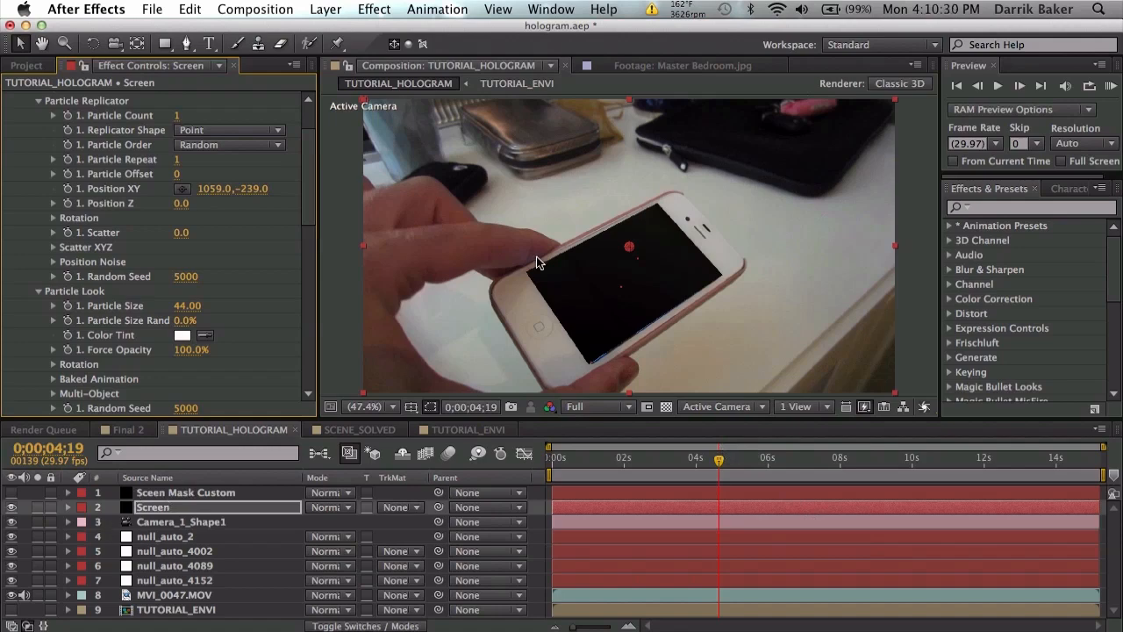
Step: Resize the Sceen Mask Custom solid's height via Solid Settings, then reselect the Screen layer
{"action": "left_click", "coordinate": [186, 493]}
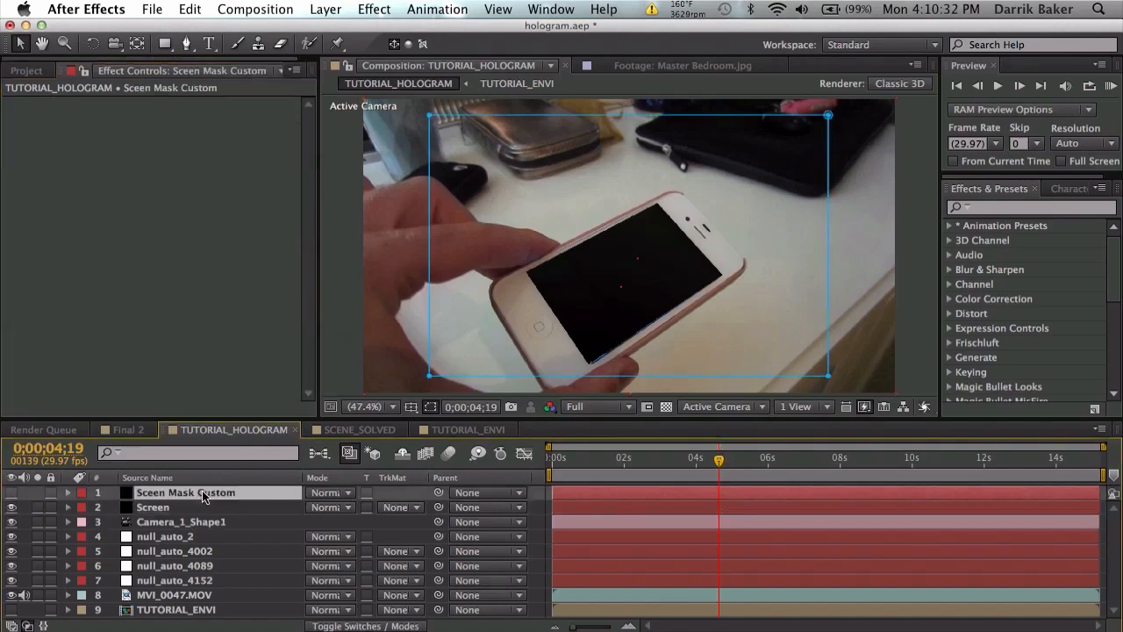
{"action": "left_click", "coordinate": [372, 10]}
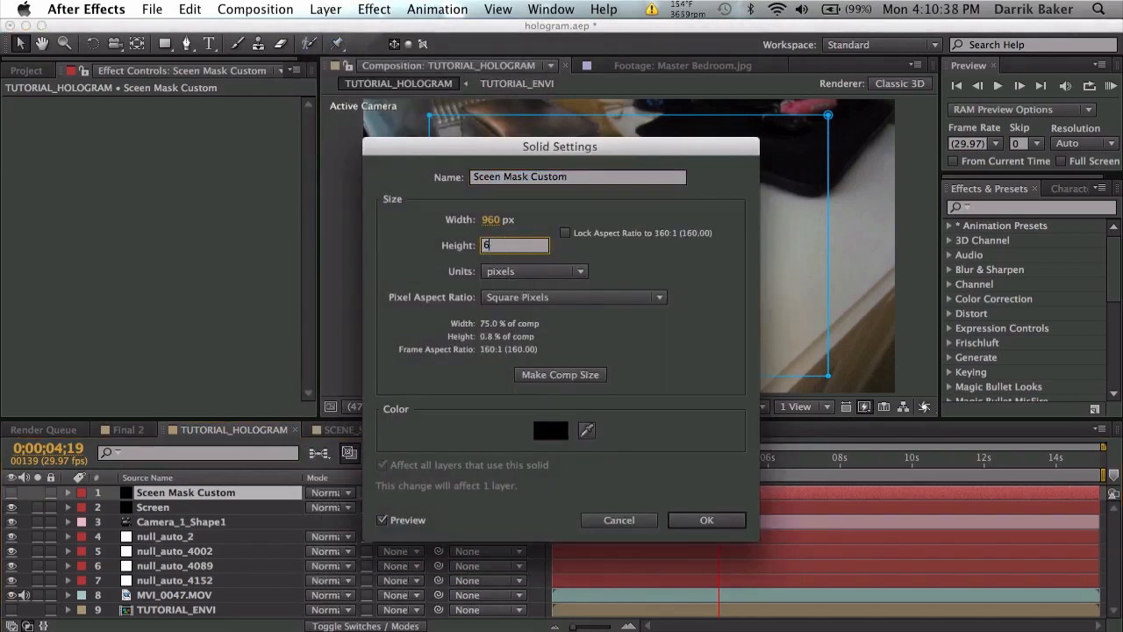
{"action": "left_click", "coordinate": [707, 520]}
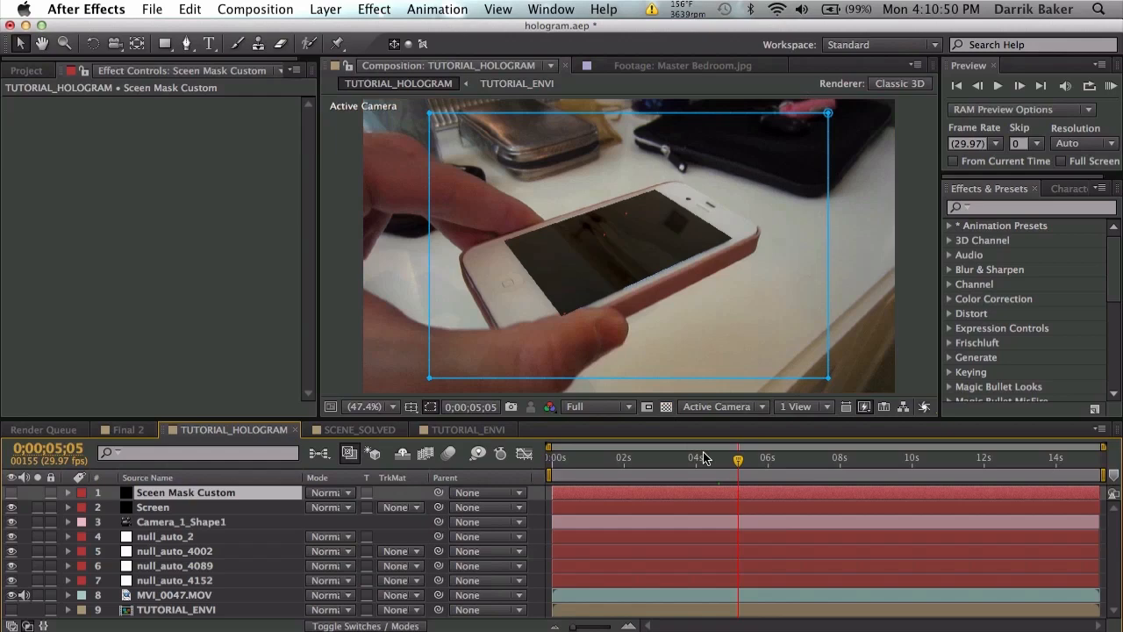
{"action": "left_click", "coordinate": [152, 507]}
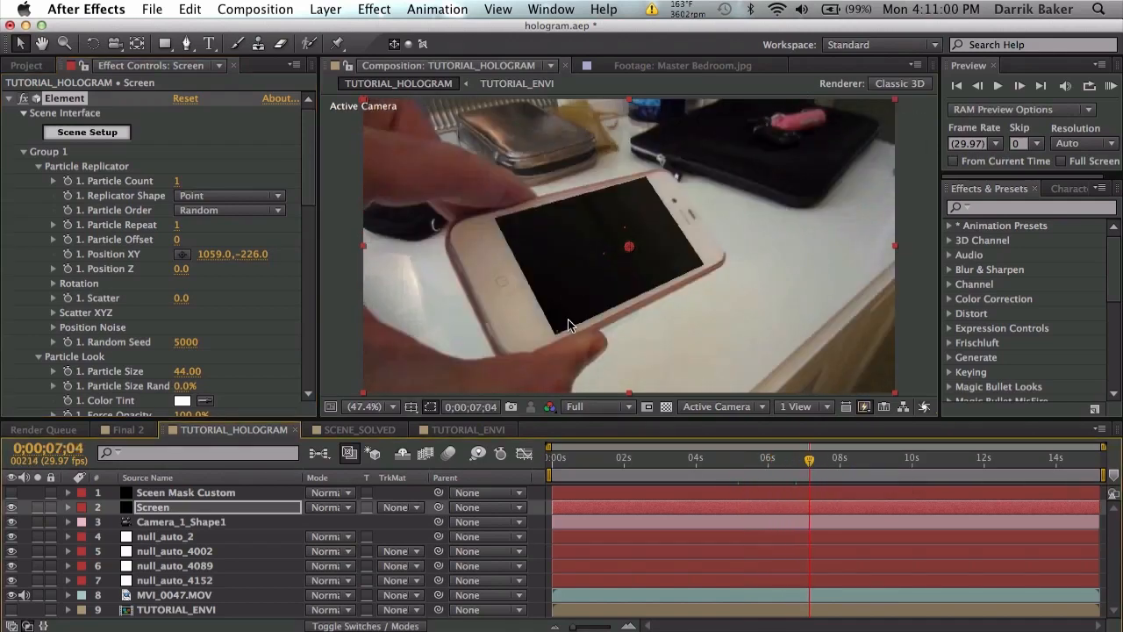
Step: At 100% view, add a Fast Blur with blurriness 2.0 to the Screen layer, then fit the comp in view
{"action": "left_click", "coordinate": [368, 406]}
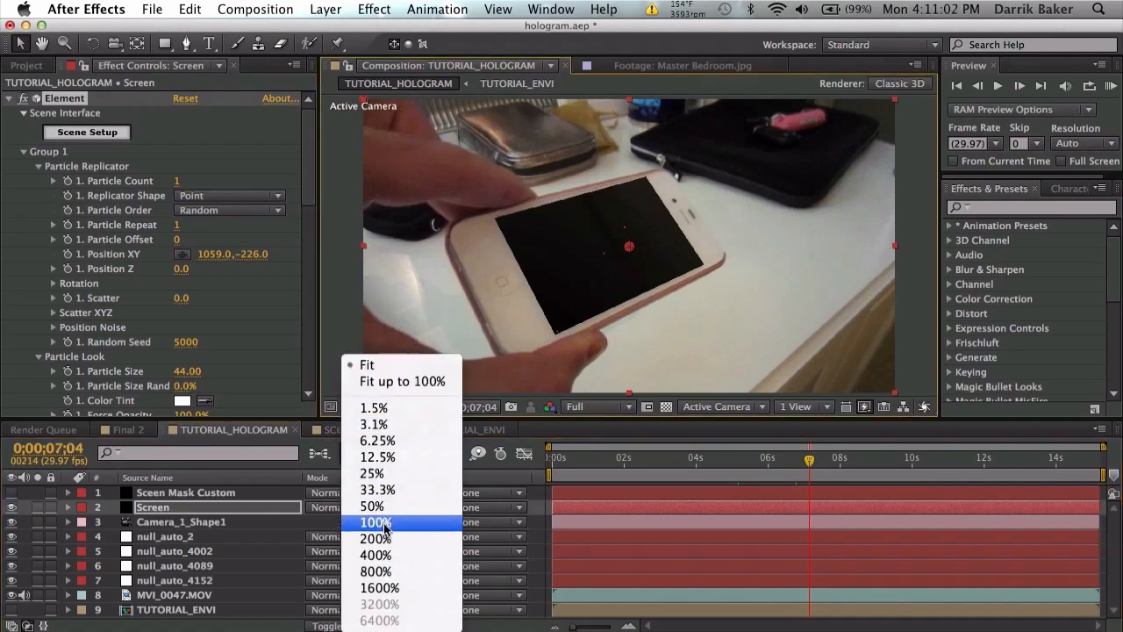
{"action": "left_click", "coordinate": [375, 522]}
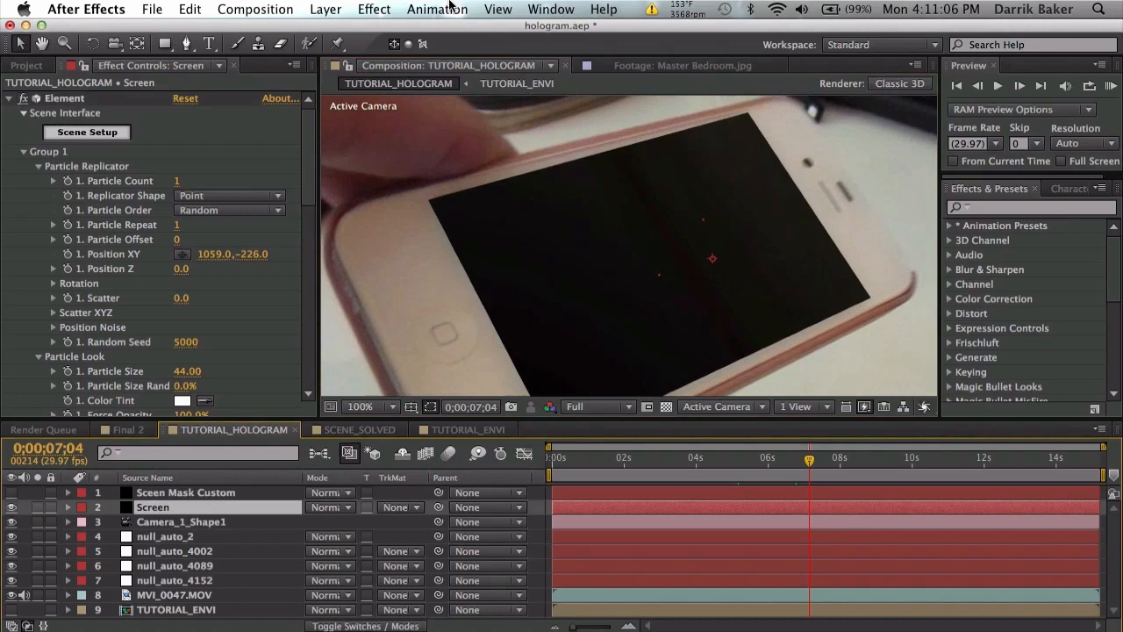
{"action": "type", "text": "fast"}
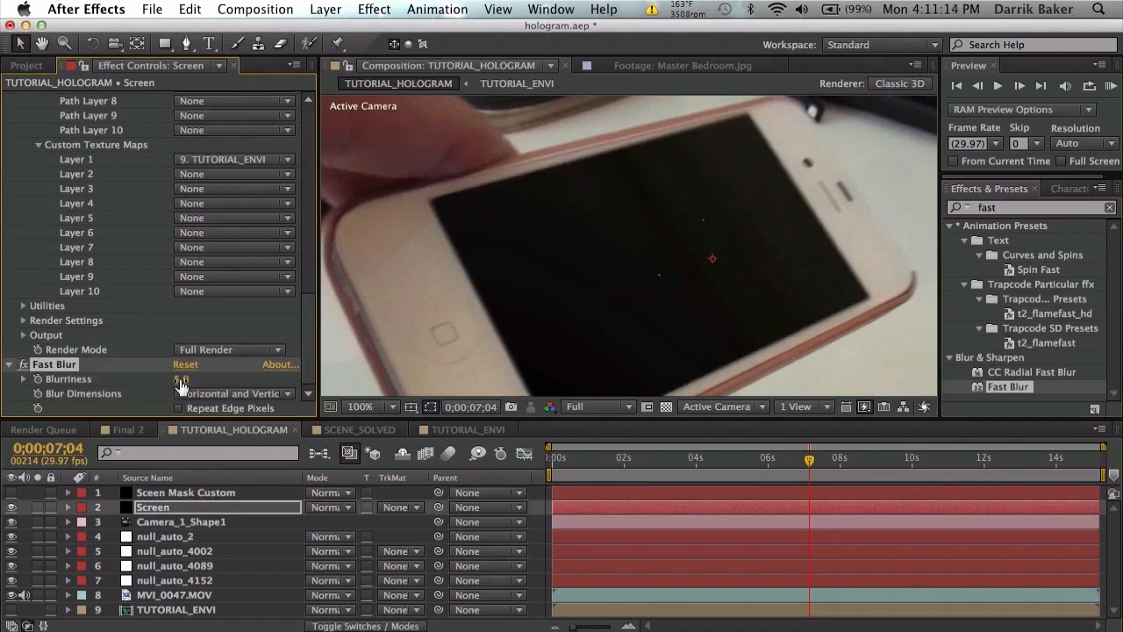
{"action": "type", "text": "3.0"}
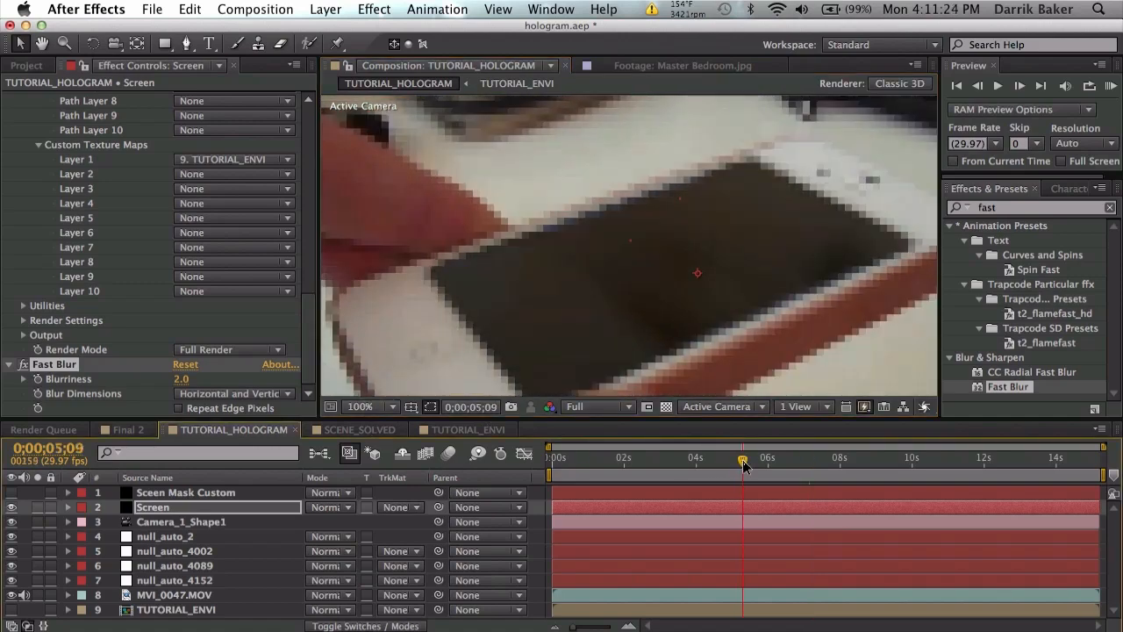
{"action": "left_click", "coordinate": [364, 406]}
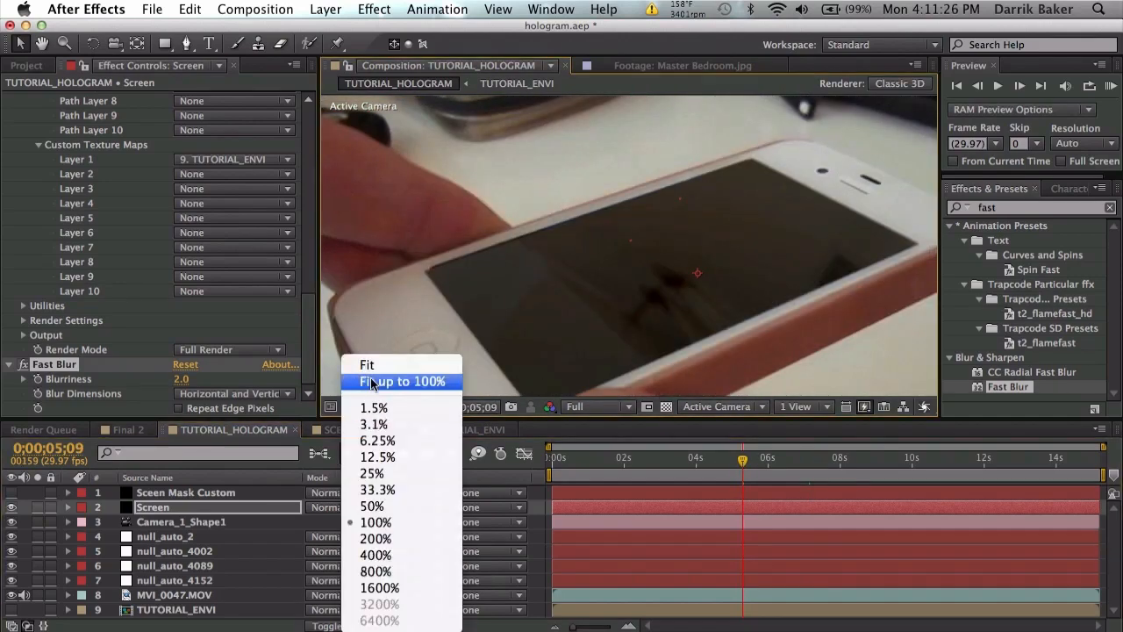
{"action": "left_click", "coordinate": [403, 381]}
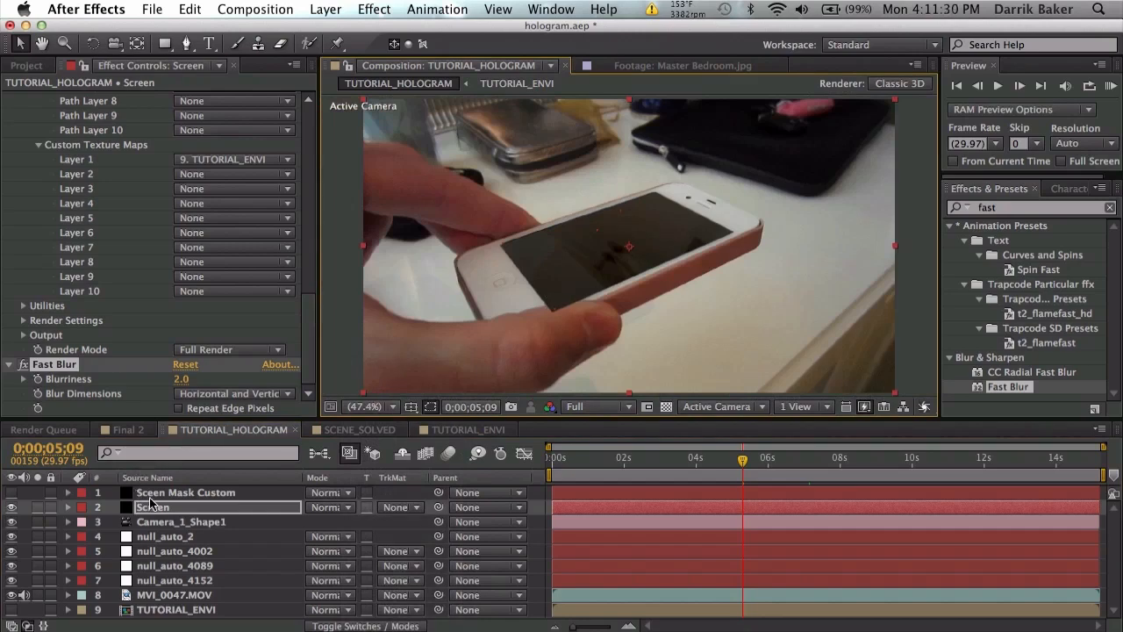
Step: Create a comp-sized black solid named Main Text
{"action": "left_click", "coordinate": [326, 10]}
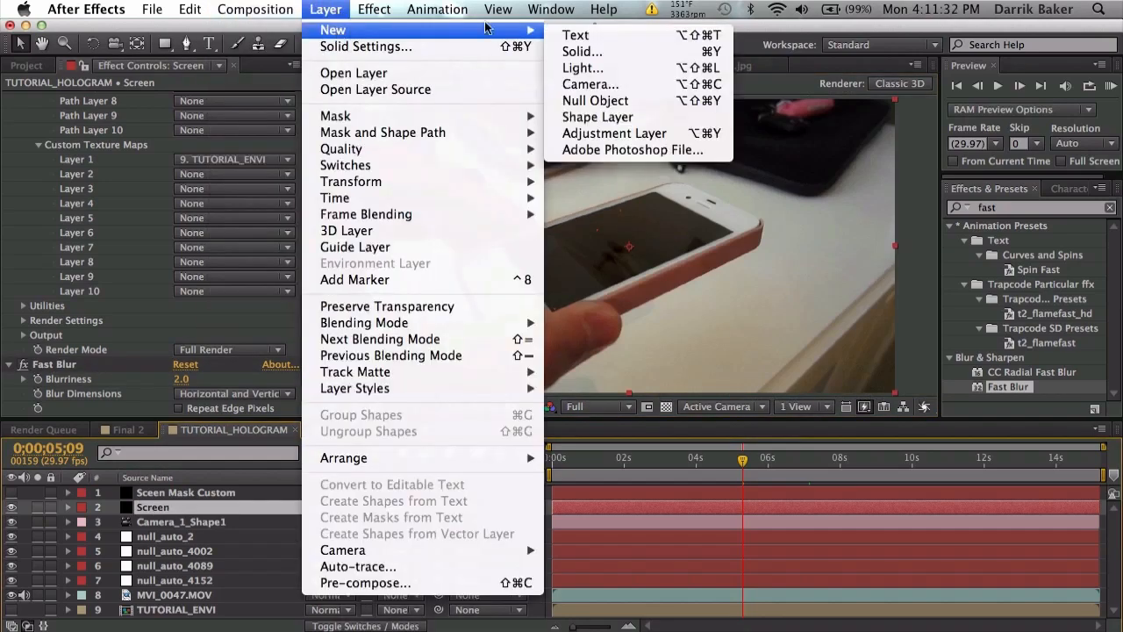
{"action": "left_click", "coordinate": [582, 50]}
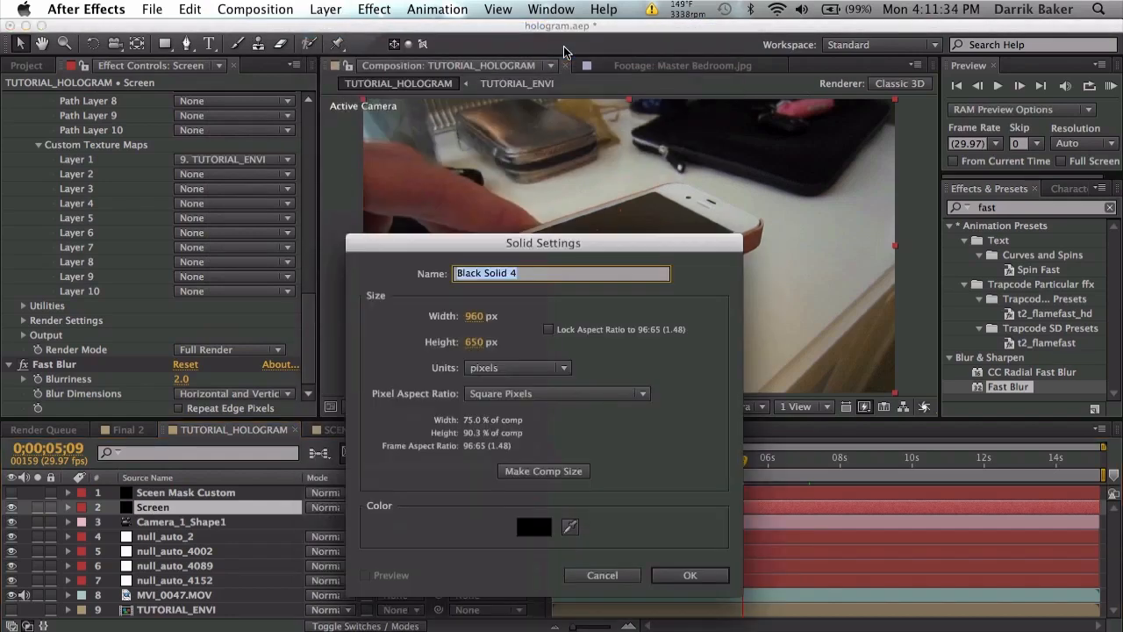
{"action": "left_click", "coordinate": [543, 472]}
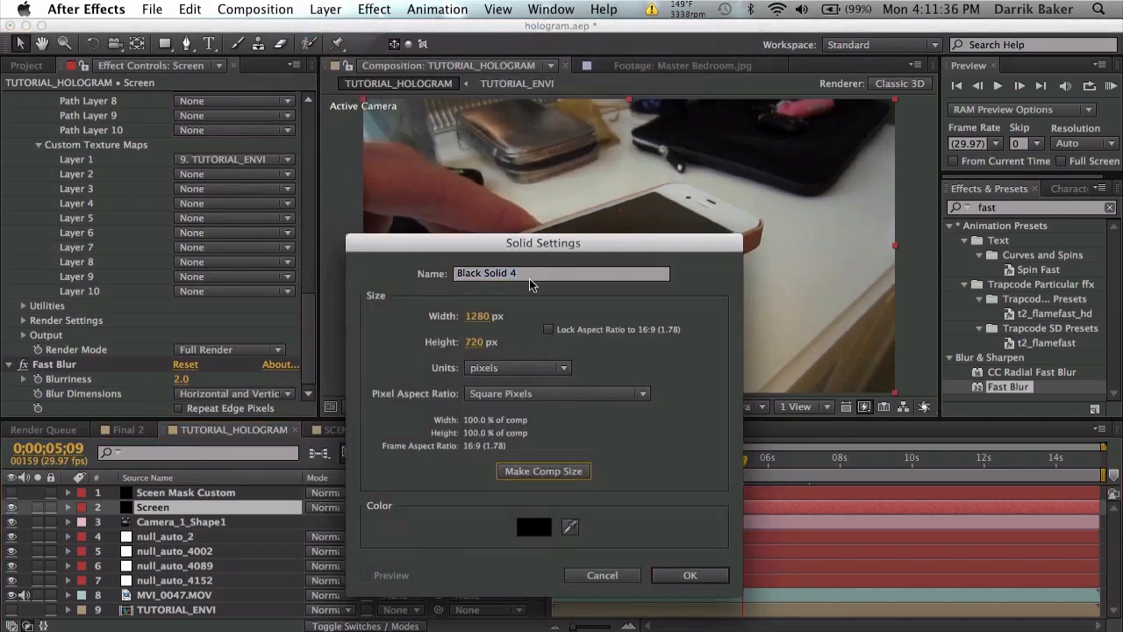
{"action": "type", "text": "M"}
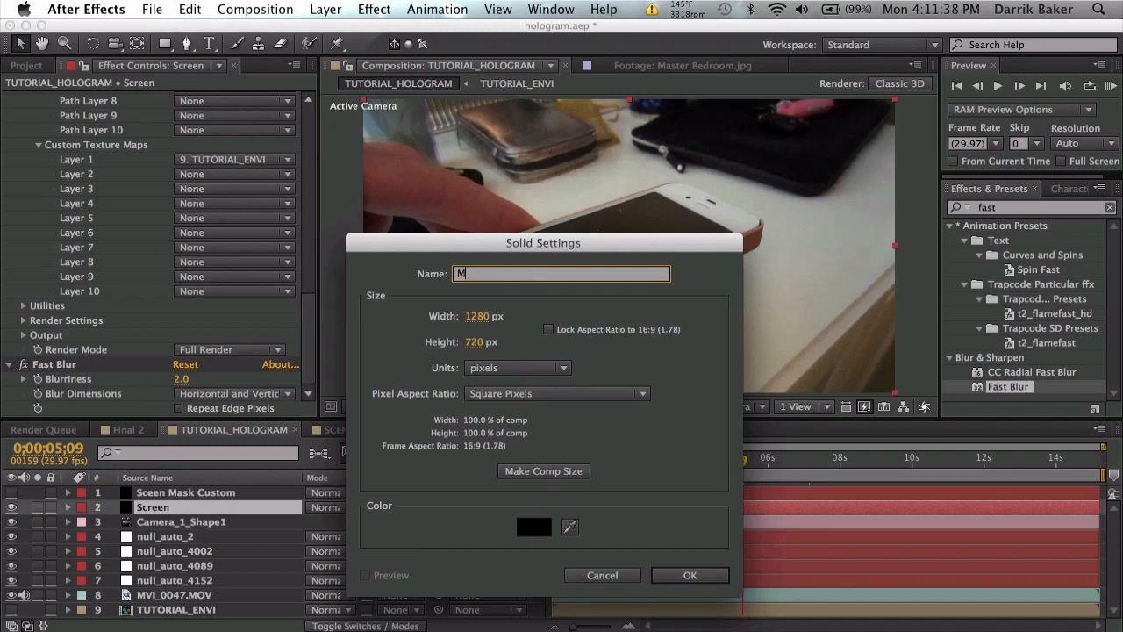
{"action": "type", "text": "ain Text"}
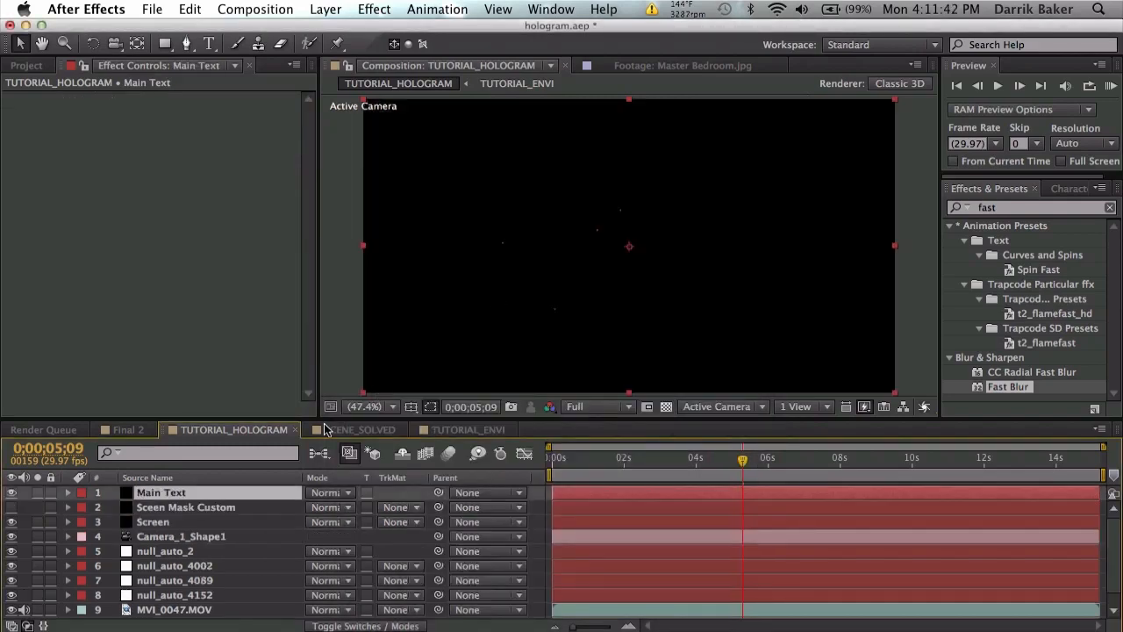
Step: Apply the Video Copilot Element effect to the Main Text solid
{"action": "left_click", "coordinate": [325, 10]}
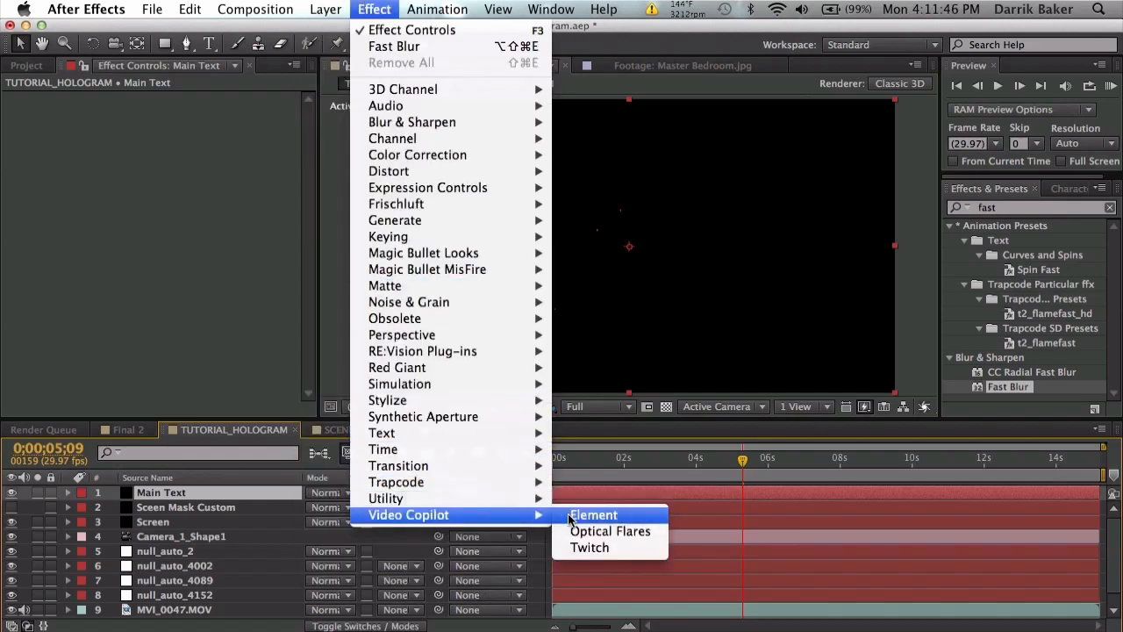
{"action": "left_click", "coordinate": [593, 515]}
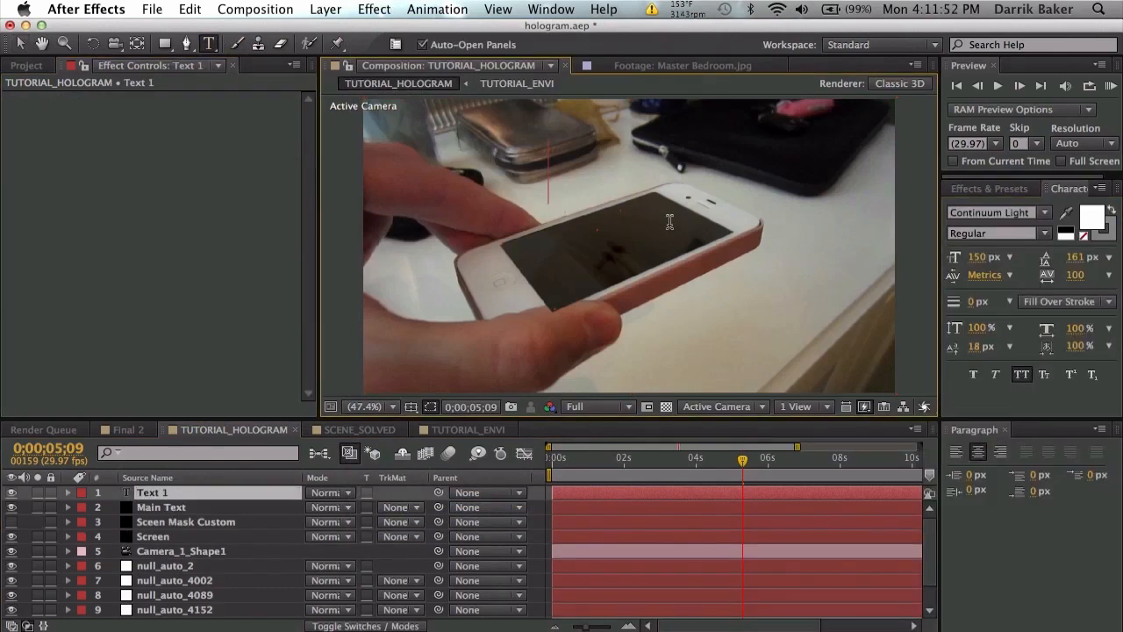
Step: Create Typograph Pro ExtraBold text layers reading 3D and HOLO GRAM and hide both
{"action": "type", "text": "3D"}
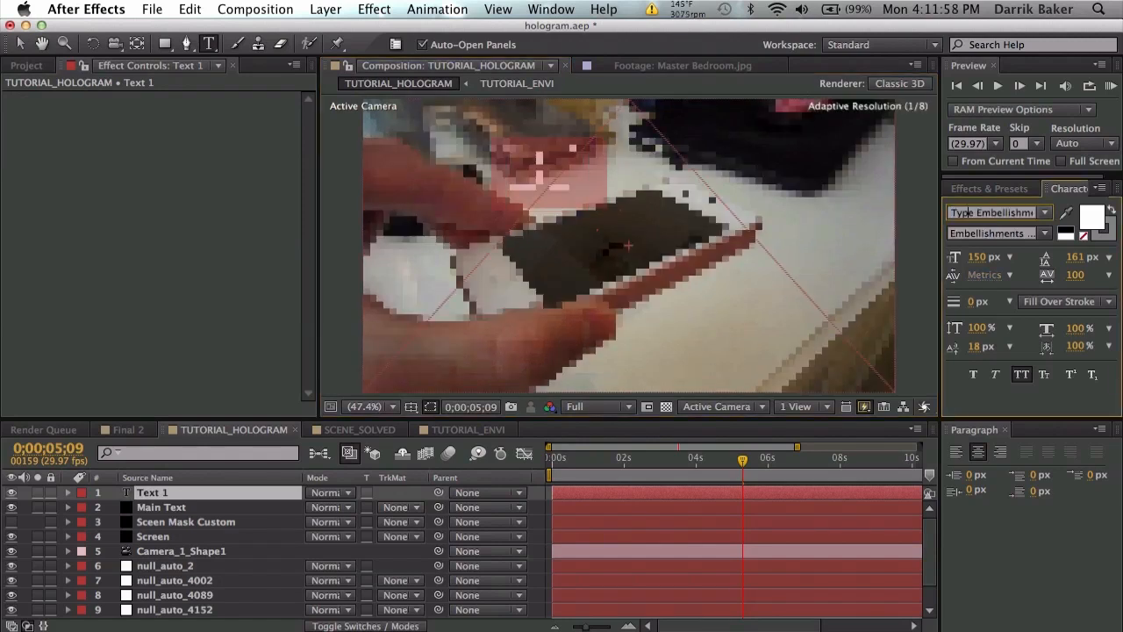
{"action": "left_click", "coordinate": [999, 232]}
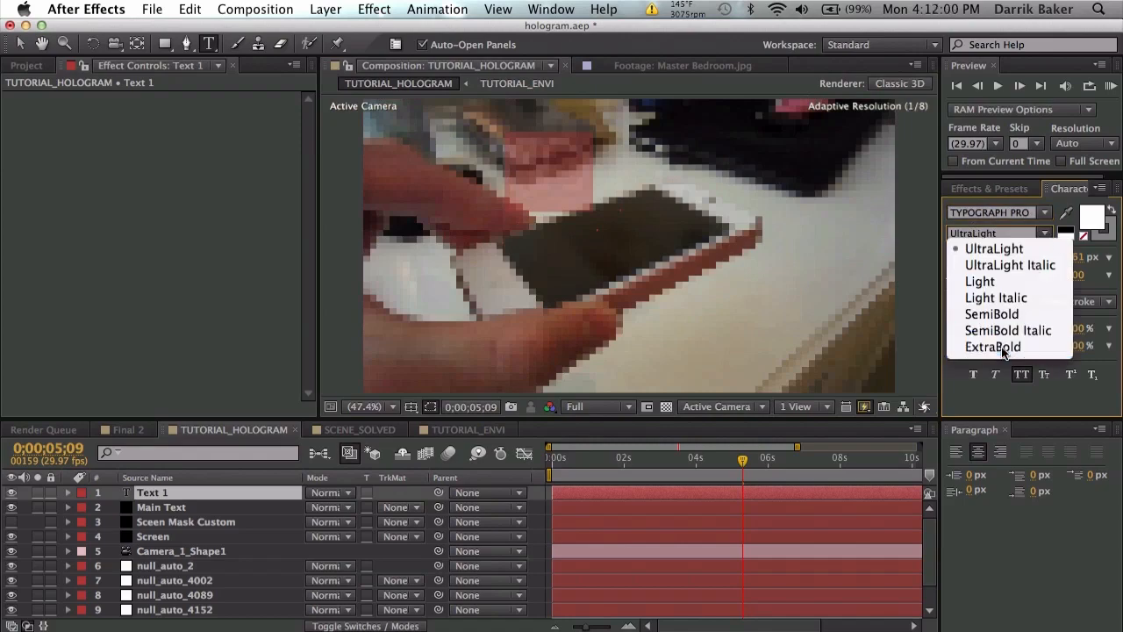
{"action": "left_click", "coordinate": [992, 346]}
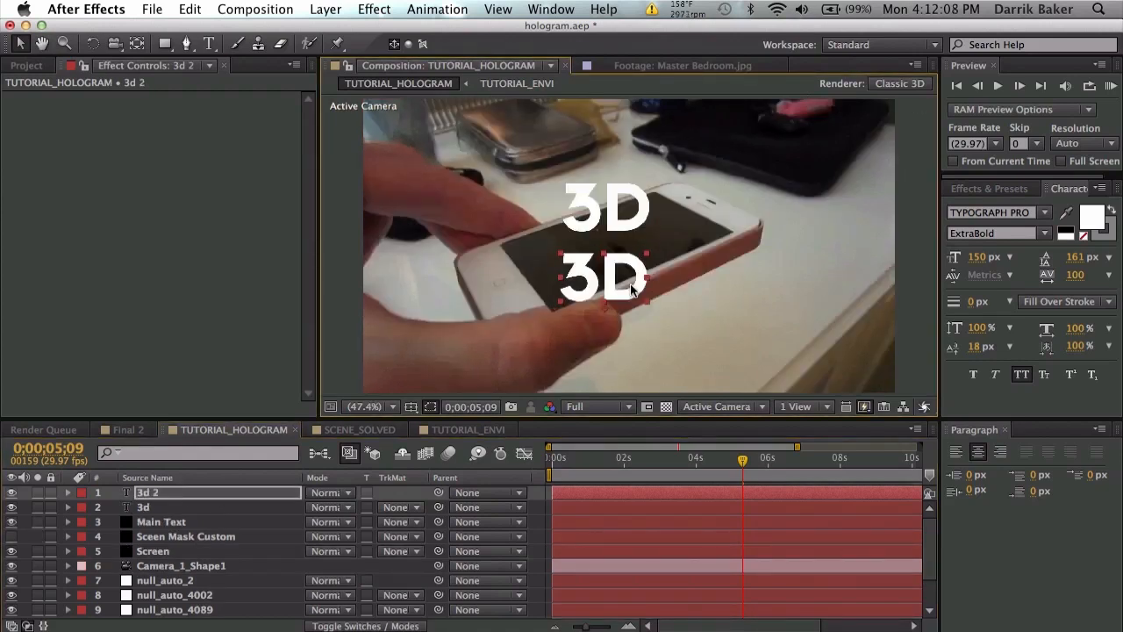
{"action": "type", "text": "HOLO"}
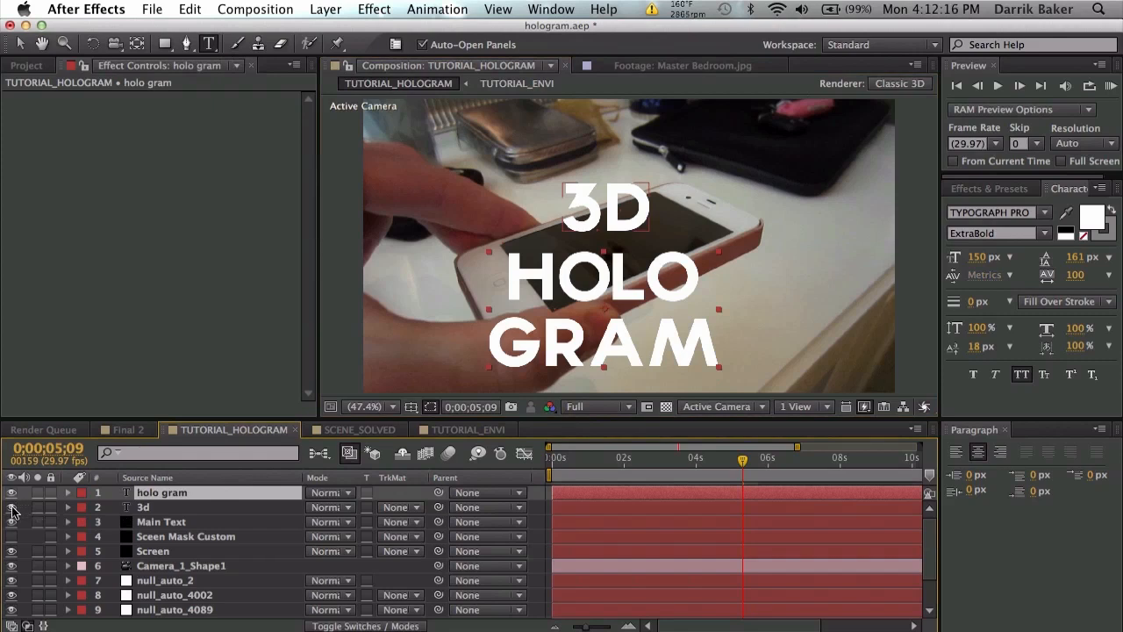
{"action": "left_click", "coordinate": [12, 507]}
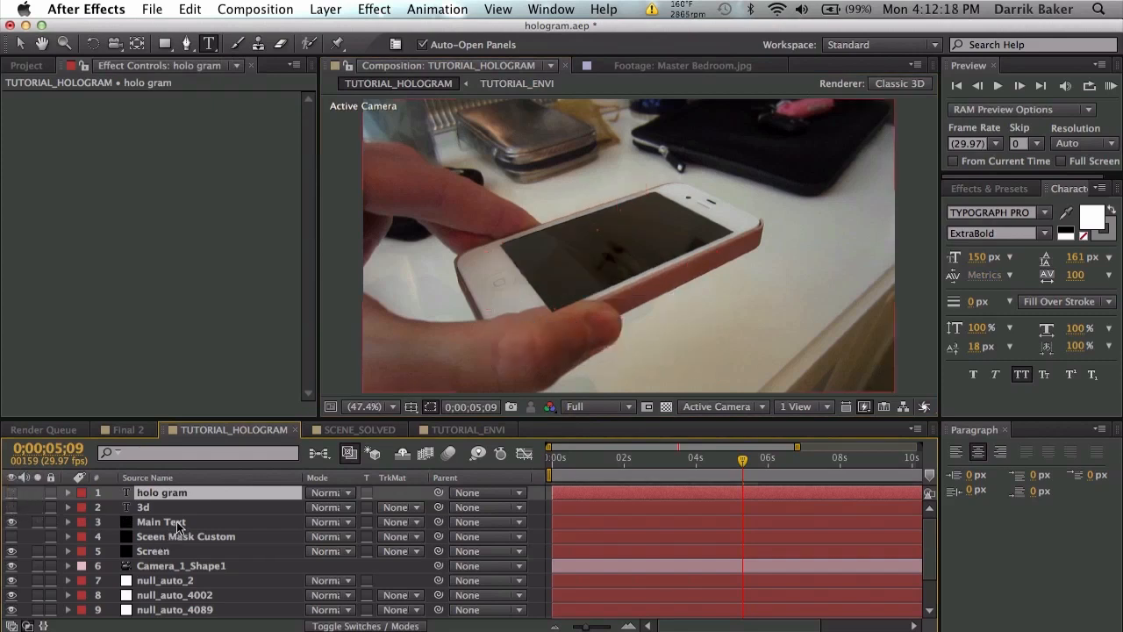
Step: Set Main Text's Element Path Layer 1 to the 3d text layer and enter Scene Setup
{"action": "left_click", "coordinate": [161, 521]}
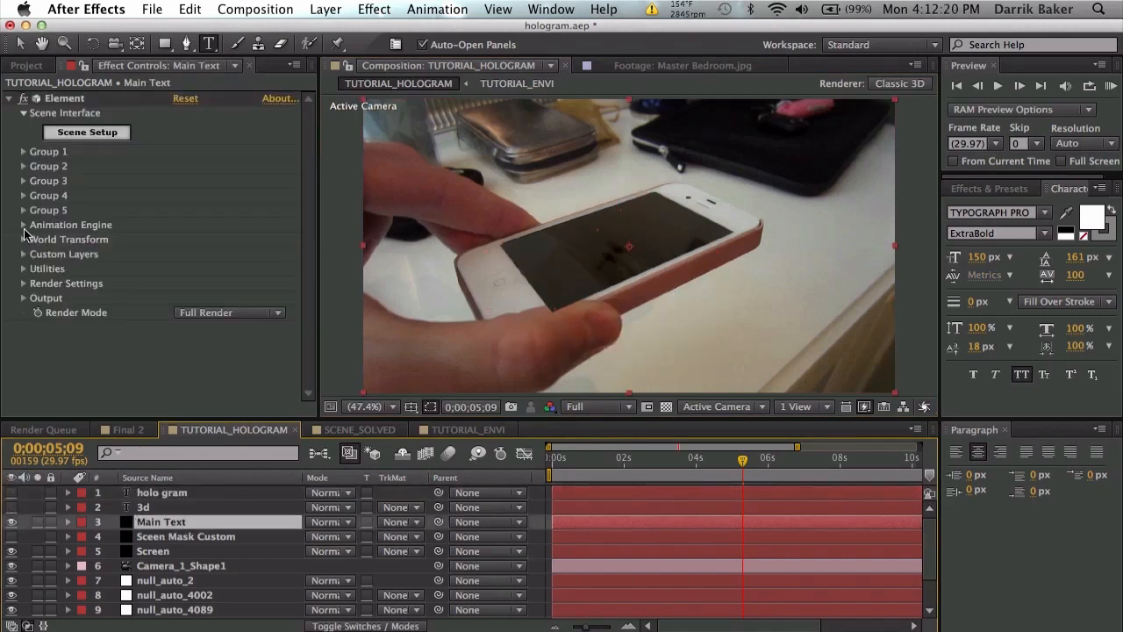
{"action": "left_click", "coordinate": [23, 254]}
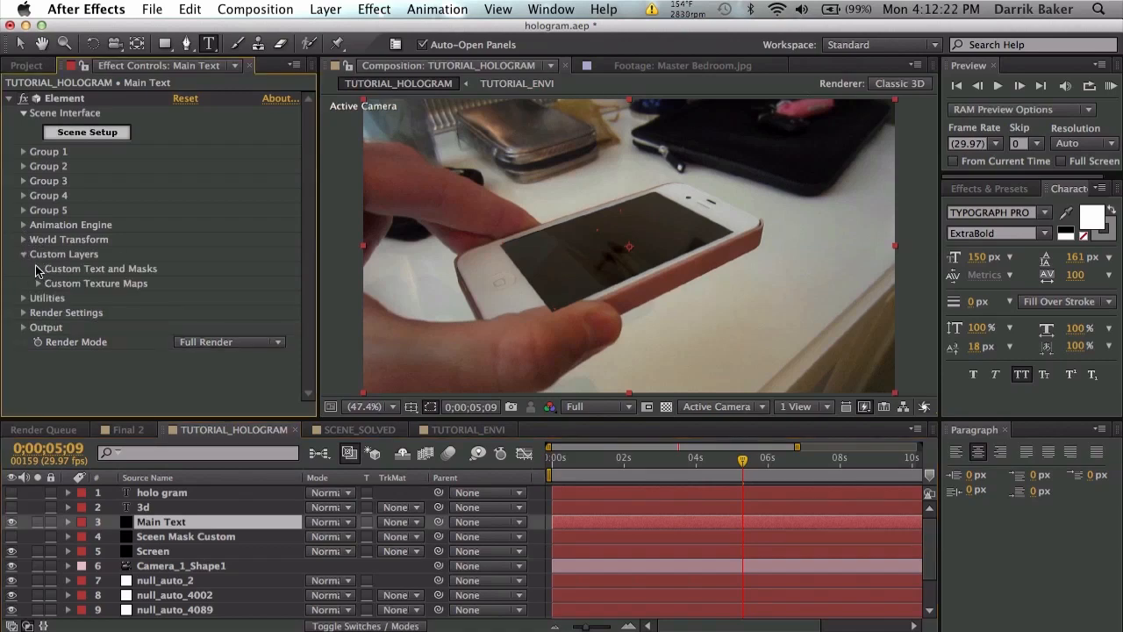
{"action": "left_click", "coordinate": [234, 276]}
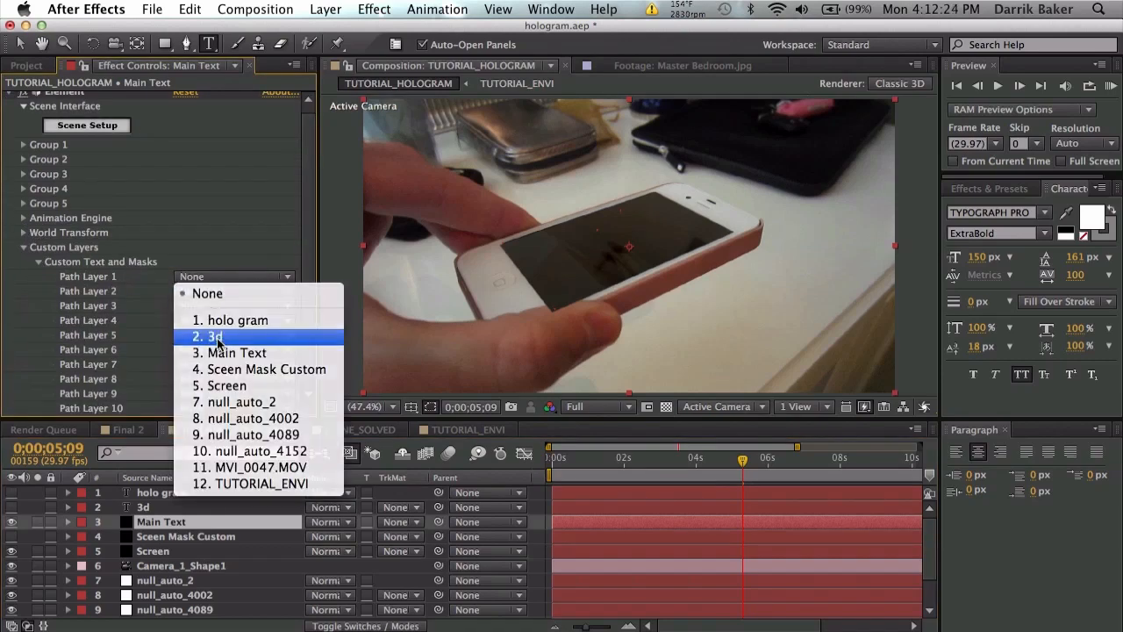
{"action": "left_click", "coordinate": [215, 336]}
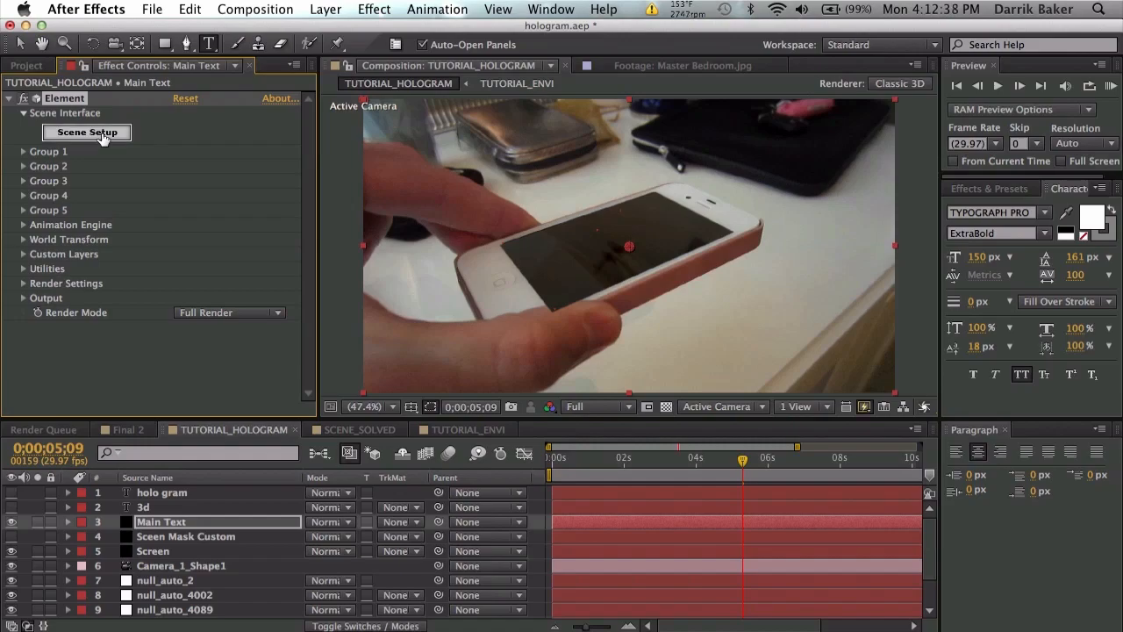
{"action": "left_click", "coordinate": [86, 132]}
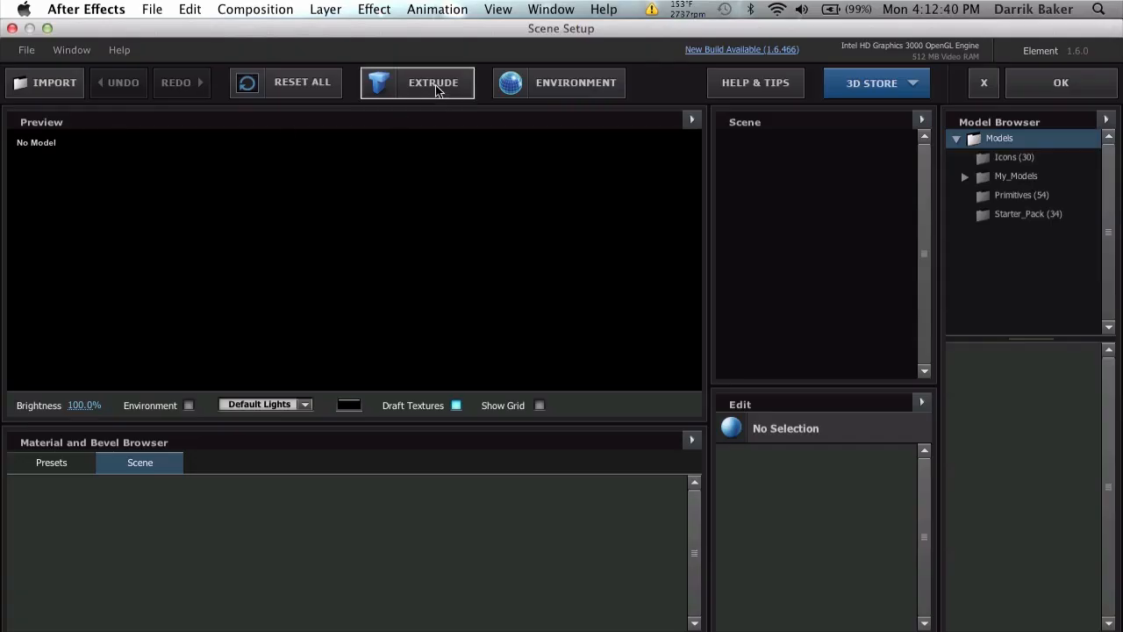
Step: Extrude the 3D text and give its Bevel 1 the Outside_Glow preset material
{"action": "left_click", "coordinate": [432, 83]}
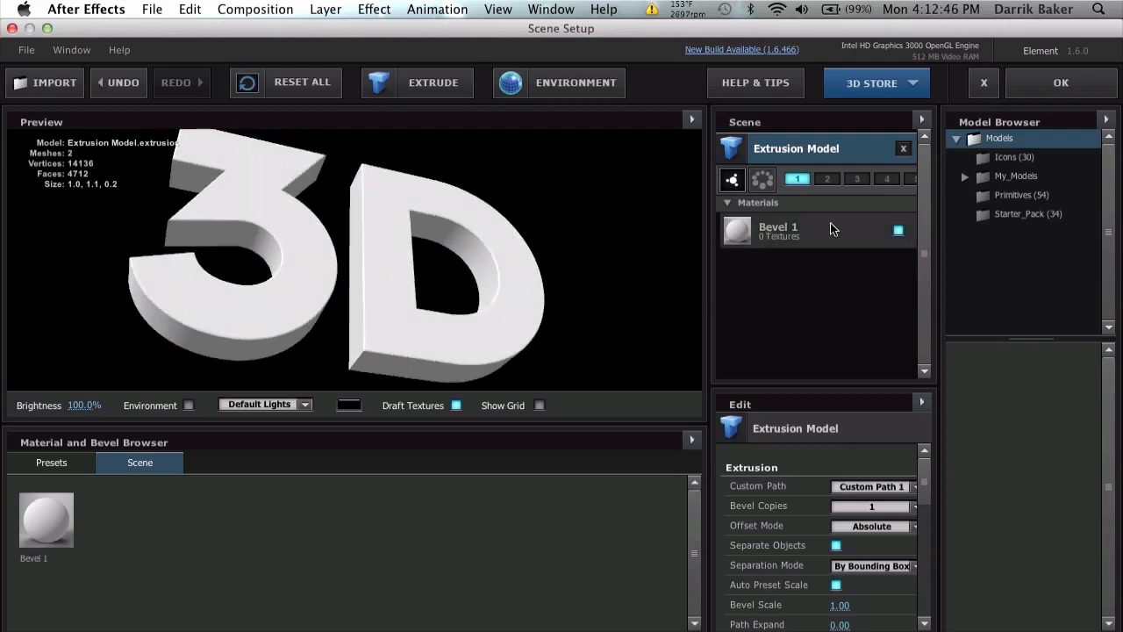
{"action": "left_click", "coordinate": [779, 230]}
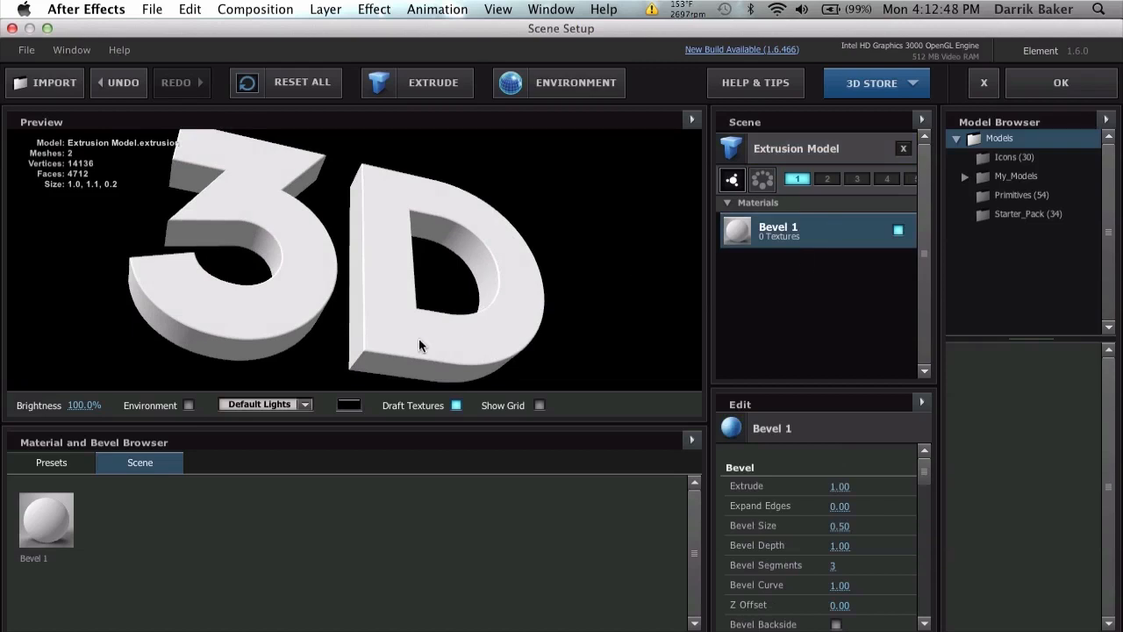
{"action": "left_click", "coordinate": [51, 463]}
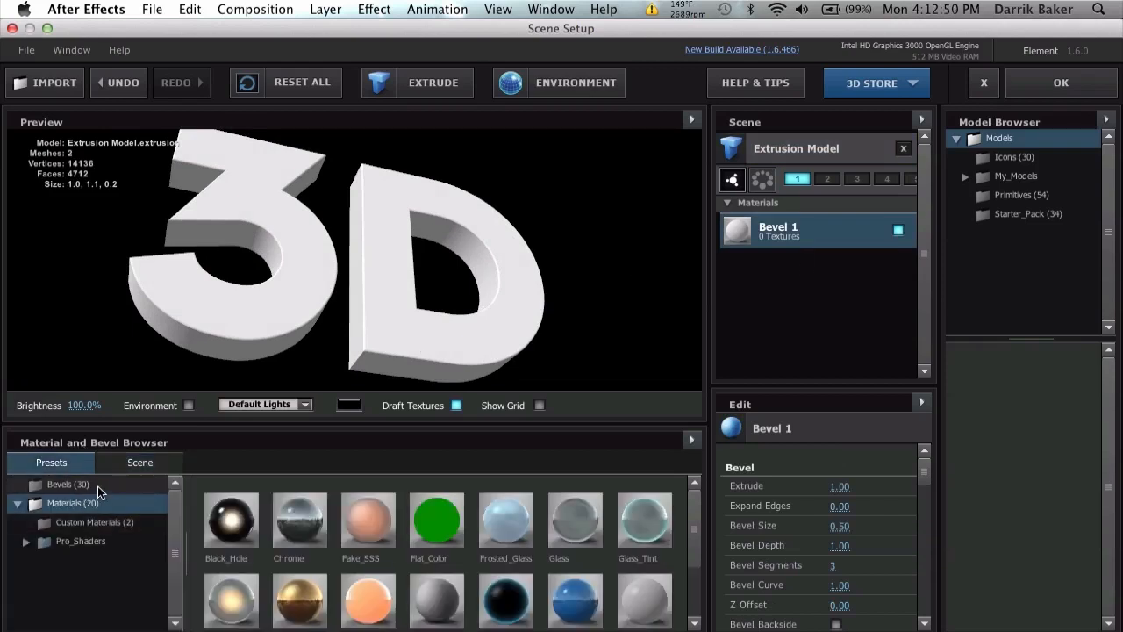
{"action": "mouse_move", "coordinate": [255, 549]}
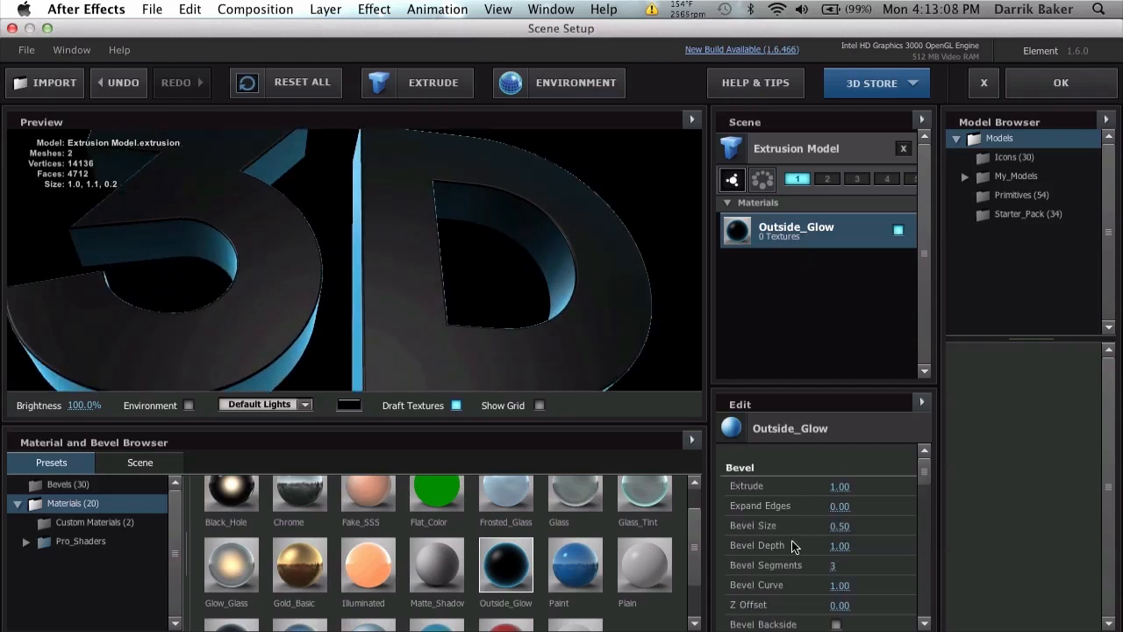
Step: Set bevel size 2.00, expand edges −1, bevel curve 0 and enable bevel backside
{"action": "left_click", "coordinate": [847, 525]}
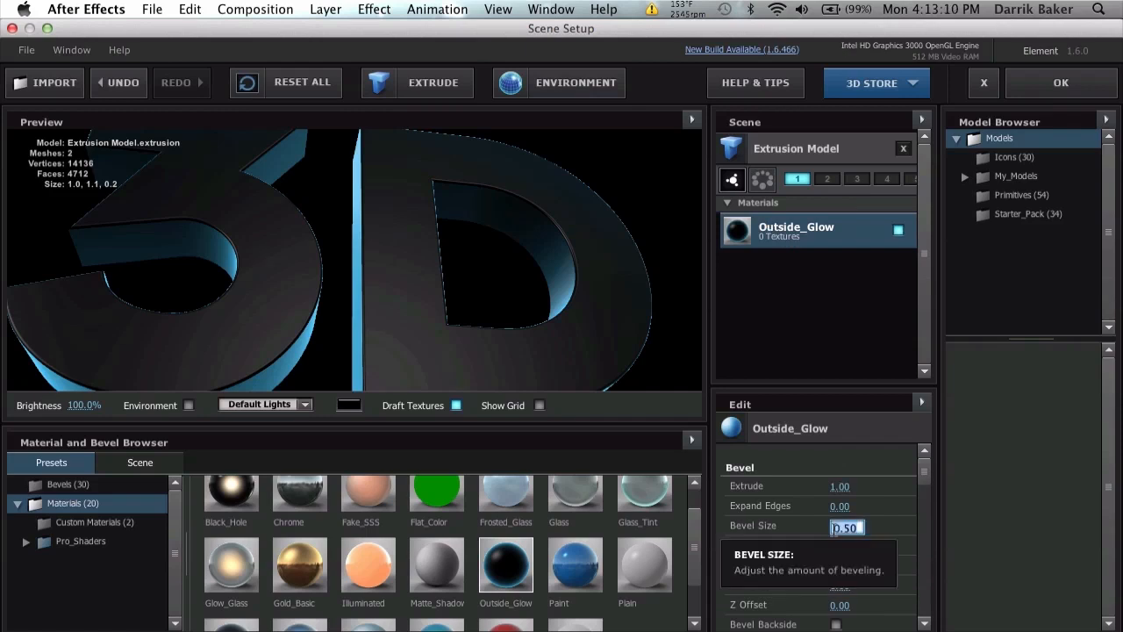
{"action": "type", "text": "1.00"}
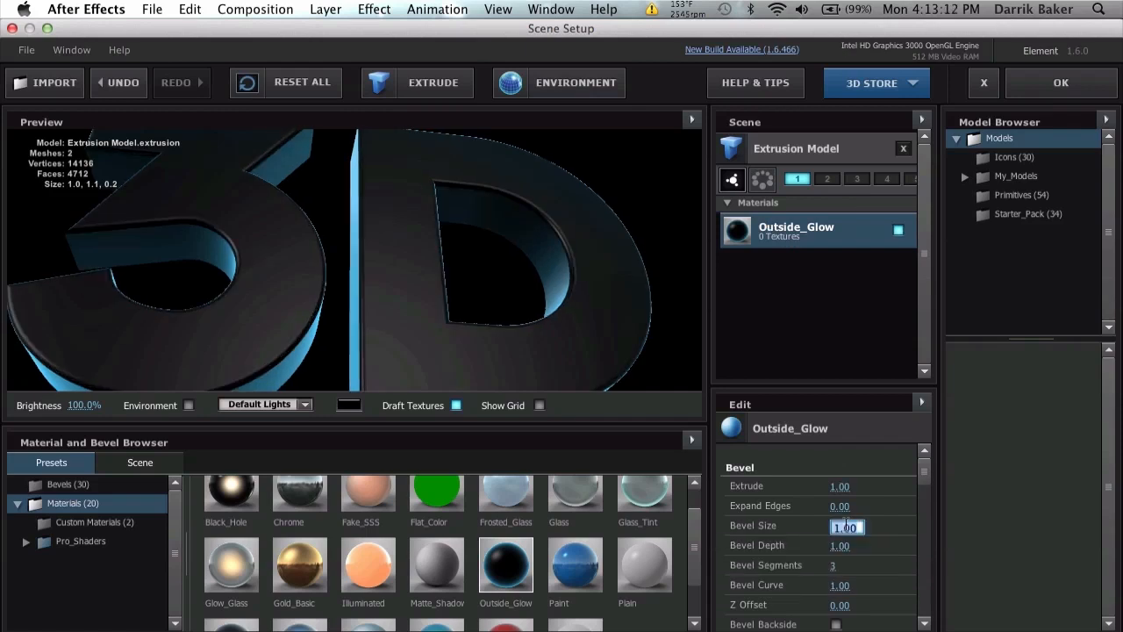
{"action": "type", "text": "2.00"}
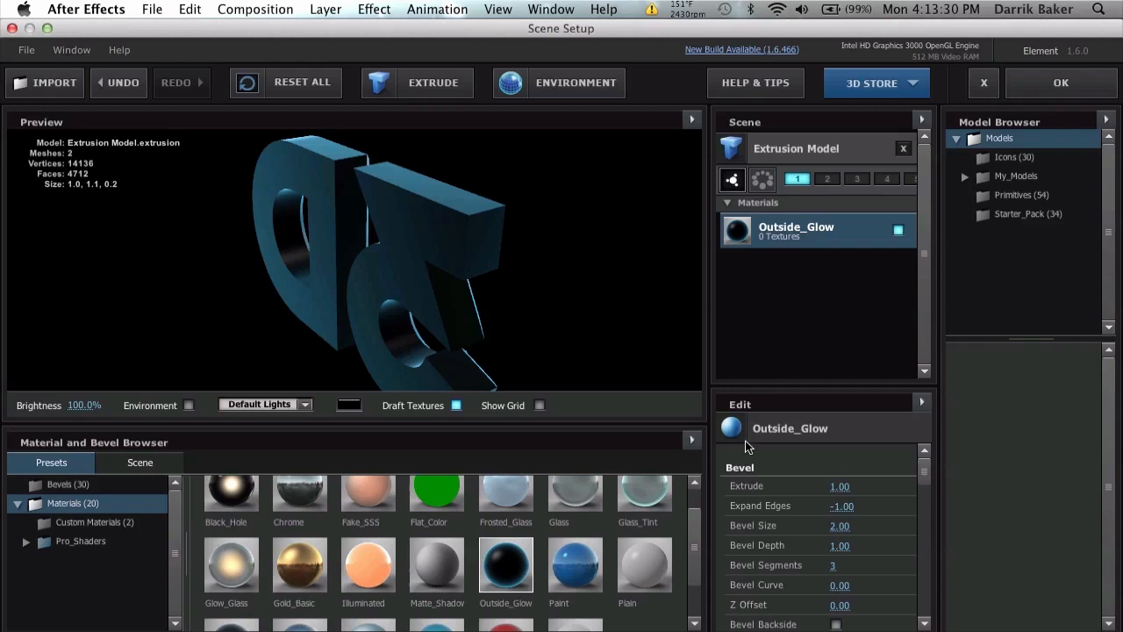
{"action": "scroll", "scroll_direction": "down", "scroll_amount": 3}
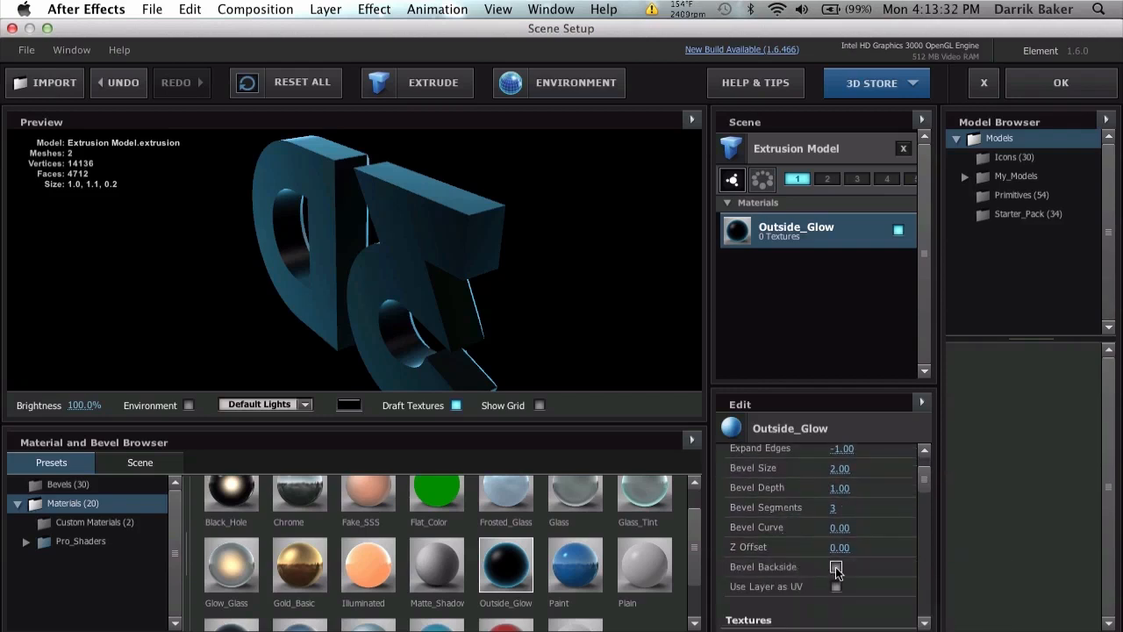
{"action": "left_click", "coordinate": [836, 566]}
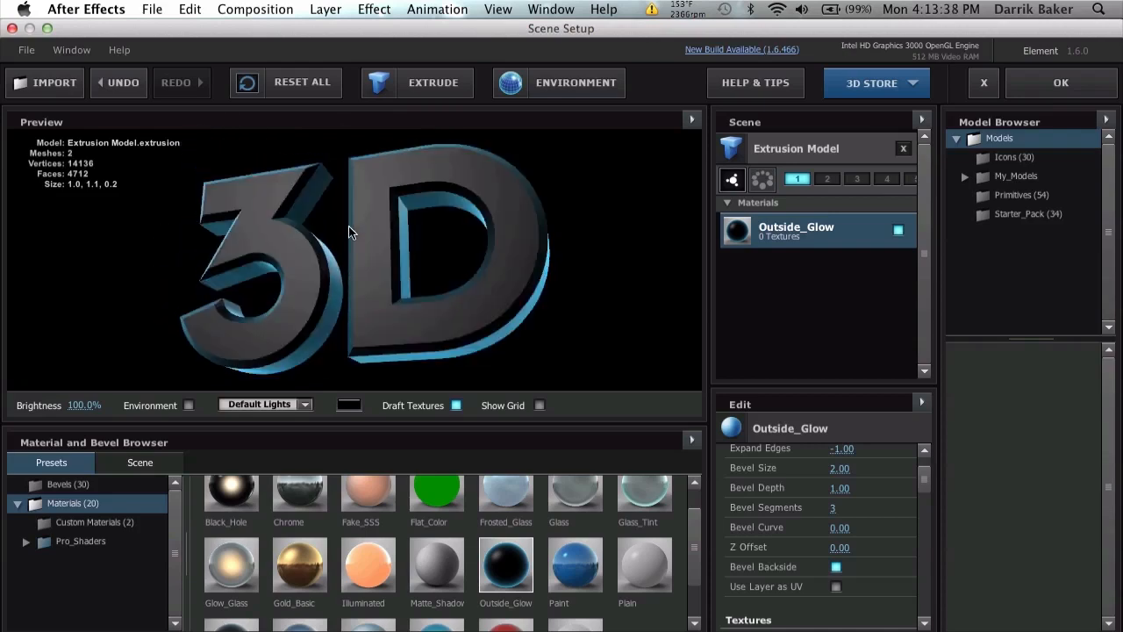
{"action": "scroll", "scroll_direction": "down", "scroll_amount": 3}
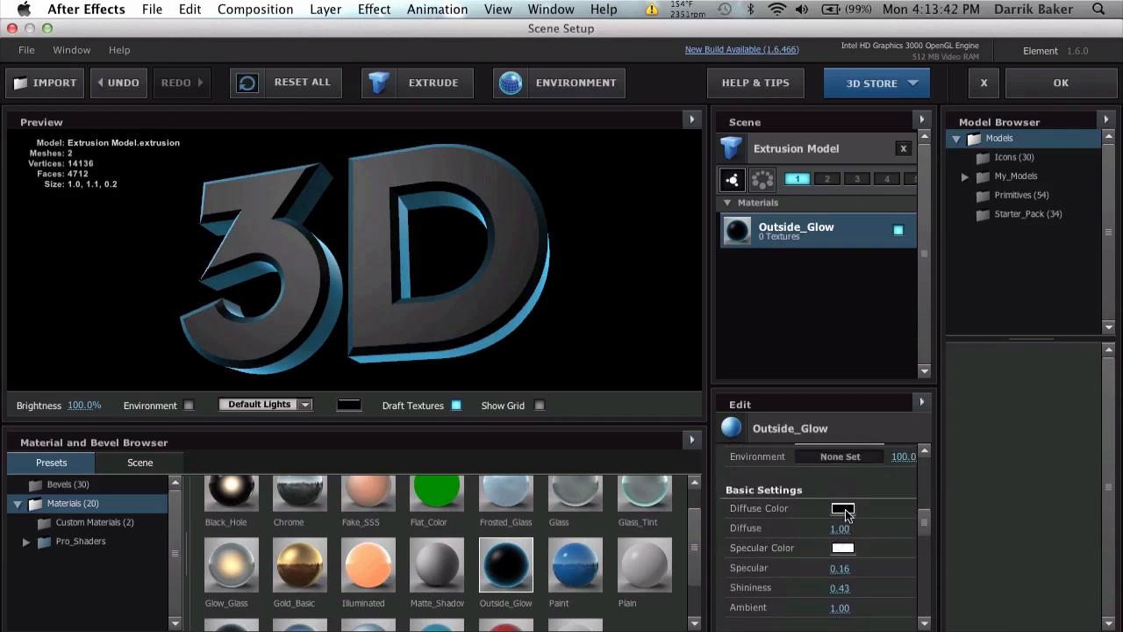
Step: Set the Outside_Glow diffuse colour to dark navy #080933 and confirm it
{"action": "left_click", "coordinate": [842, 508]}
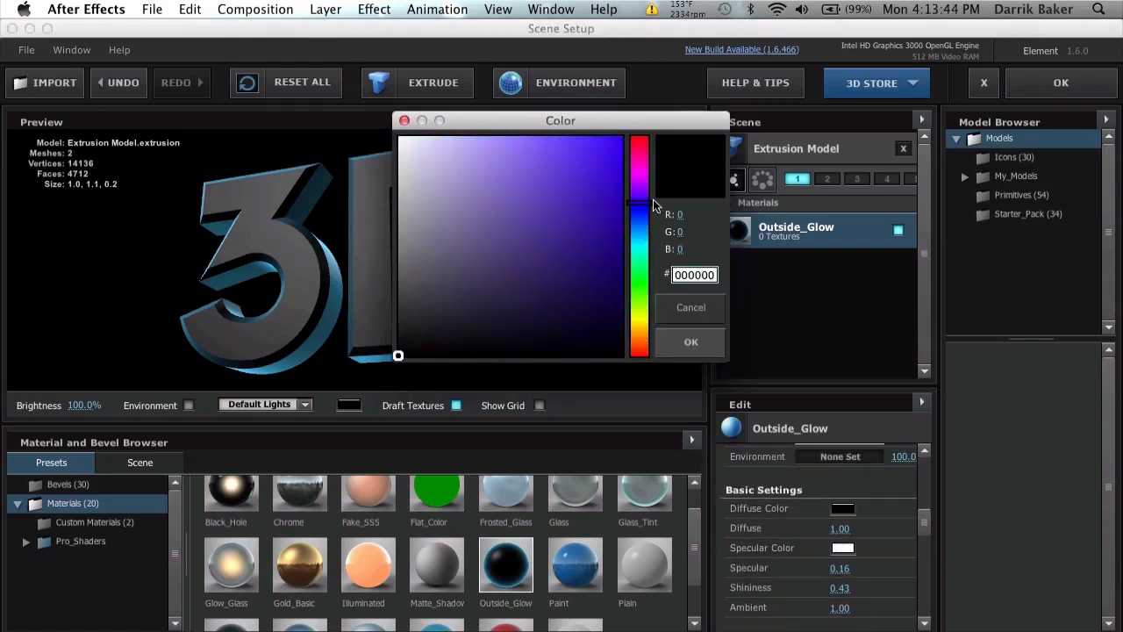
{"action": "left_click", "coordinate": [587, 313]}
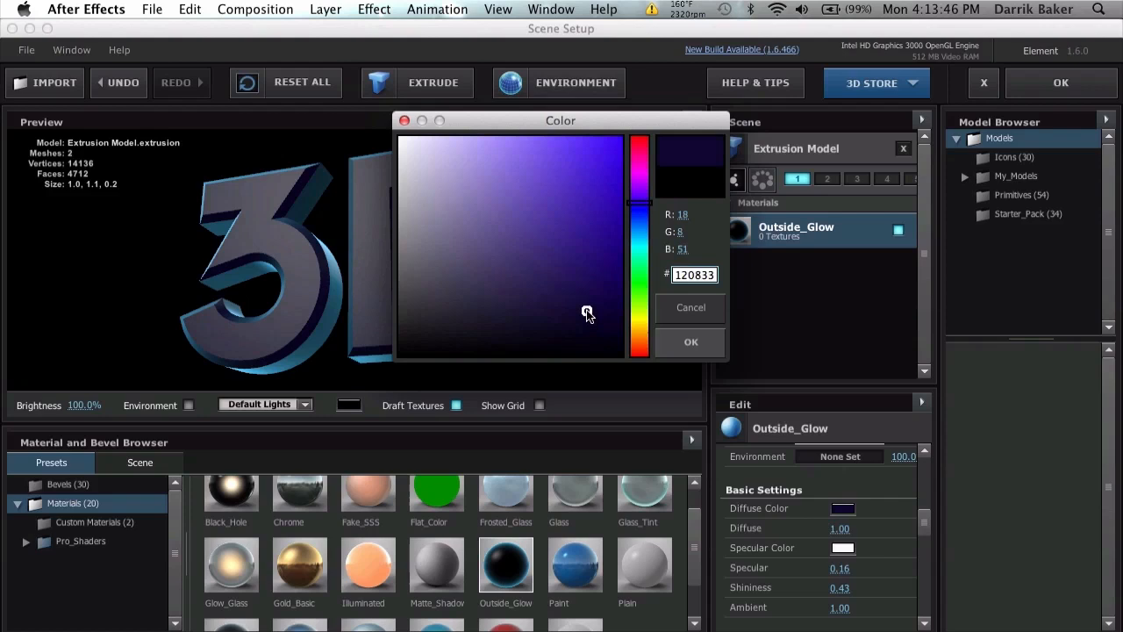
{"action": "left_click", "coordinate": [690, 341]}
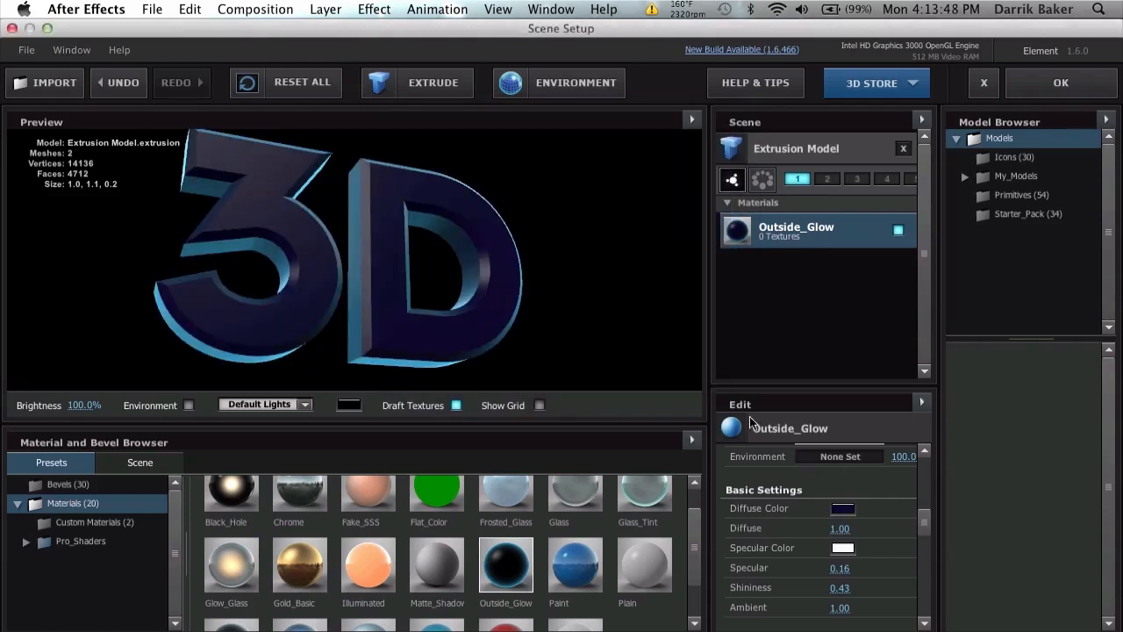
{"action": "left_click", "coordinate": [842, 508]}
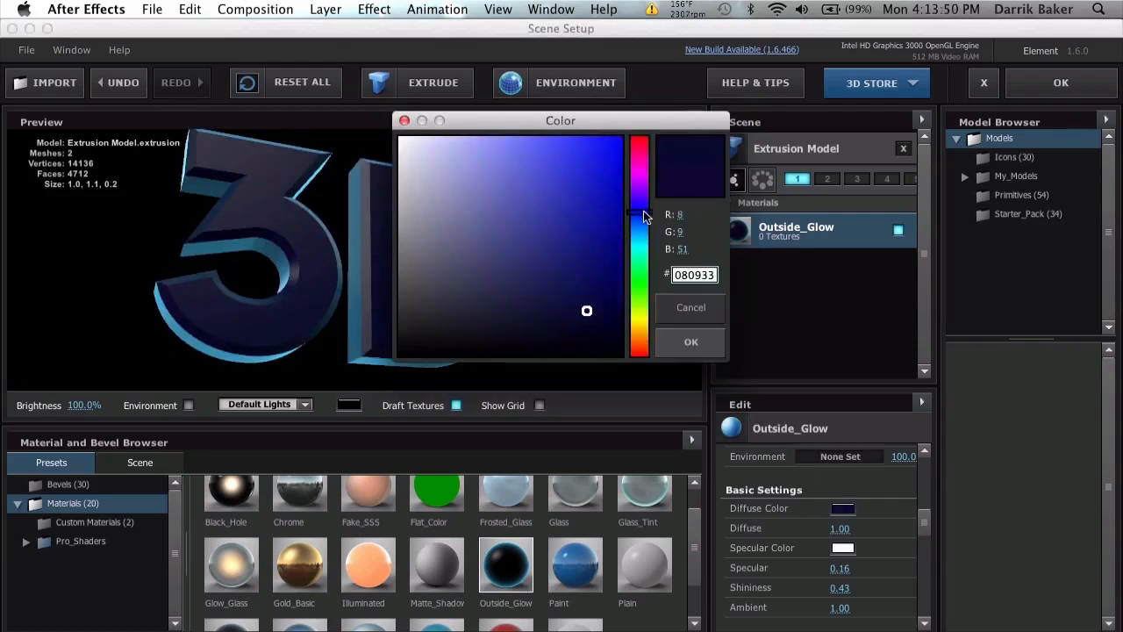
{"action": "left_click", "coordinate": [691, 342]}
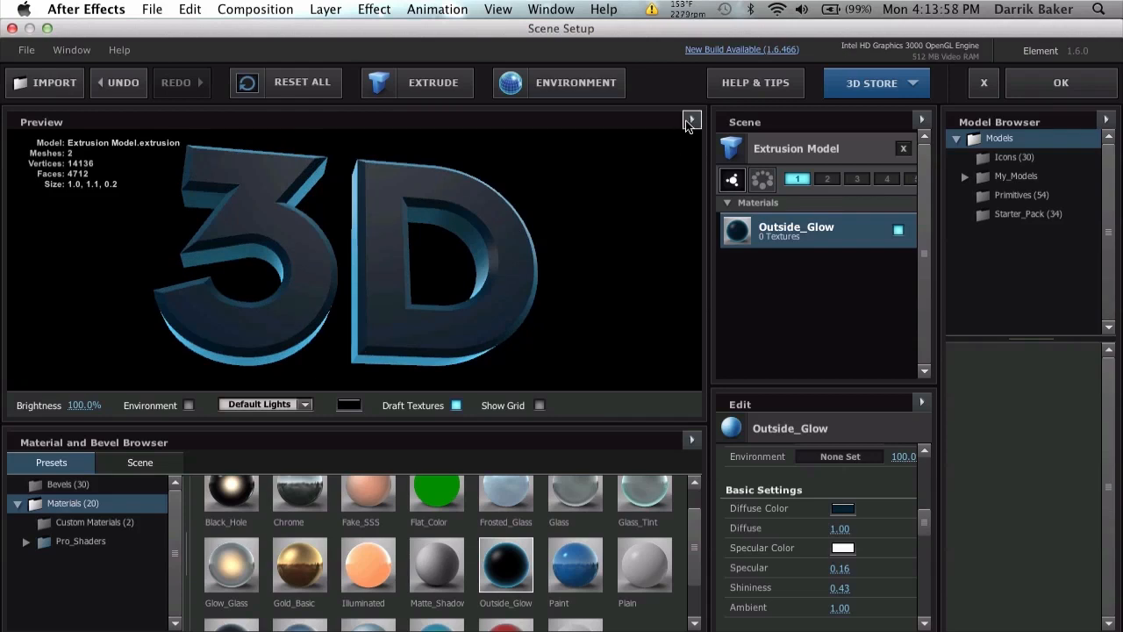
{"action": "left_click", "coordinate": [690, 120]}
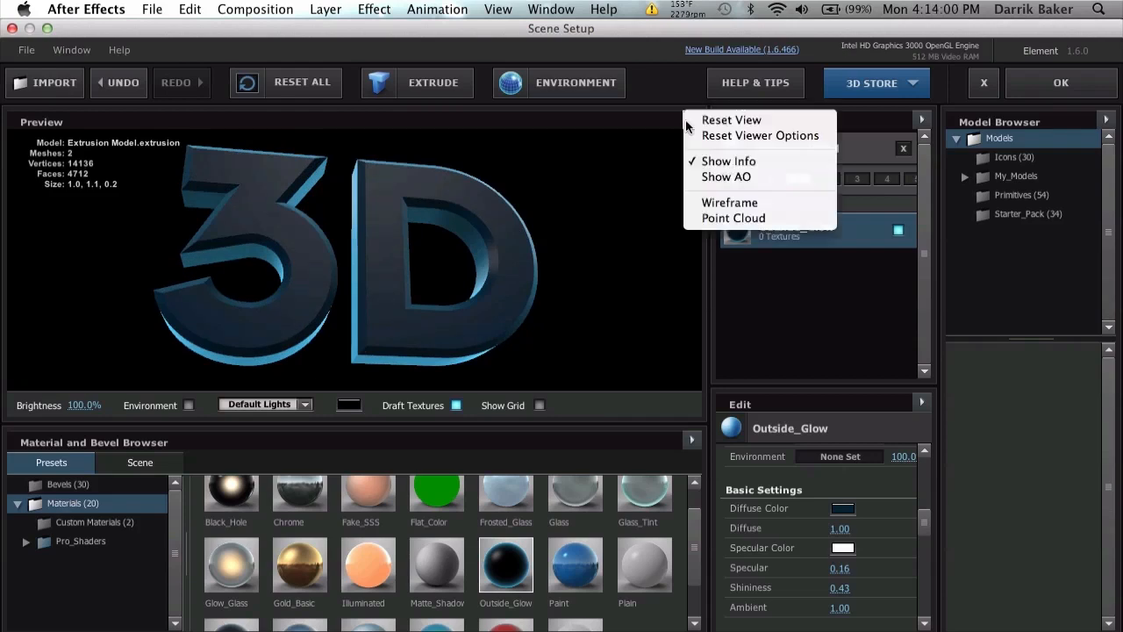
{"action": "mouse_move", "coordinate": [734, 218]}
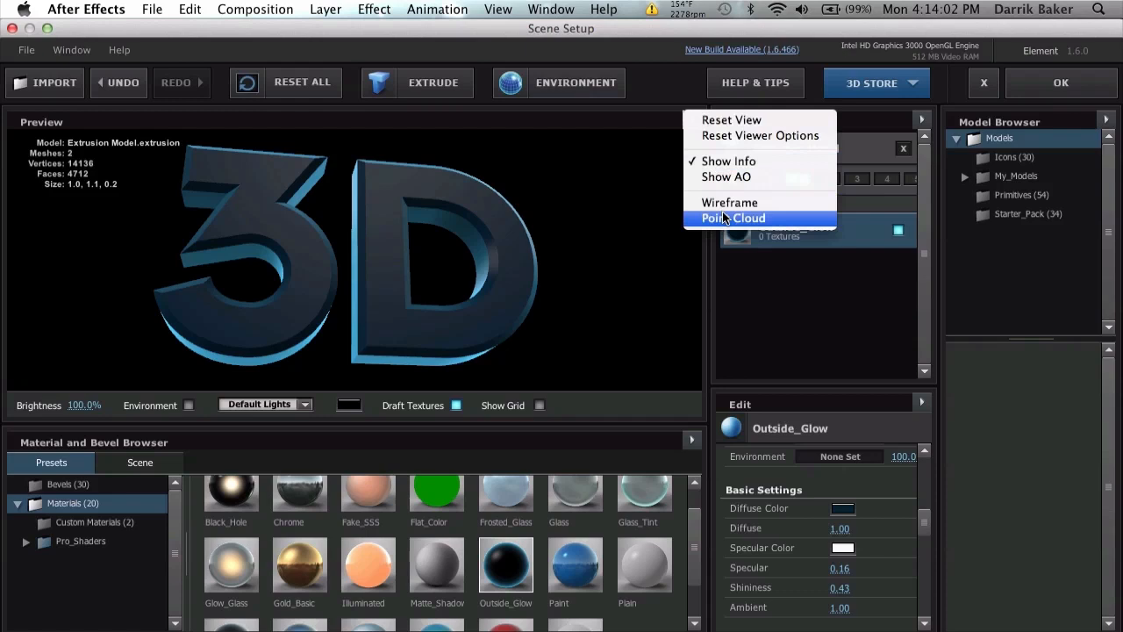
{"action": "left_click", "coordinate": [732, 217]}
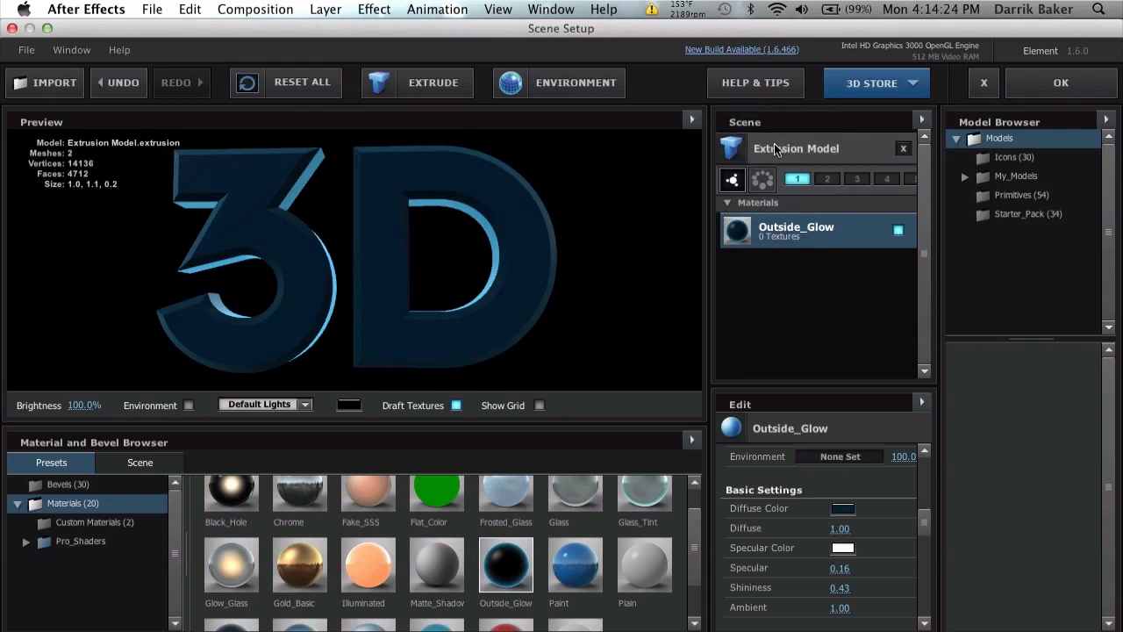
Step: Duplicate the extrusion model onto group 2 using Custom Path 2 (HOLOGRAM)
{"action": "right_click", "coordinate": [796, 149]}
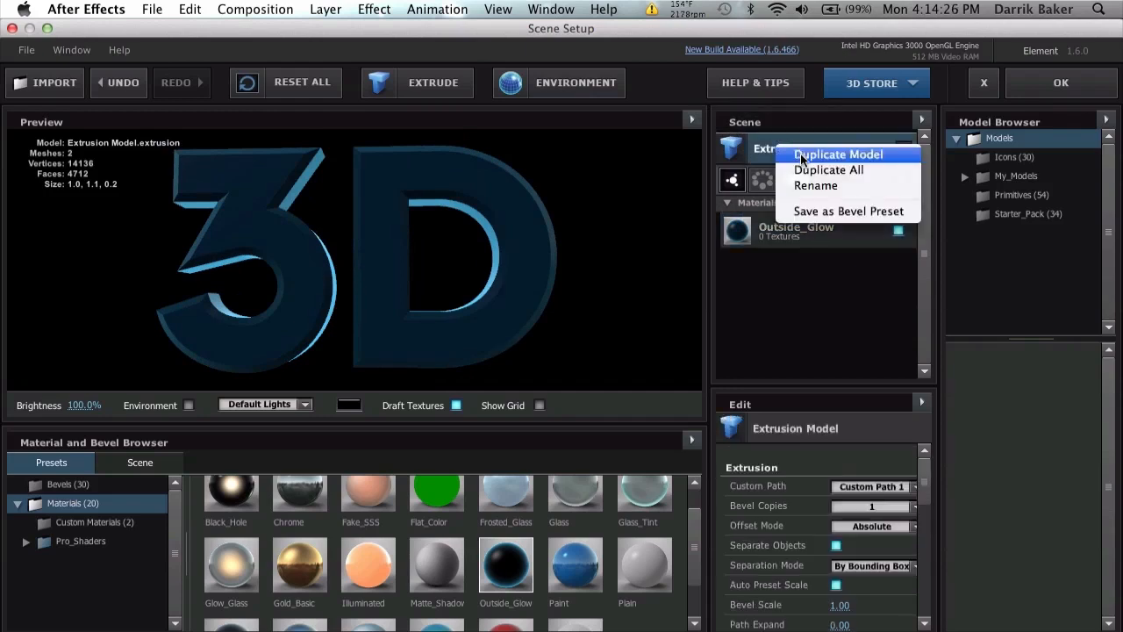
{"action": "left_click", "coordinate": [838, 154]}
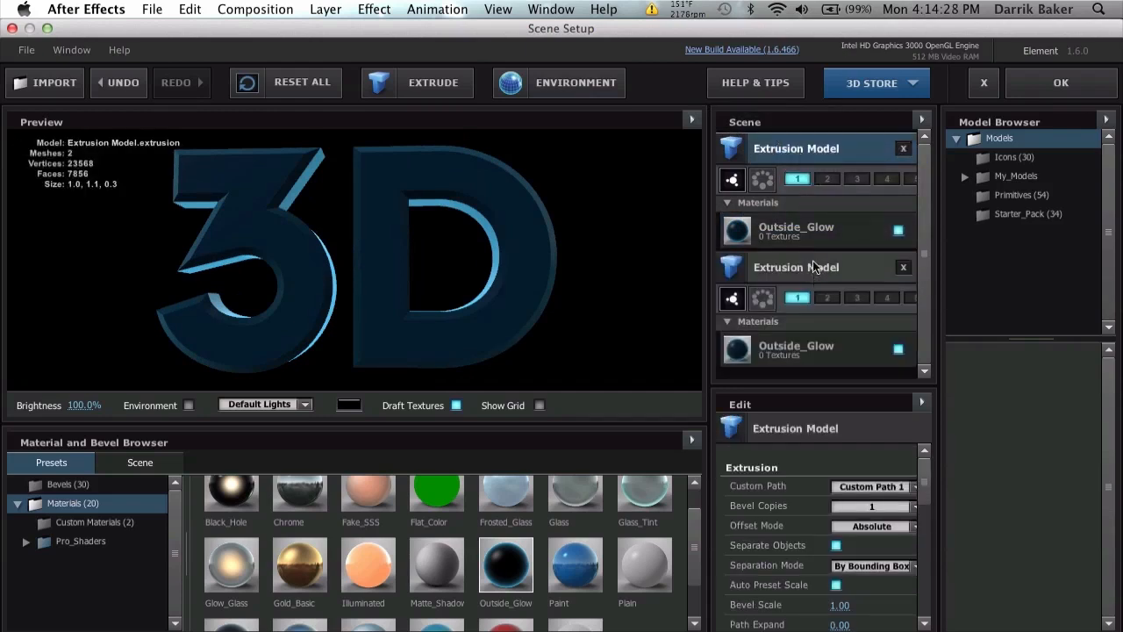
{"action": "left_click", "coordinate": [827, 179]}
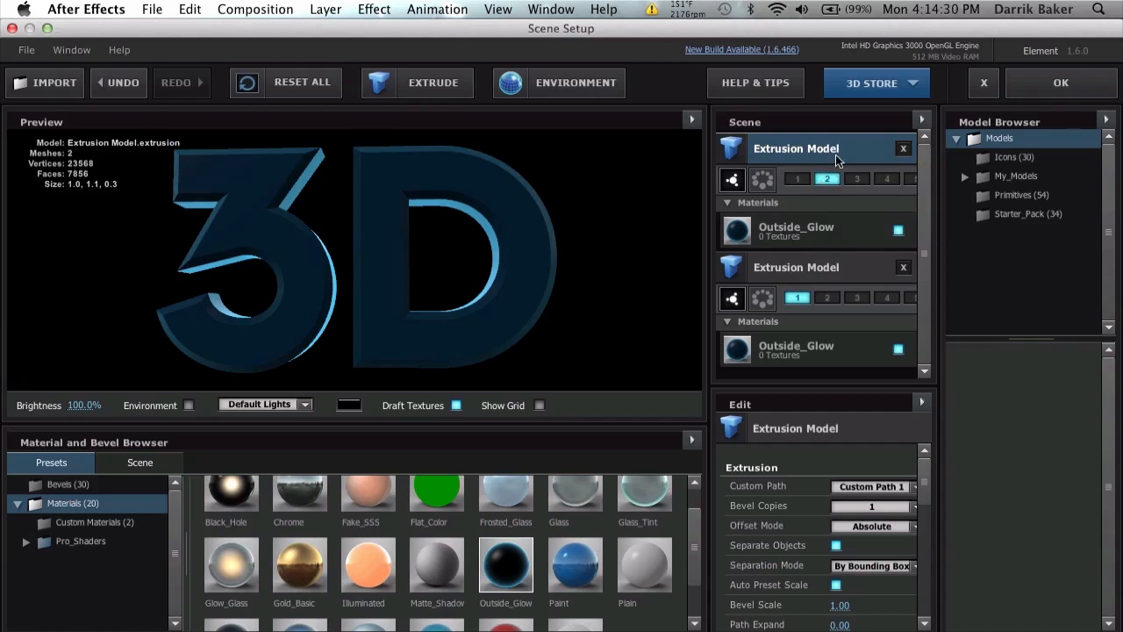
{"action": "mouse_move", "coordinate": [861, 477]}
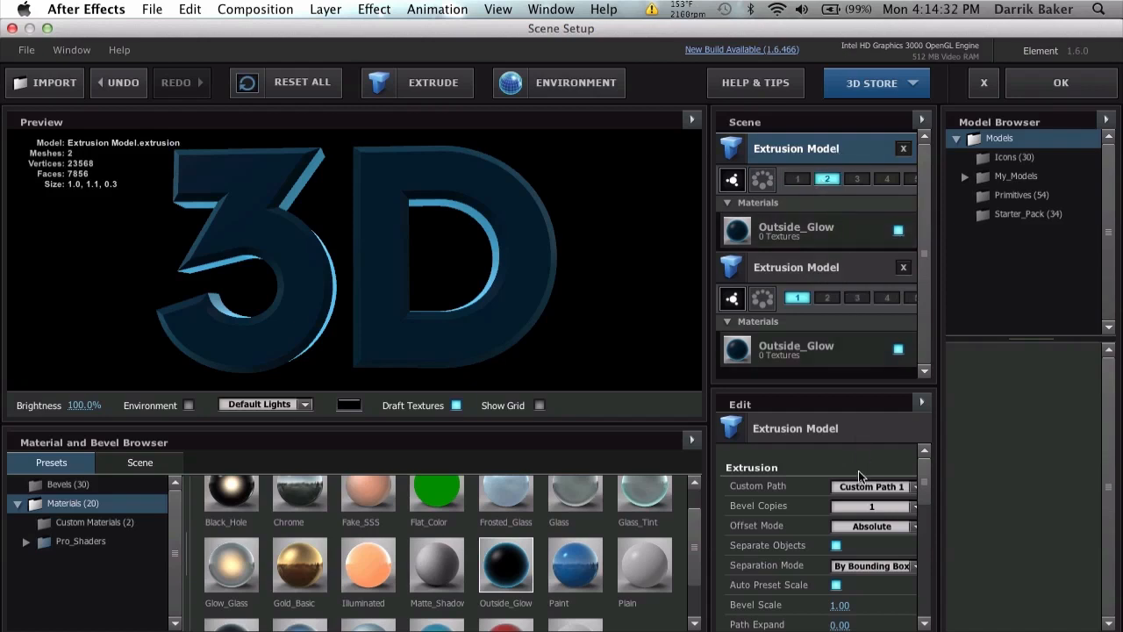
{"action": "left_click", "coordinate": [870, 486]}
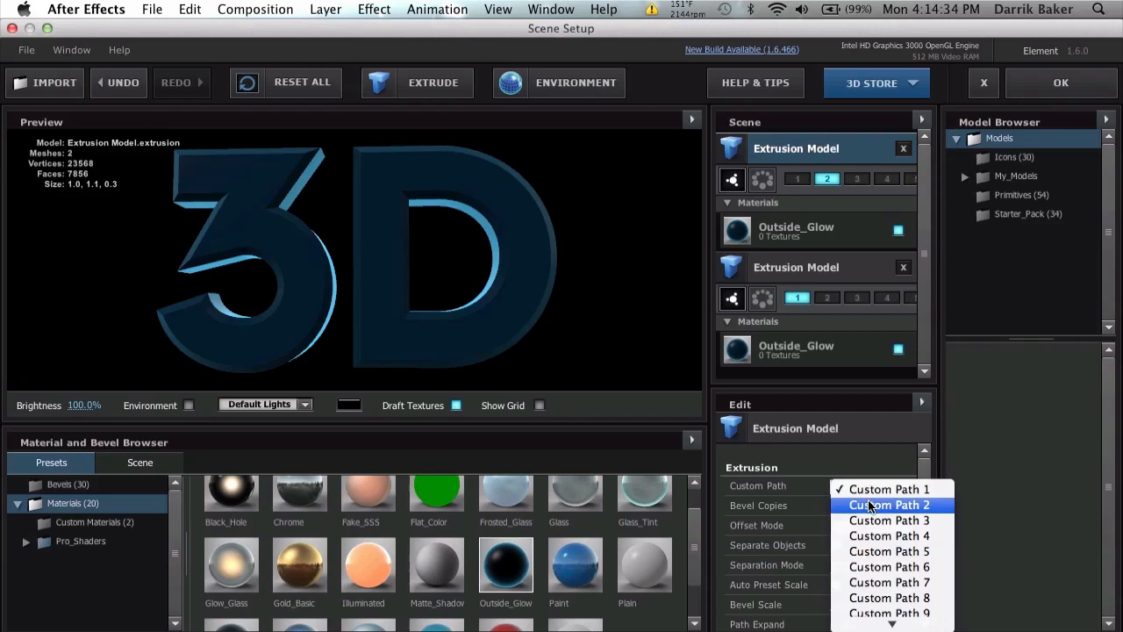
{"action": "left_click", "coordinate": [890, 504]}
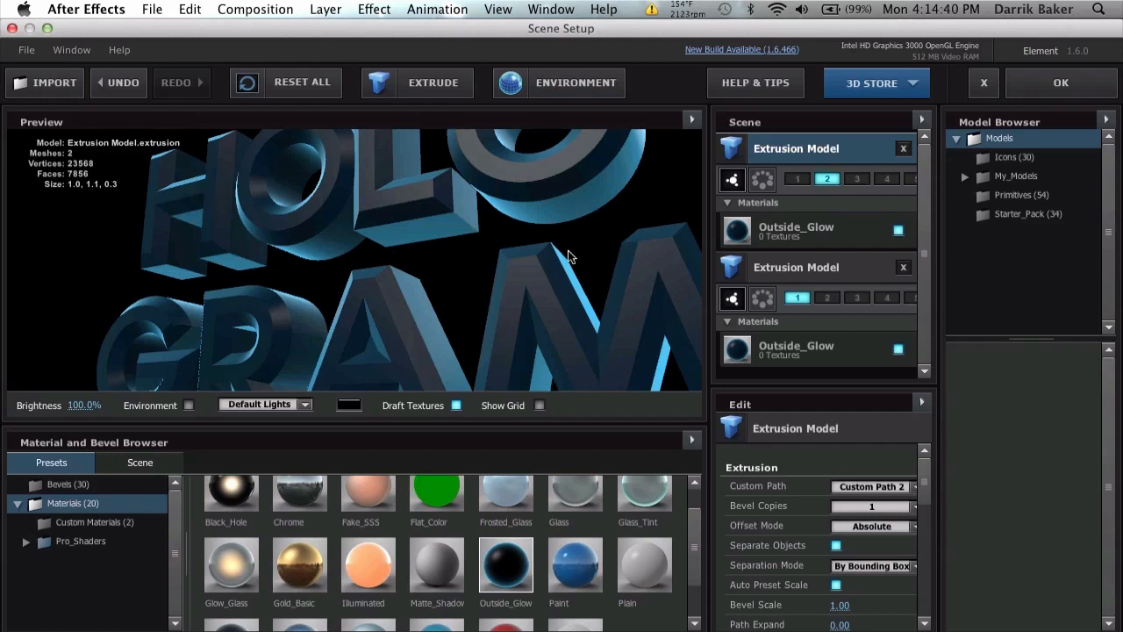
Step: Set the new model's Outside_Glow Bevel Expand Edges to -0.50
{"action": "left_click", "coordinate": [796, 231]}
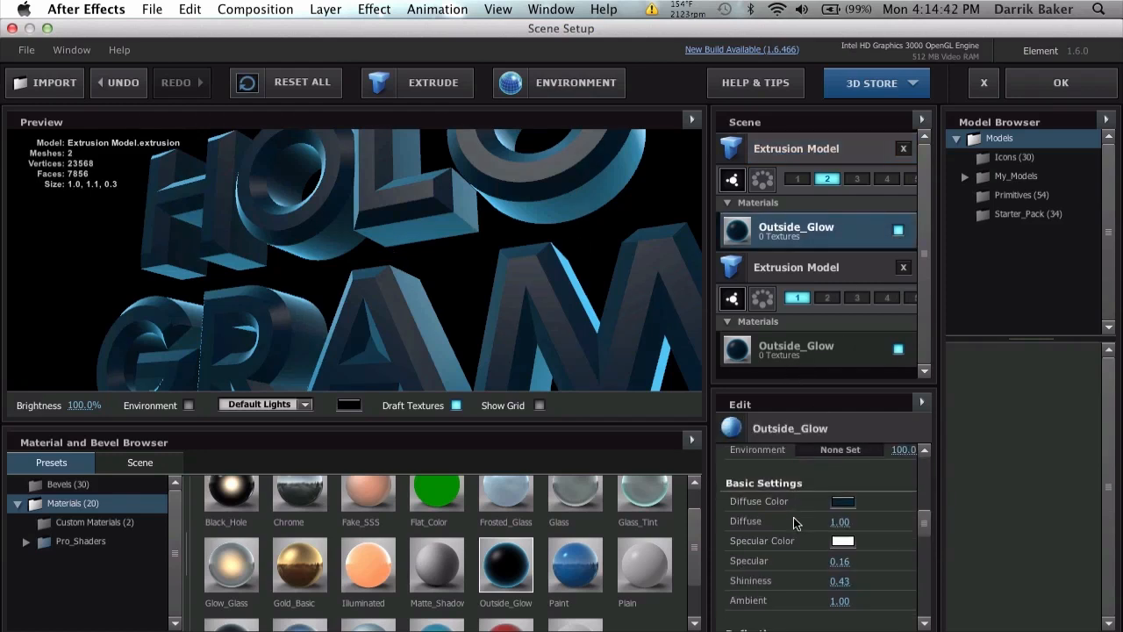
{"action": "scroll", "scroll_direction": "down", "scroll_amount": 3}
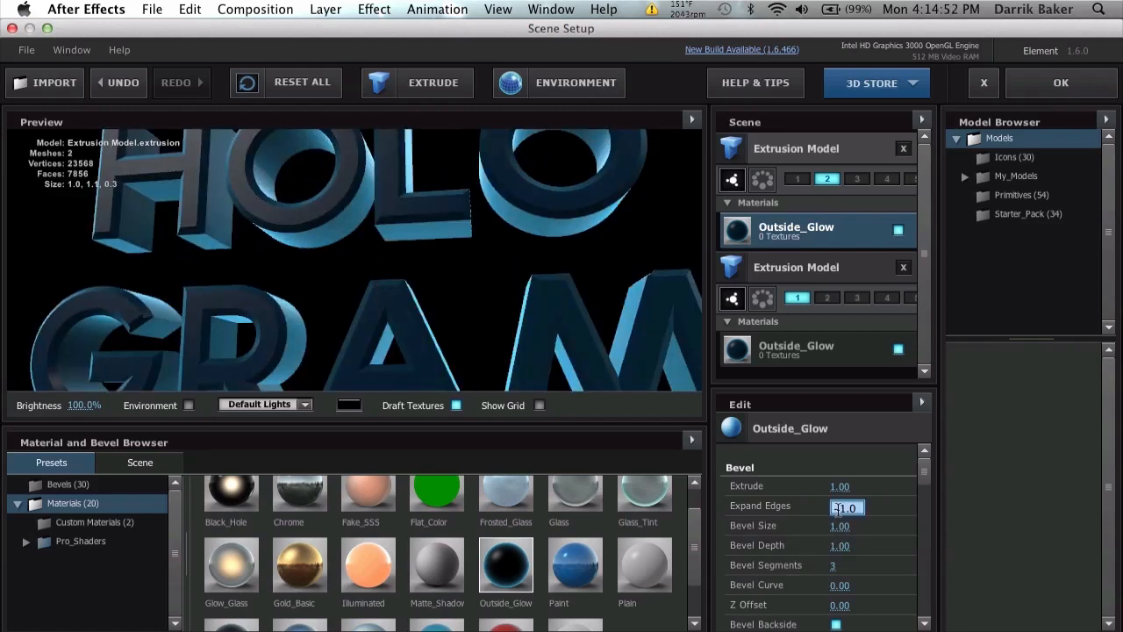
{"action": "type", "text": "-0.50"}
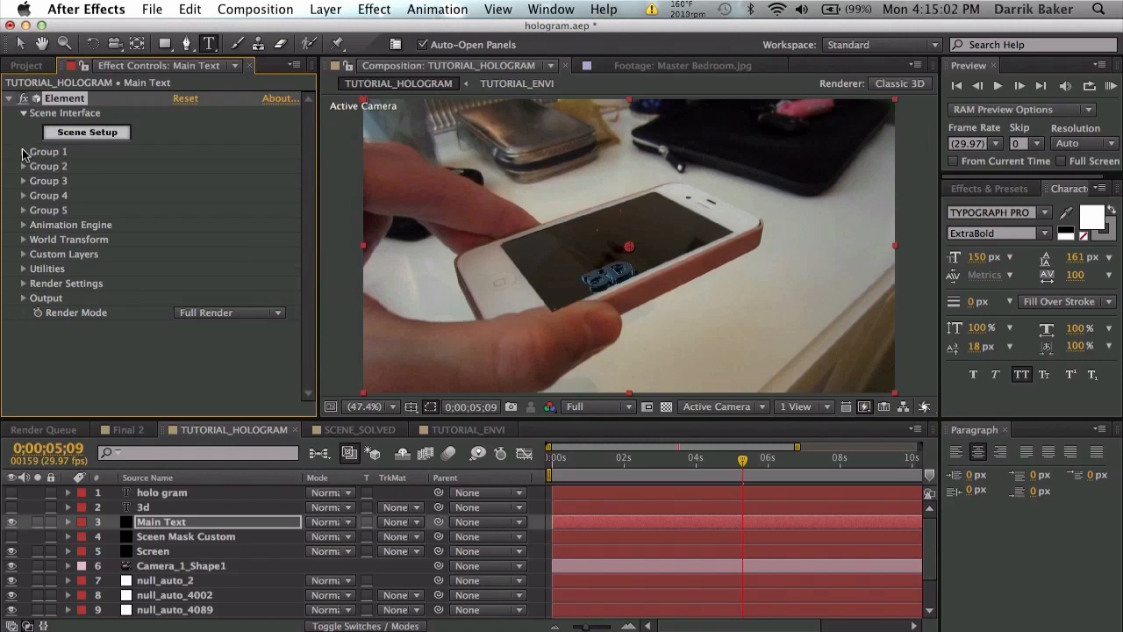
Step: Reveal Group 1's Particle Replicator position and compare with the Screen layer's values
{"action": "left_click", "coordinate": [24, 150]}
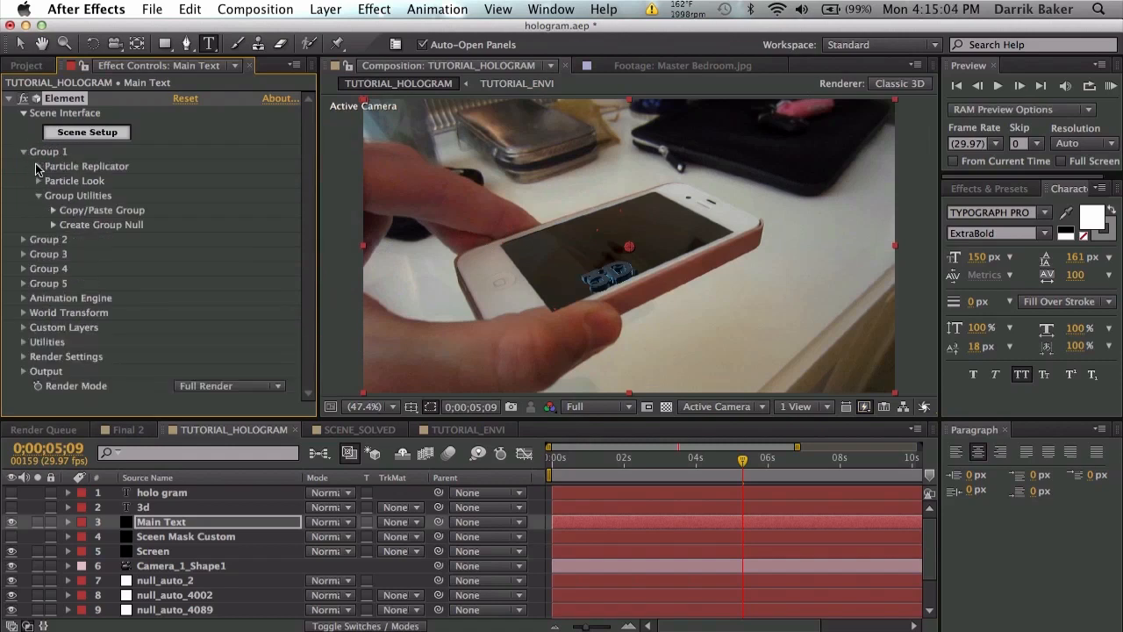
{"action": "left_click", "coordinate": [29, 166]}
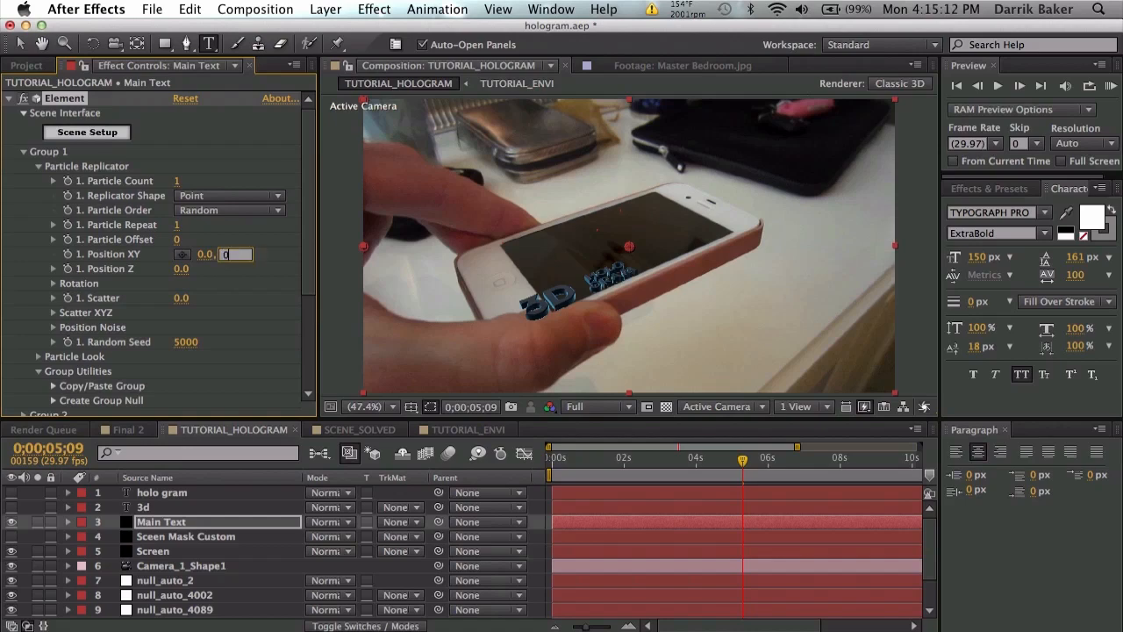
{"action": "left_click", "coordinate": [694, 457]}
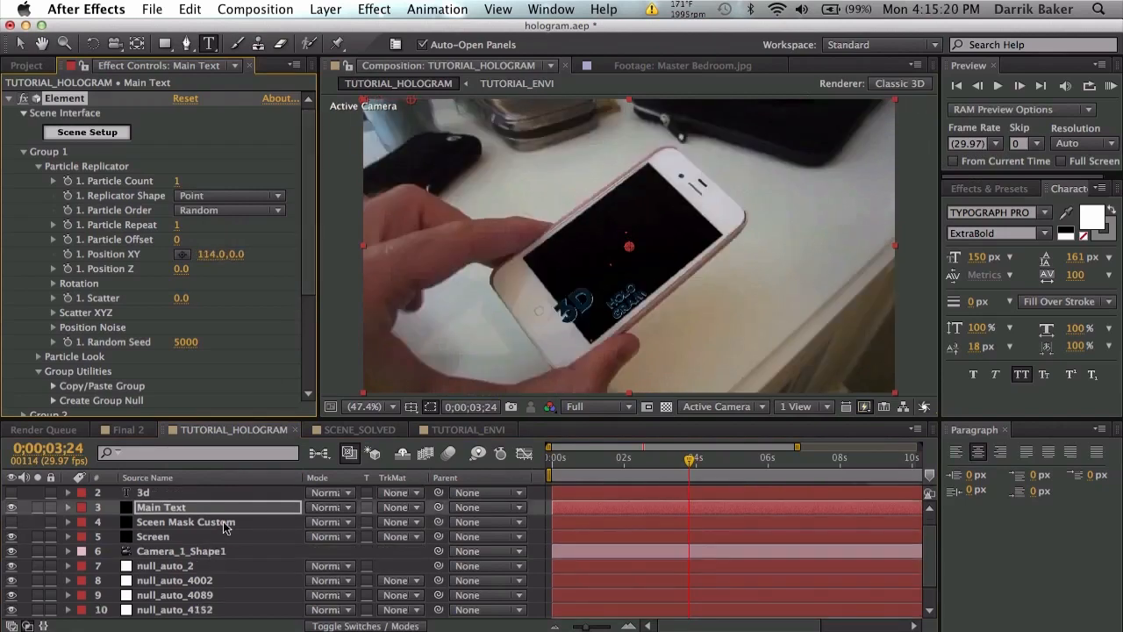
{"action": "left_click", "coordinate": [185, 521]}
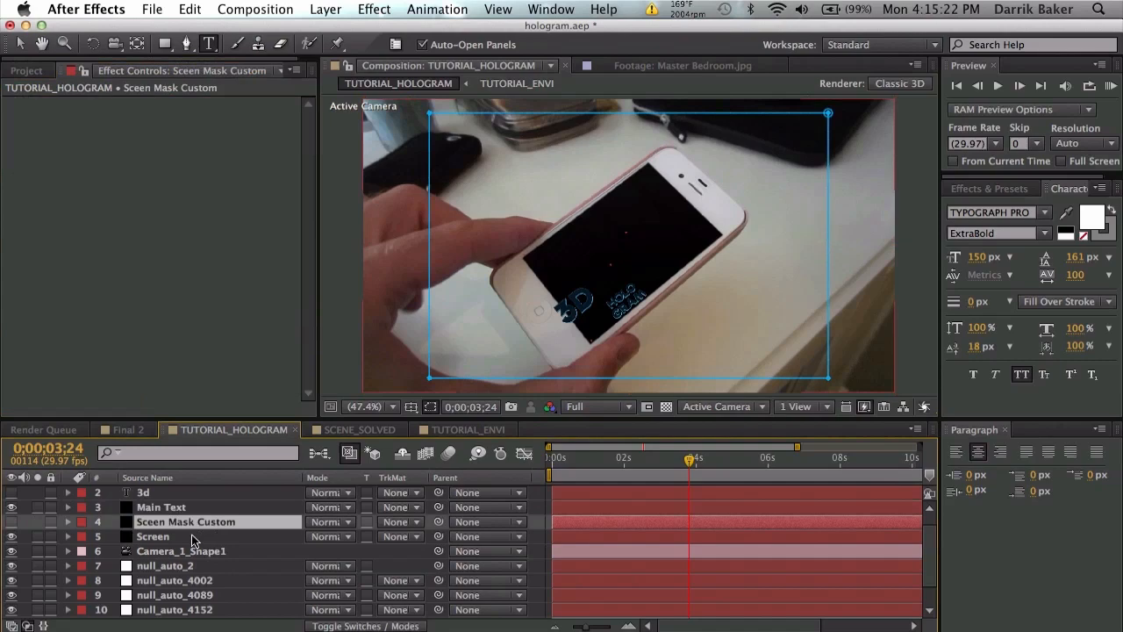
{"action": "left_click", "coordinate": [153, 536]}
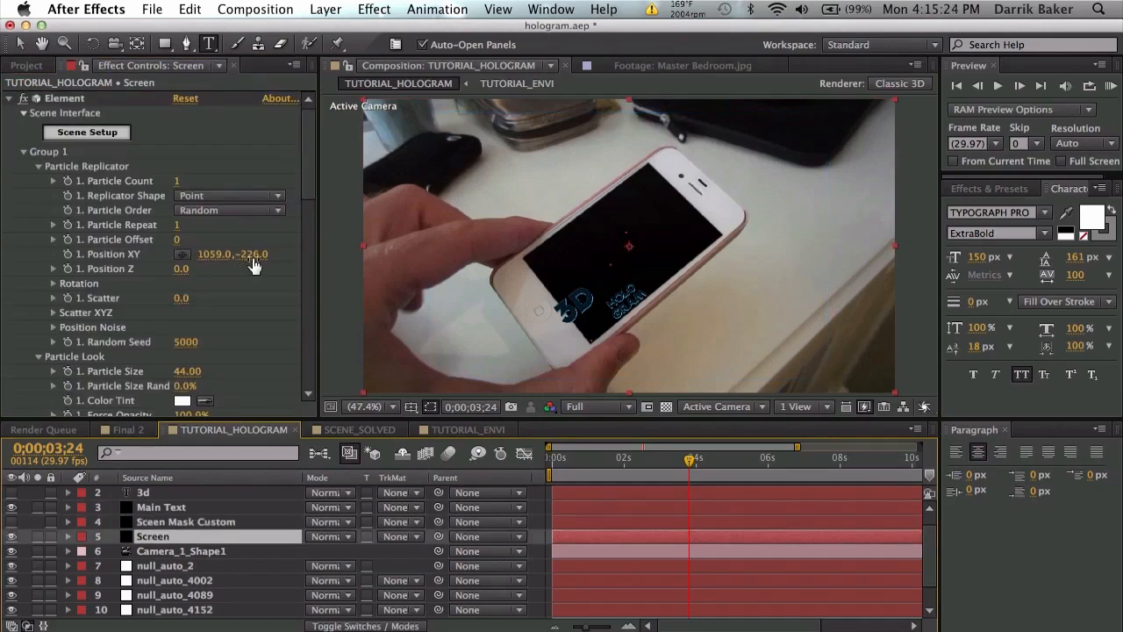
{"action": "left_click", "coordinate": [185, 521]}
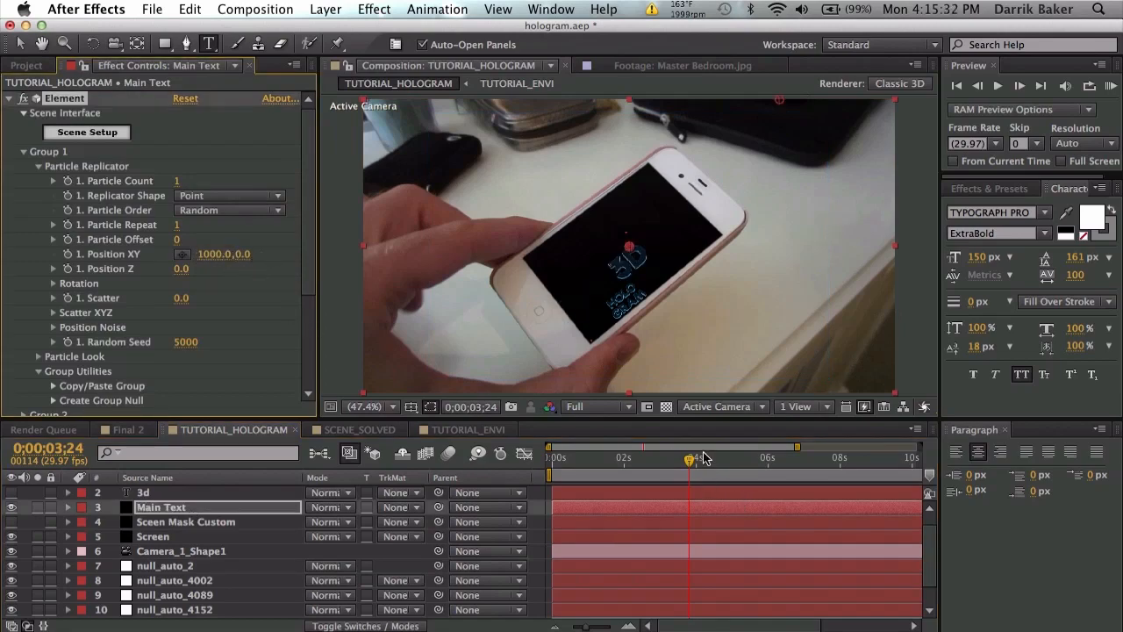
Step: Set Group 1's Position XY to 1000, -200 at a later frame
{"action": "left_click_drag", "start_coordinate": [692, 457], "coordinate": [744, 457]}
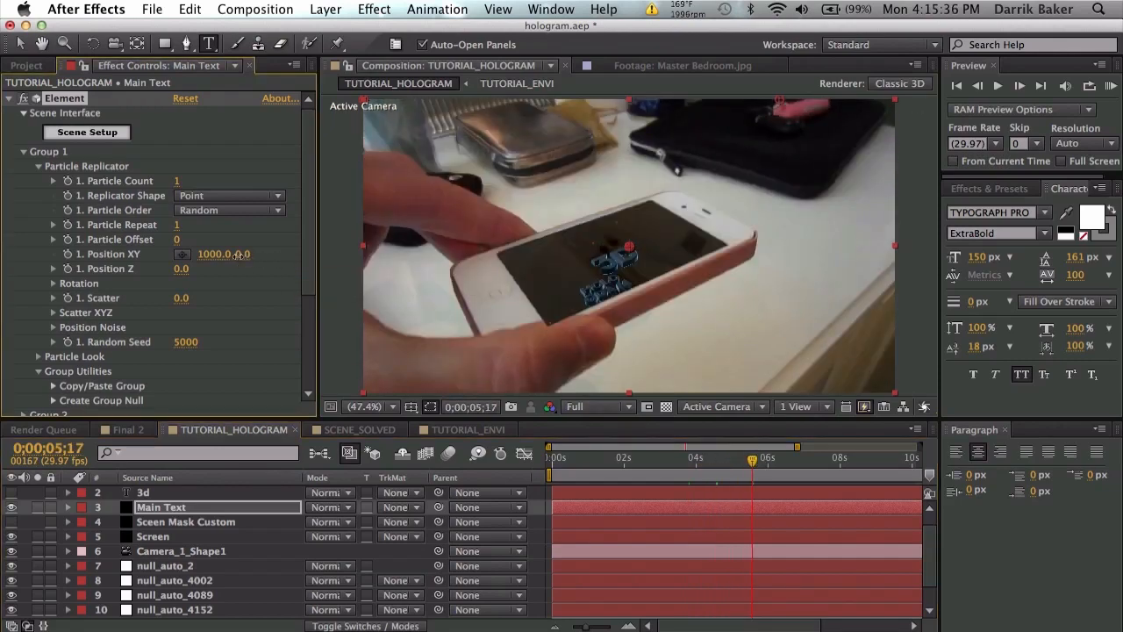
{"action": "left_click", "coordinate": [250, 253]}
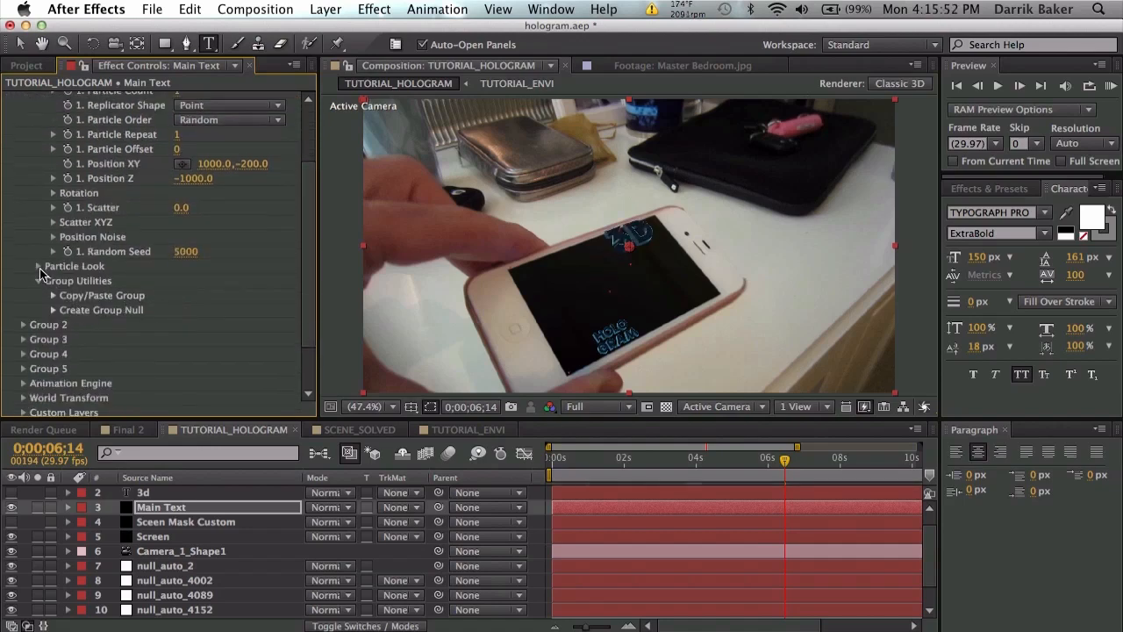
Step: Shrink Group 1's particle size to 25.01 while scrubbing earlier frames to check
{"action": "left_click", "coordinate": [40, 266]}
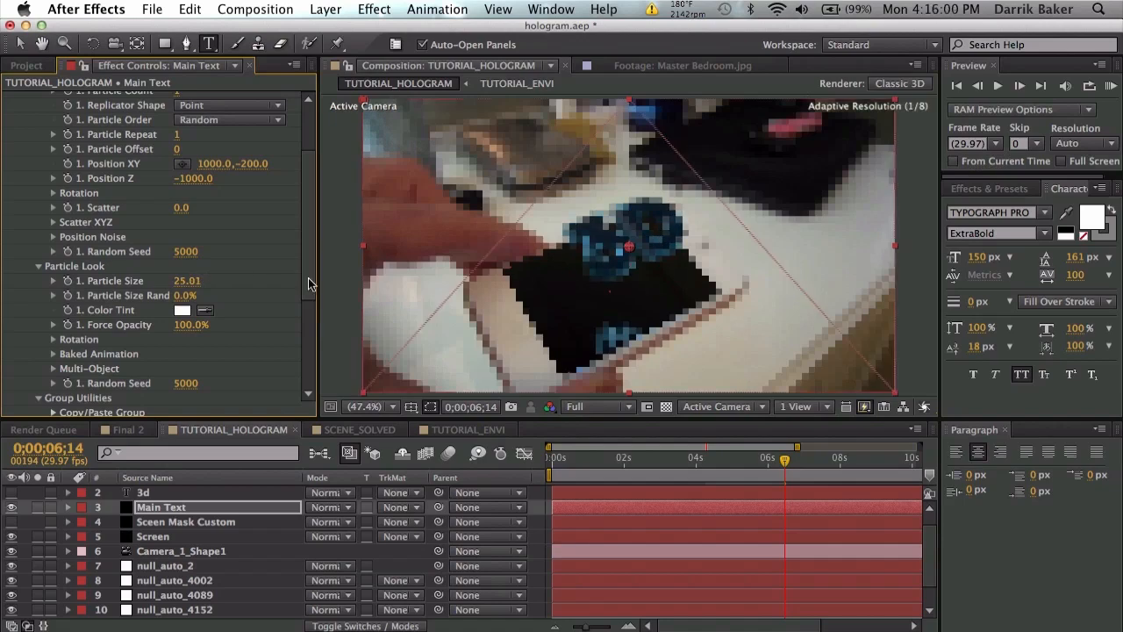
{"action": "left_click", "coordinate": [717, 457]}
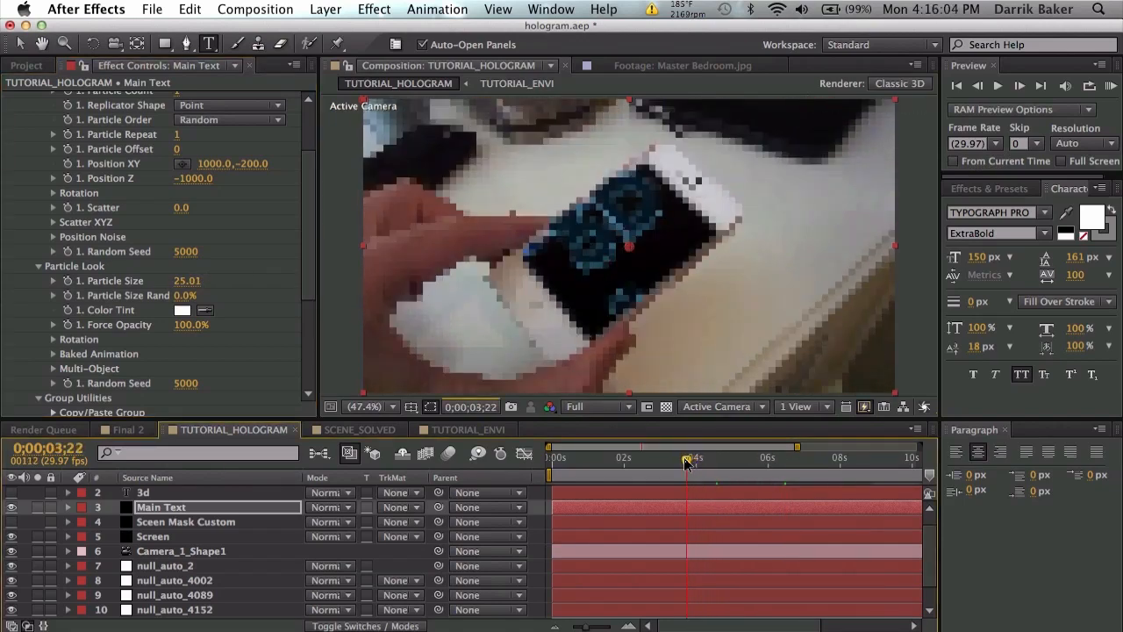
{"action": "left_click_drag", "start_coordinate": [686, 463], "coordinate": [645, 463]}
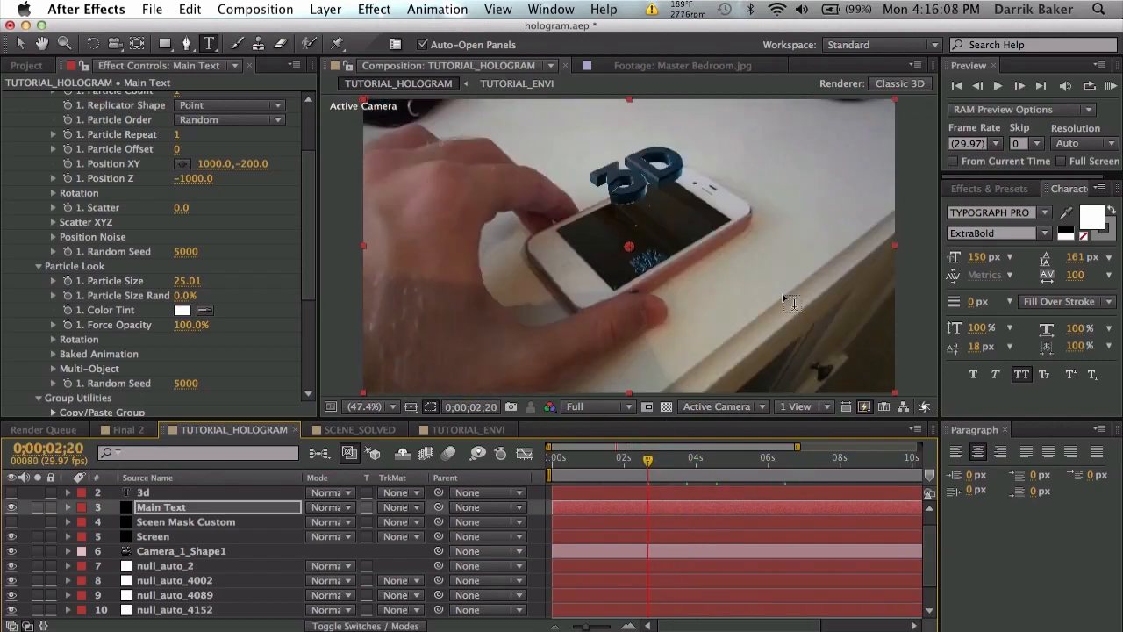
{"action": "left_click", "coordinate": [706, 458]}
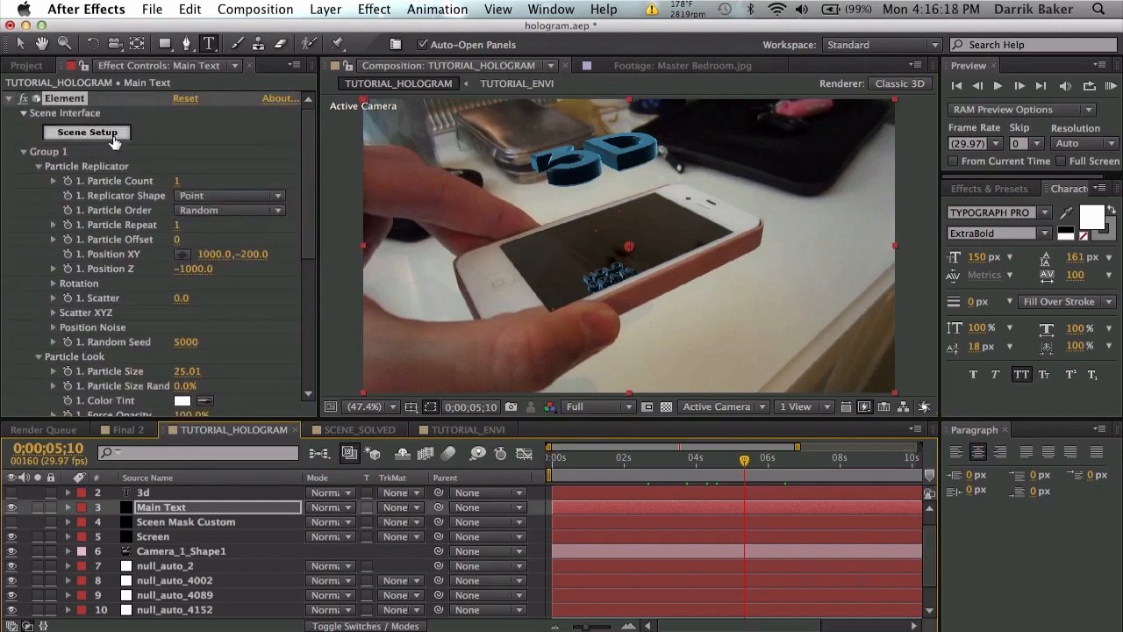
{"action": "mouse_move", "coordinate": [121, 162]}
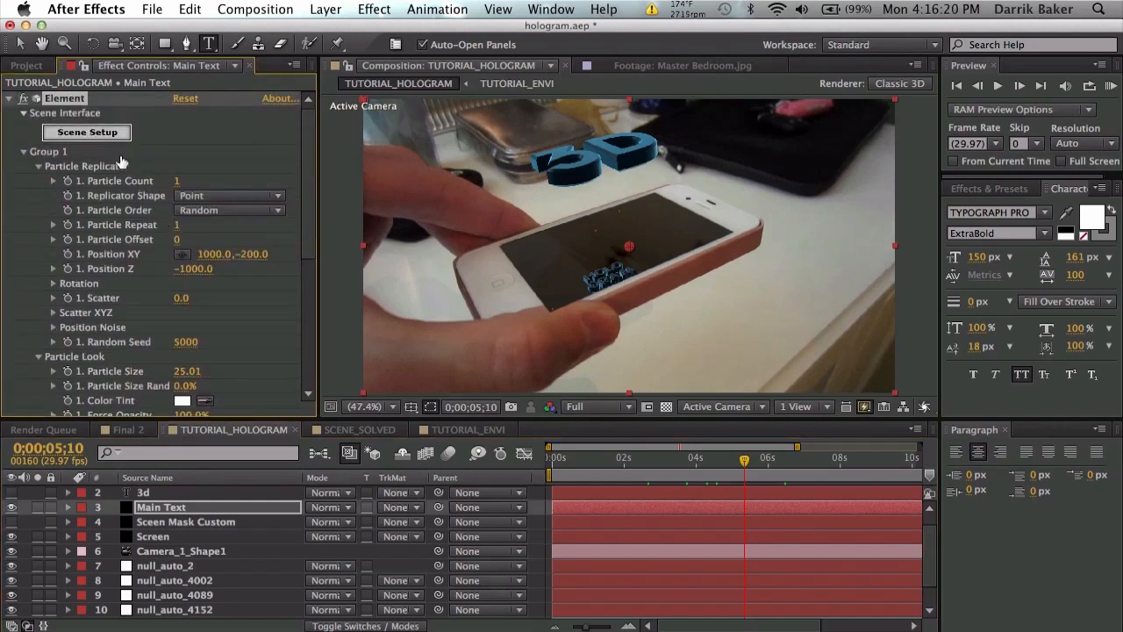
Step: Give both Outside_Glow materials 25% force opacity and adjusted illumination, then apply
{"action": "left_click", "coordinate": [86, 132]}
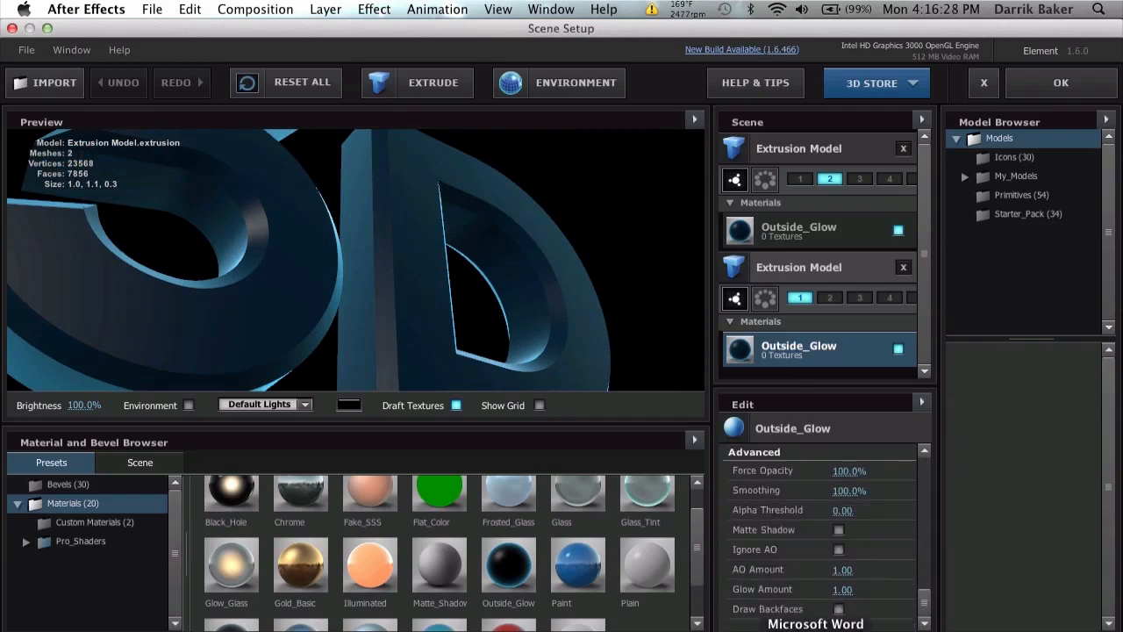
{"action": "left_click", "coordinate": [849, 471]}
{"action": "type", "text": "25"}
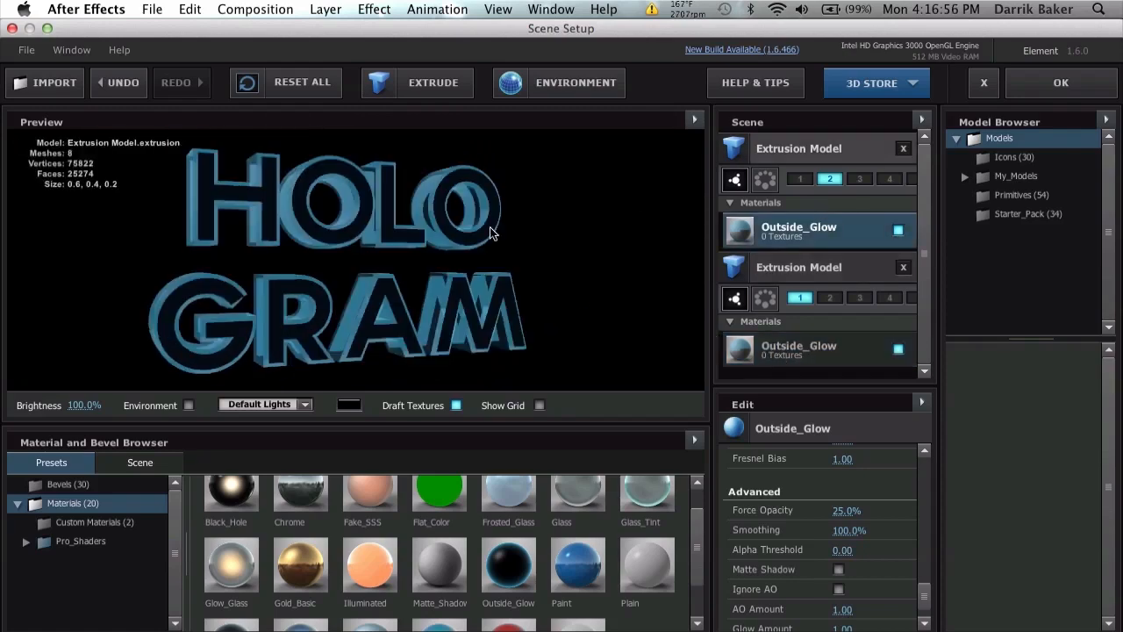
{"action": "left_click", "coordinate": [816, 349]}
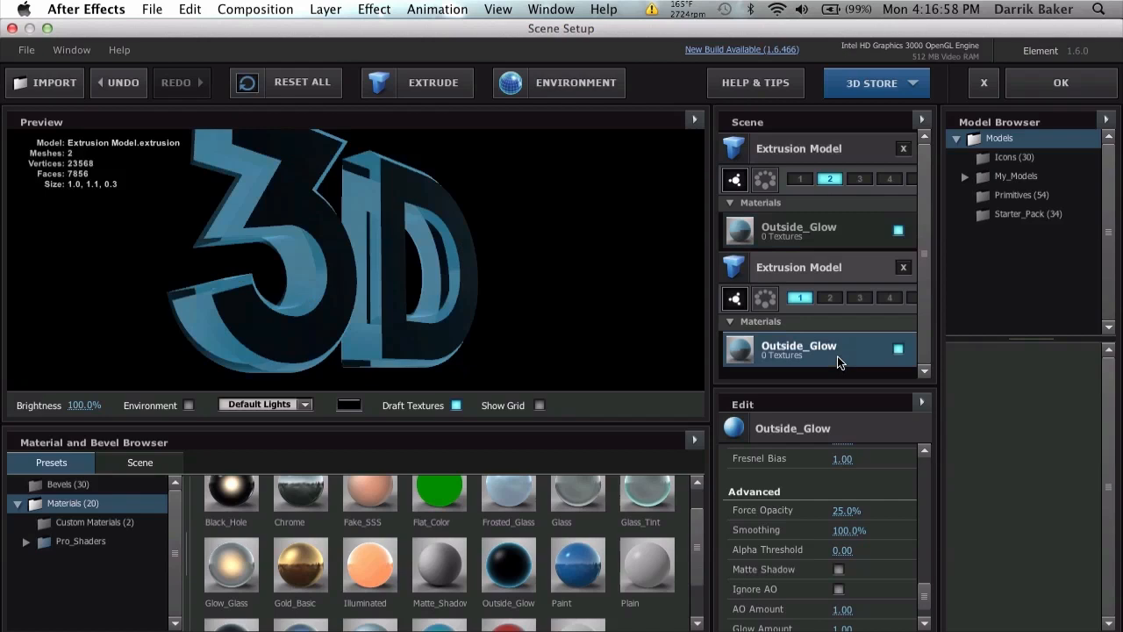
{"action": "mouse_move", "coordinate": [858, 384]}
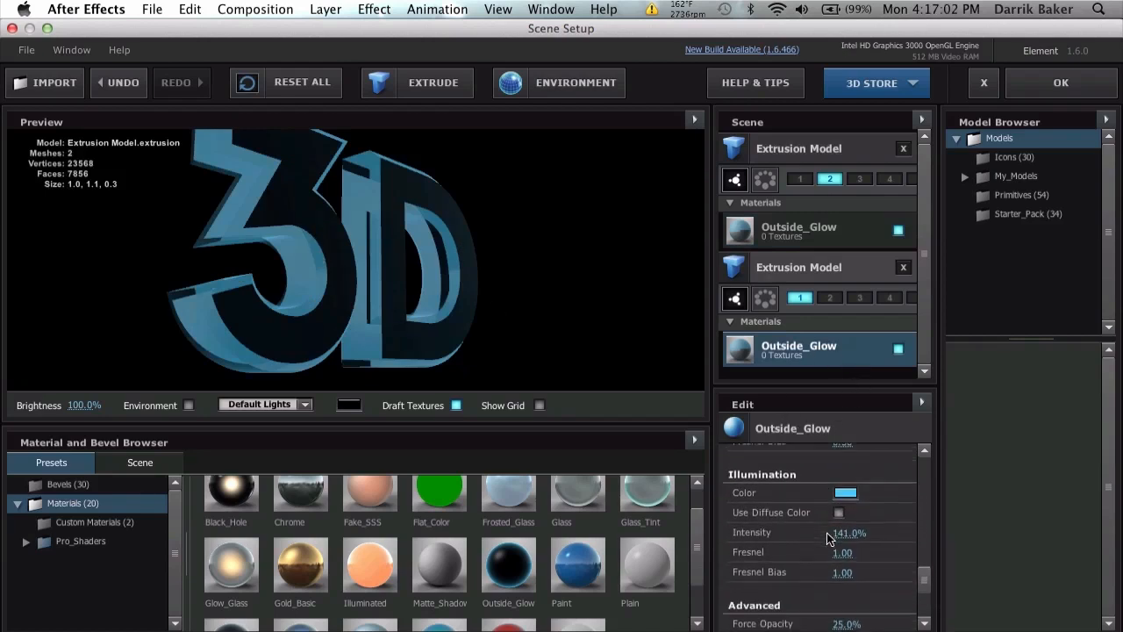
{"action": "left_click", "coordinate": [849, 533]}
{"action": "type", "text": "100"}
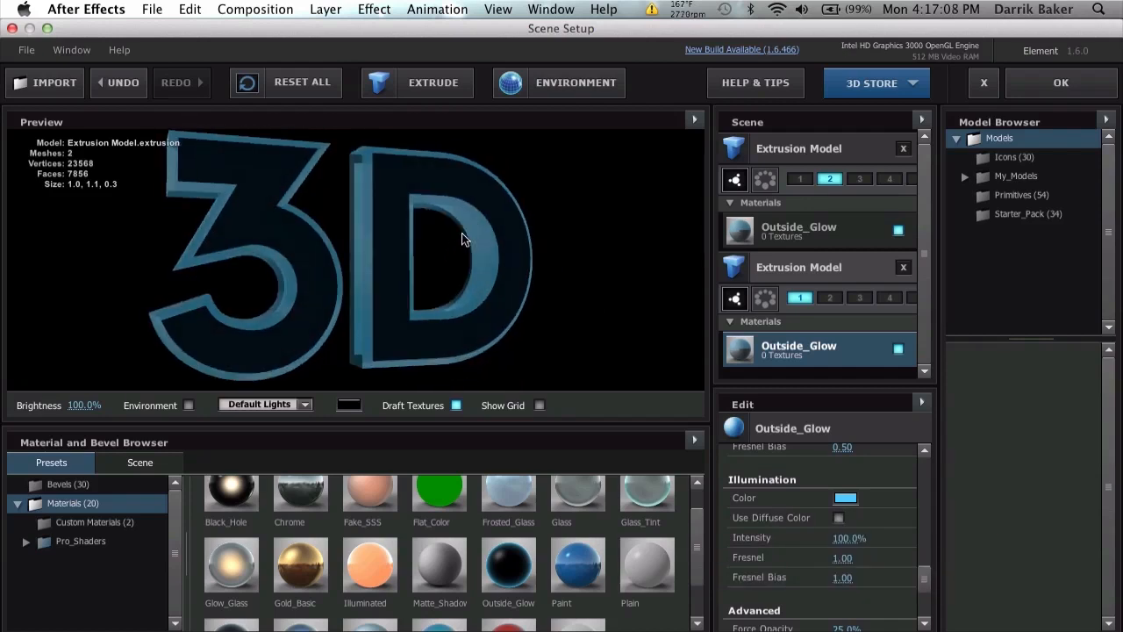
{"action": "left_click", "coordinate": [1060, 83]}
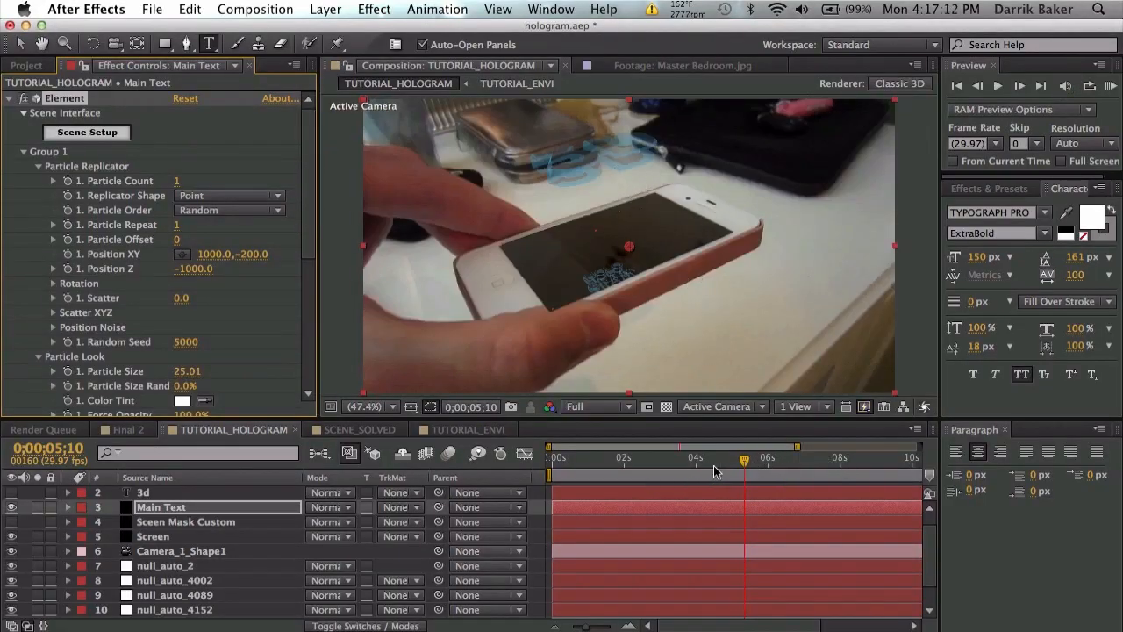
Step: Set the Main Text layer's blending mode to Add
{"action": "left_click", "coordinate": [331, 506]}
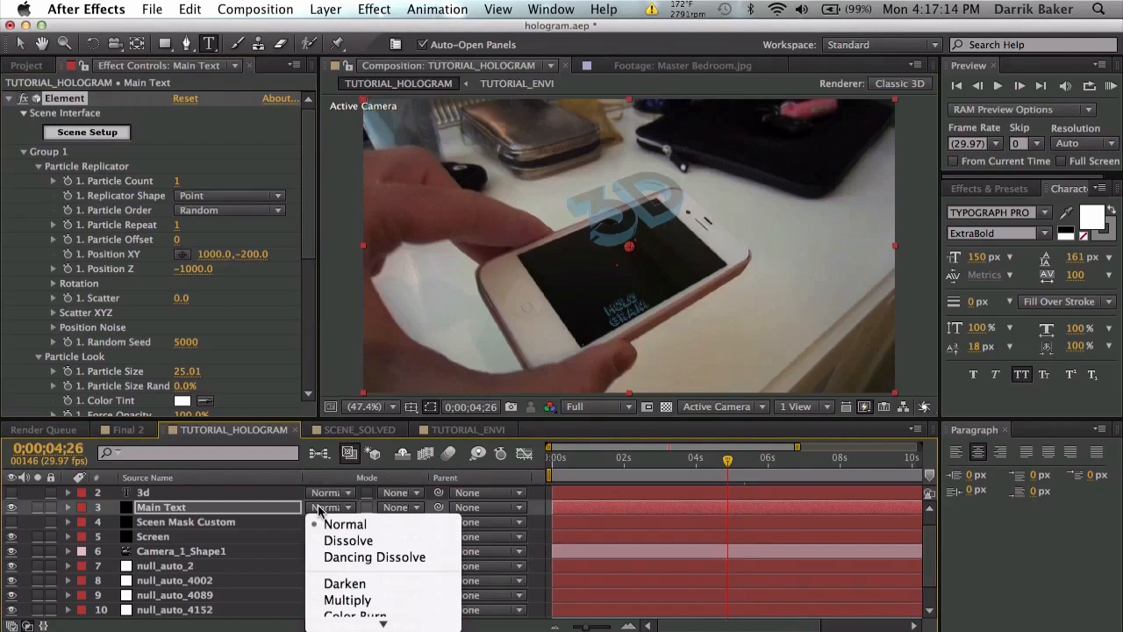
{"action": "left_click", "coordinate": [320, 507]}
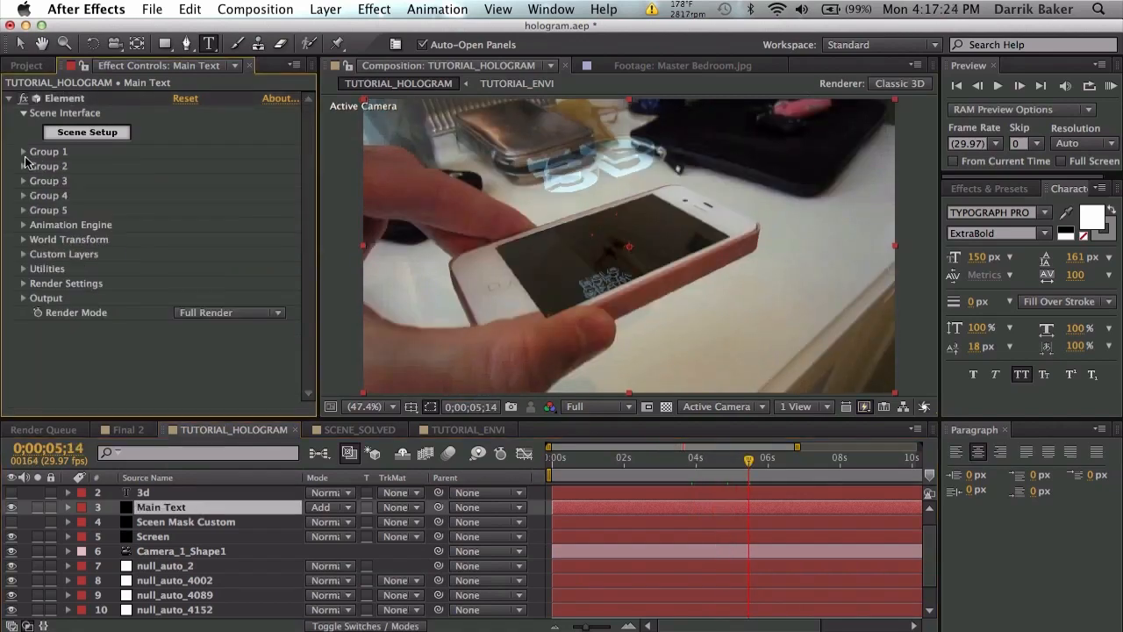
Step: Set Group 2's Particle Replicator Position Z to -1000
{"action": "left_click", "coordinate": [23, 166]}
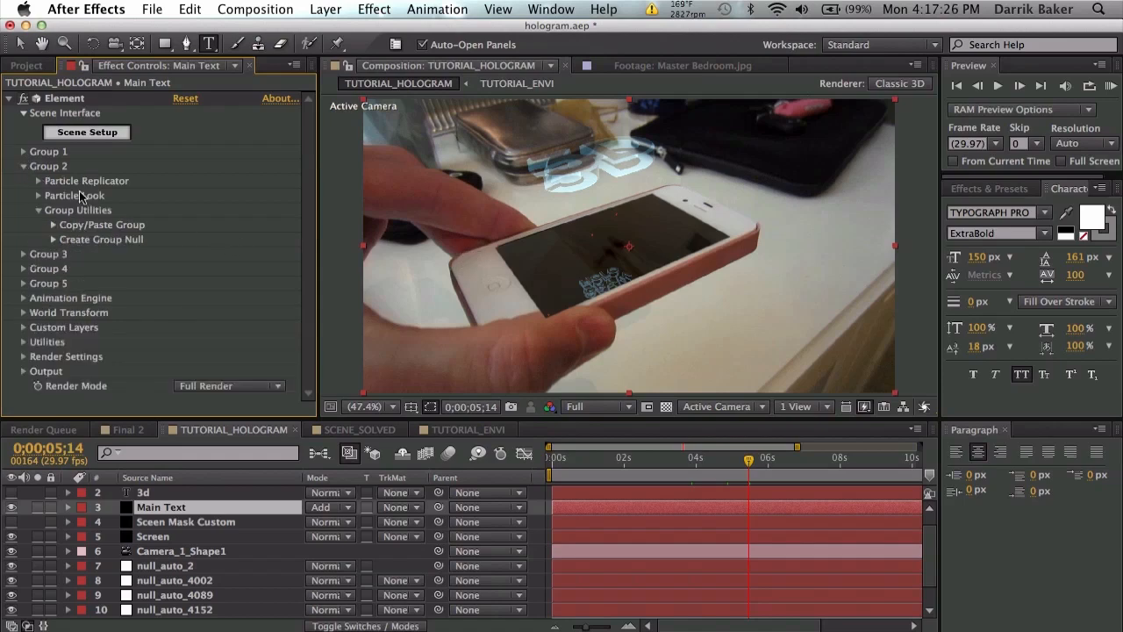
{"action": "left_click", "coordinate": [40, 181]}
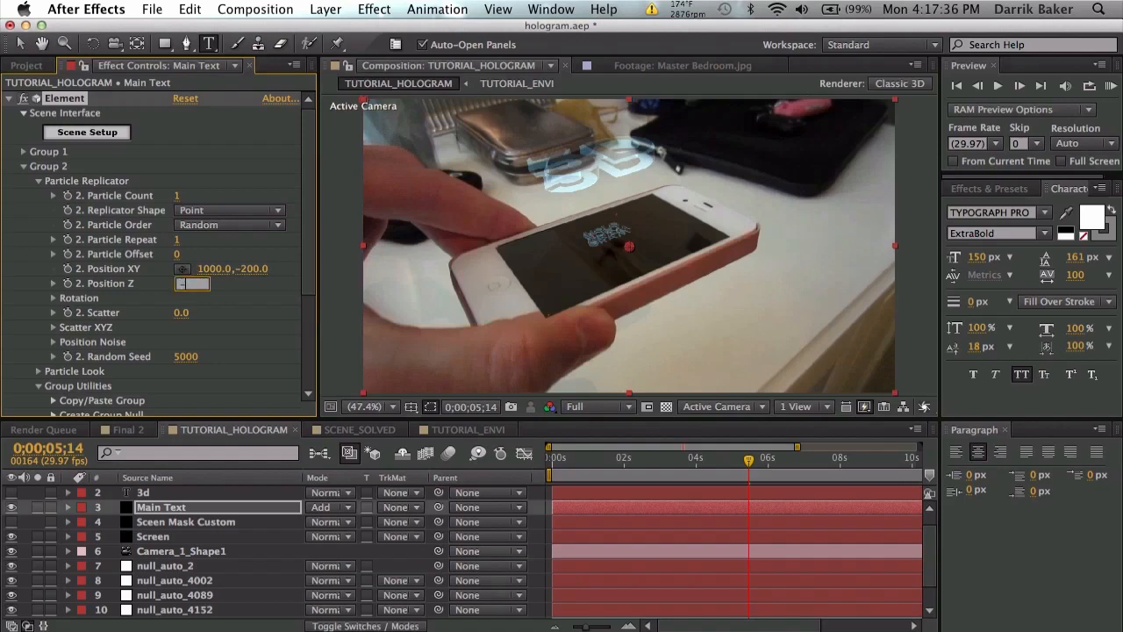
{"action": "type", "text": "-1000.0"}
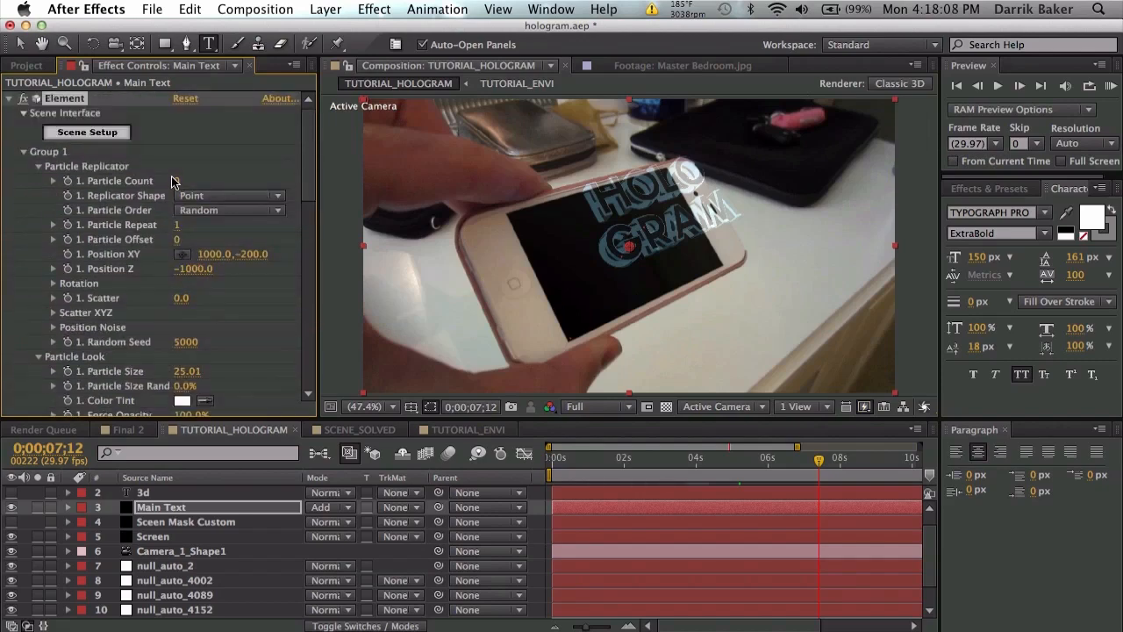
{"action": "left_click", "coordinate": [191, 181]}
{"action": "type", "text": "1"}
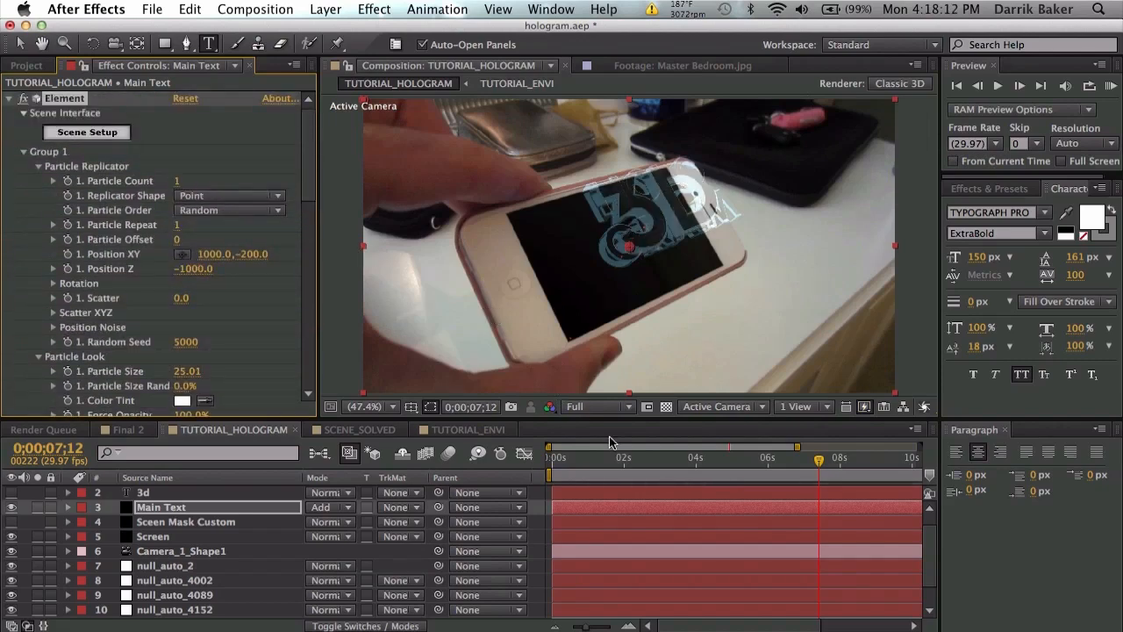
{"action": "mouse_move", "coordinate": [720, 465]}
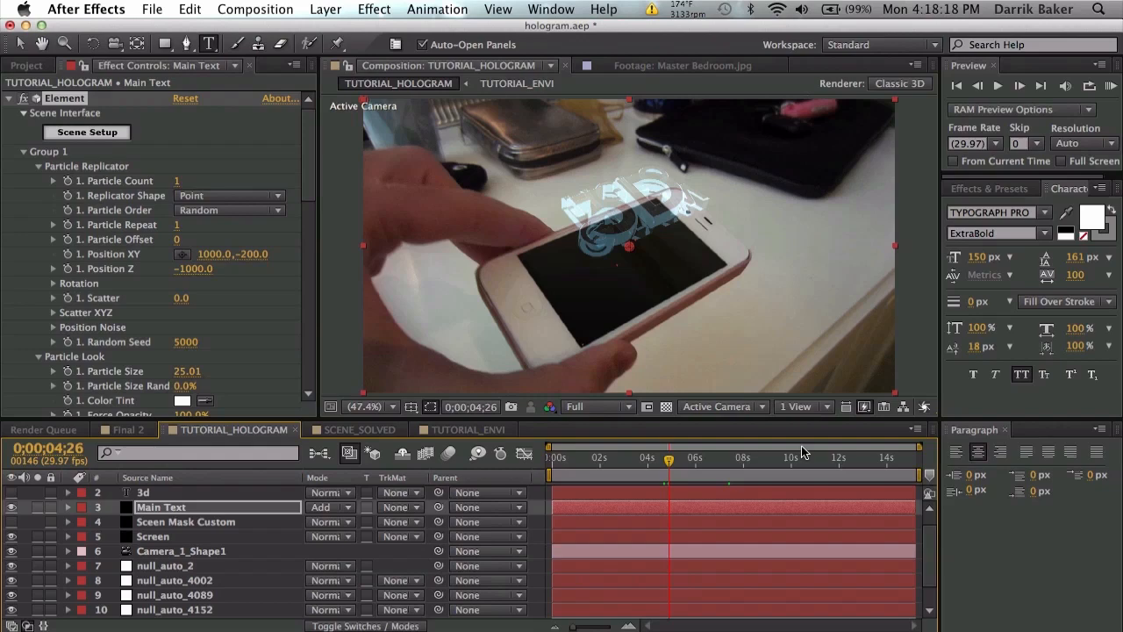
{"action": "mouse_move", "coordinate": [696, 476]}
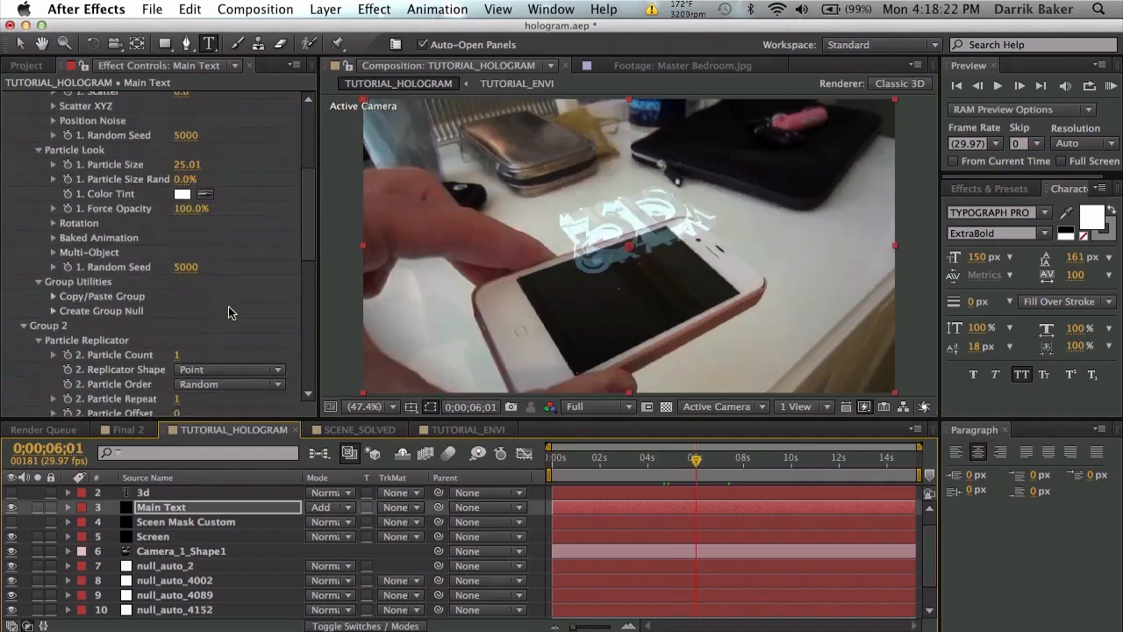
Step: Enable the Animation Engine and keyframe the morph from 0% upward, previewing frame by frame
{"action": "scroll", "scroll_direction": "down", "scroll_amount": 3}
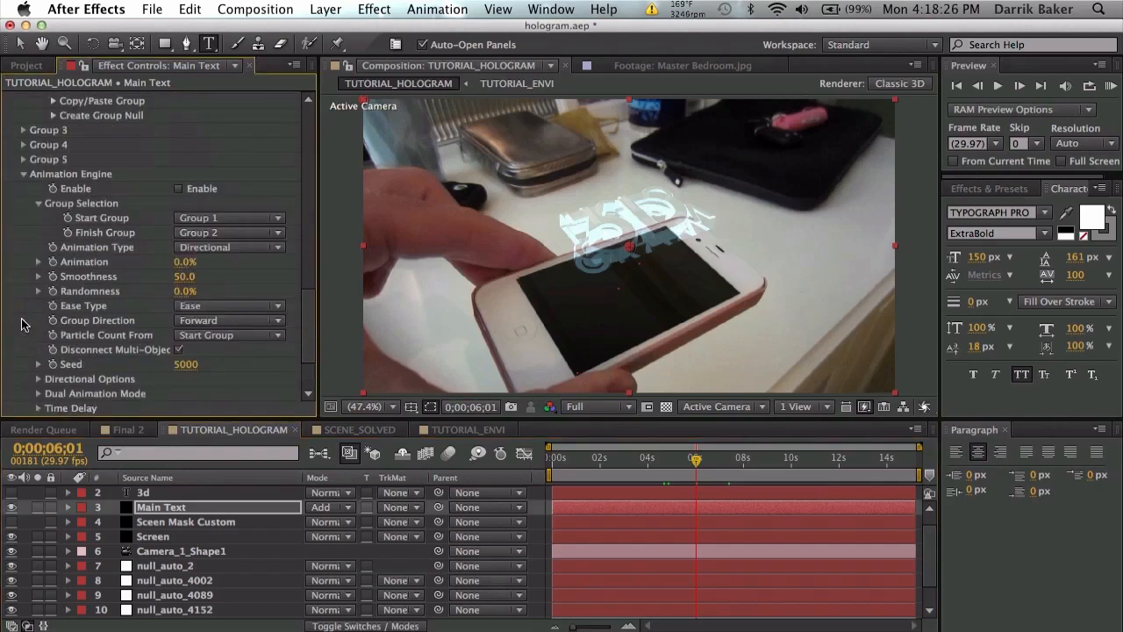
{"action": "left_click", "coordinate": [179, 188]}
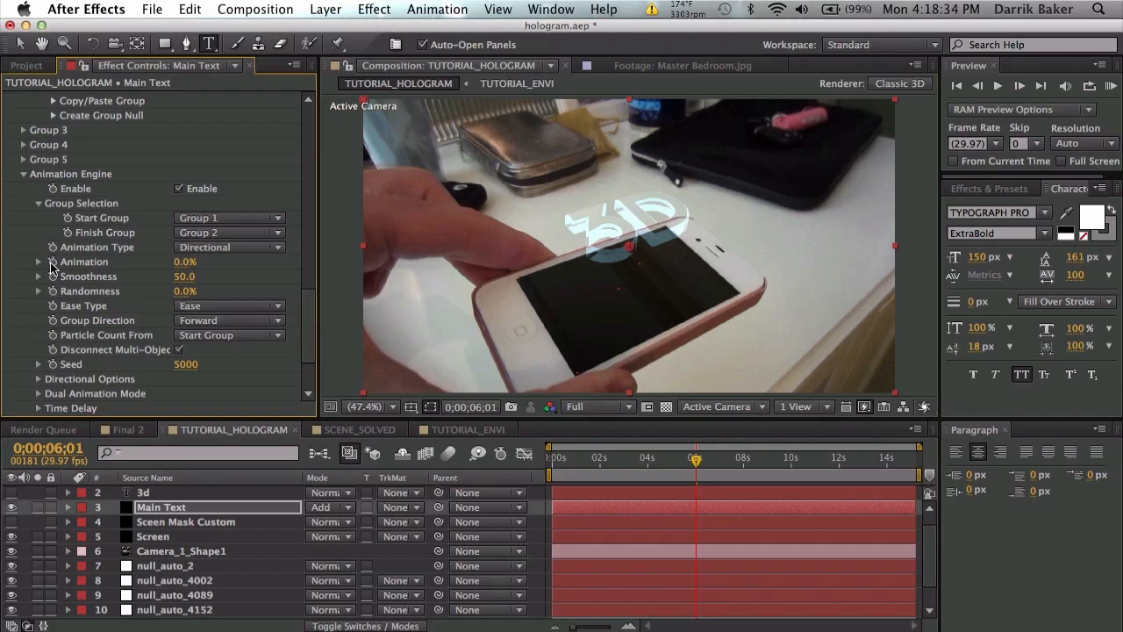
{"action": "mouse_move", "coordinate": [730, 466]}
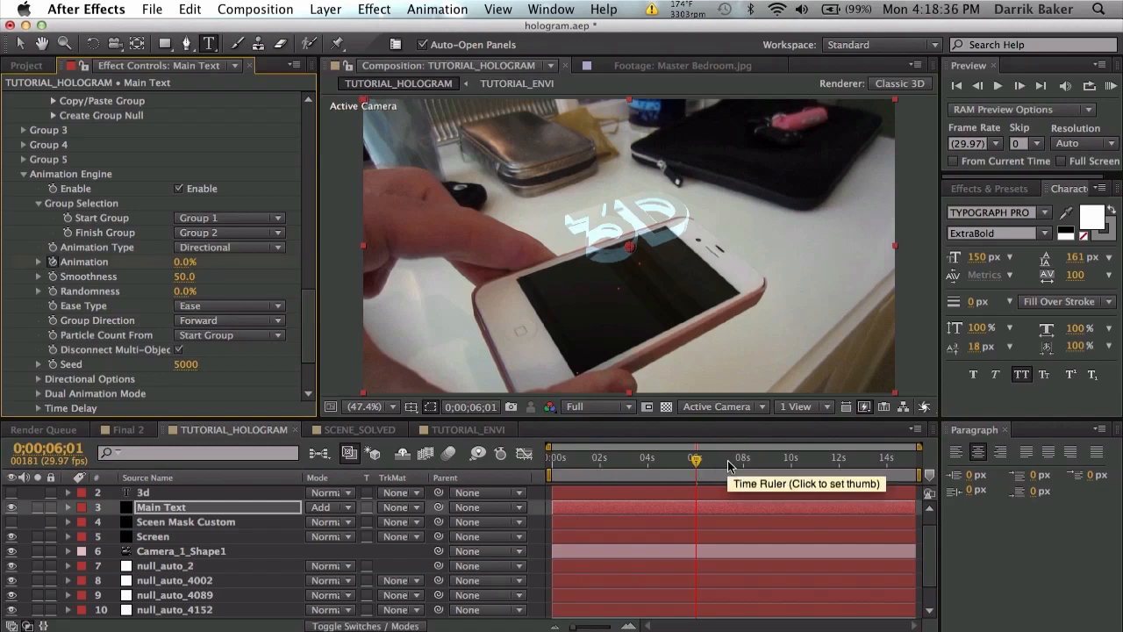
{"action": "left_click", "coordinate": [736, 457]}
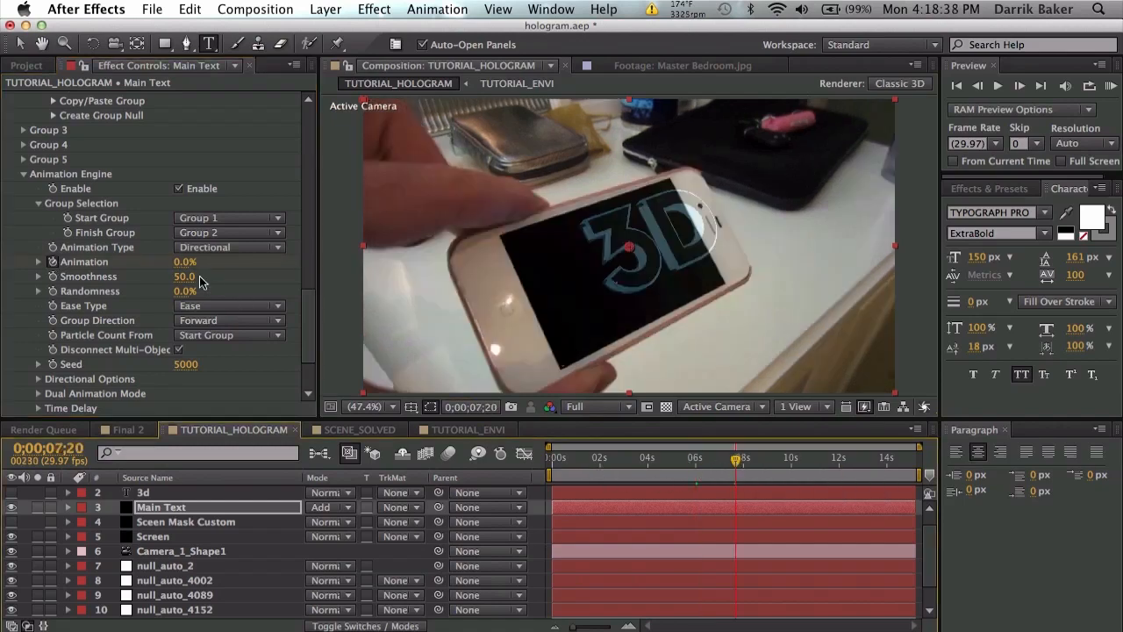
{"action": "left_click_drag", "start_coordinate": [188, 262], "coordinate": [254, 261]}
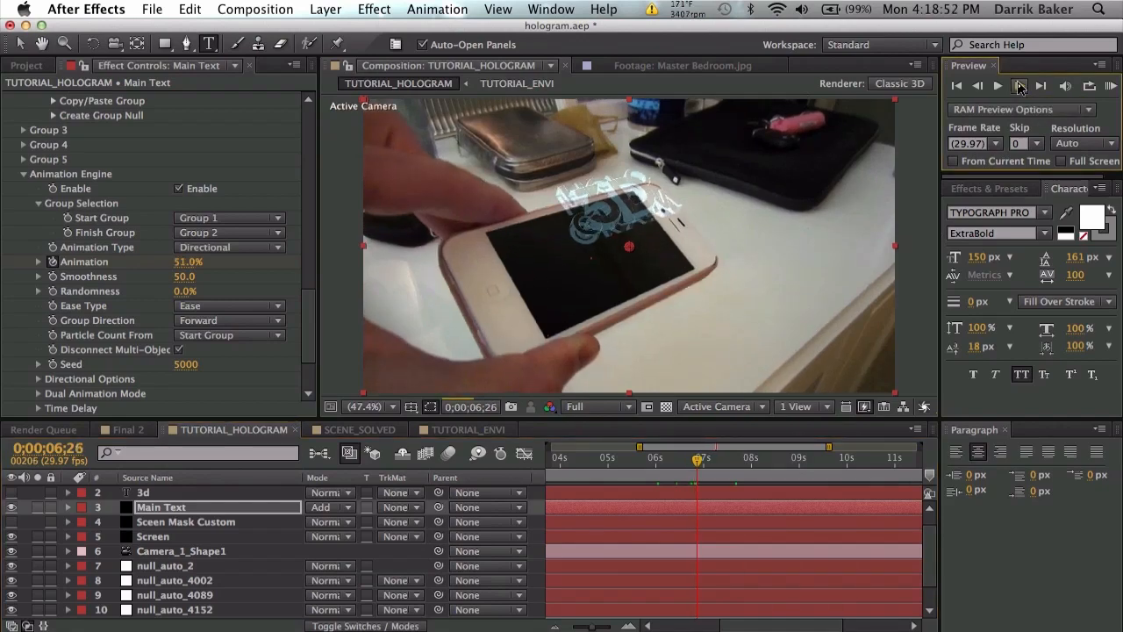
{"action": "left_click", "coordinate": [995, 85]}
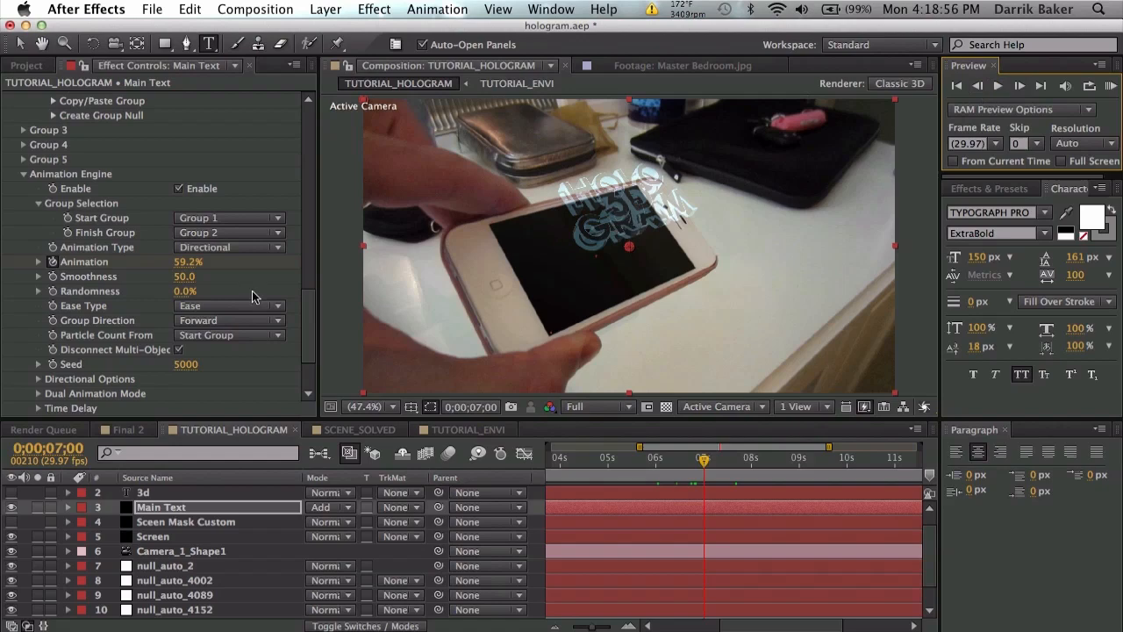
{"action": "left_click", "coordinate": [230, 247]}
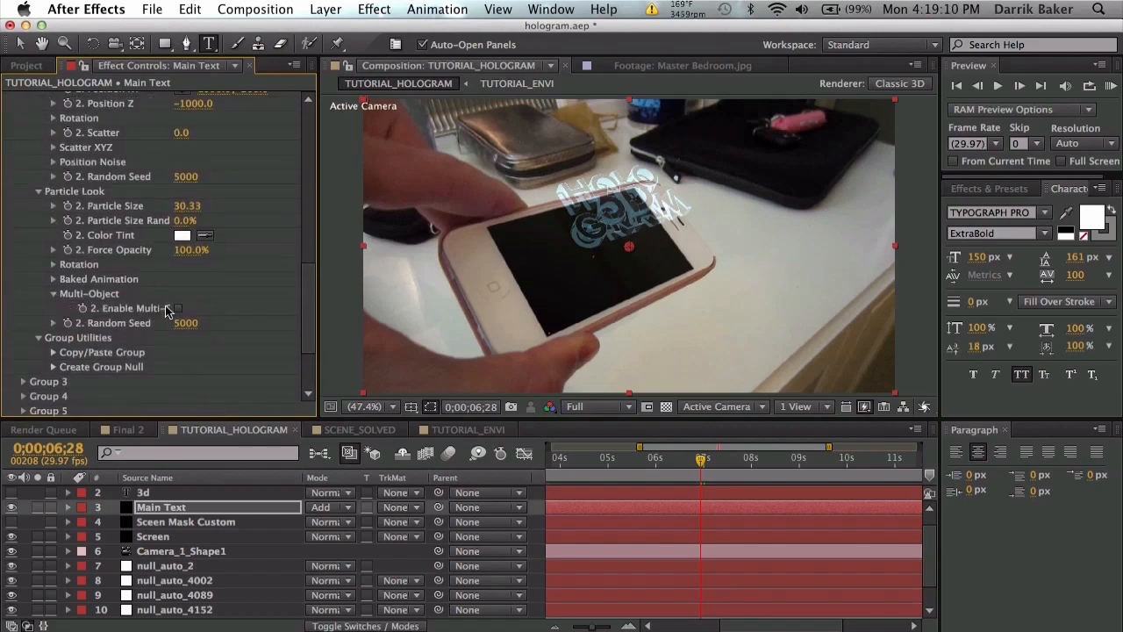
Step: Expand Group 1's Multi-Object rotation and scrub to where HOLOGRAM is fully formed
{"action": "left_click", "coordinate": [178, 308]}
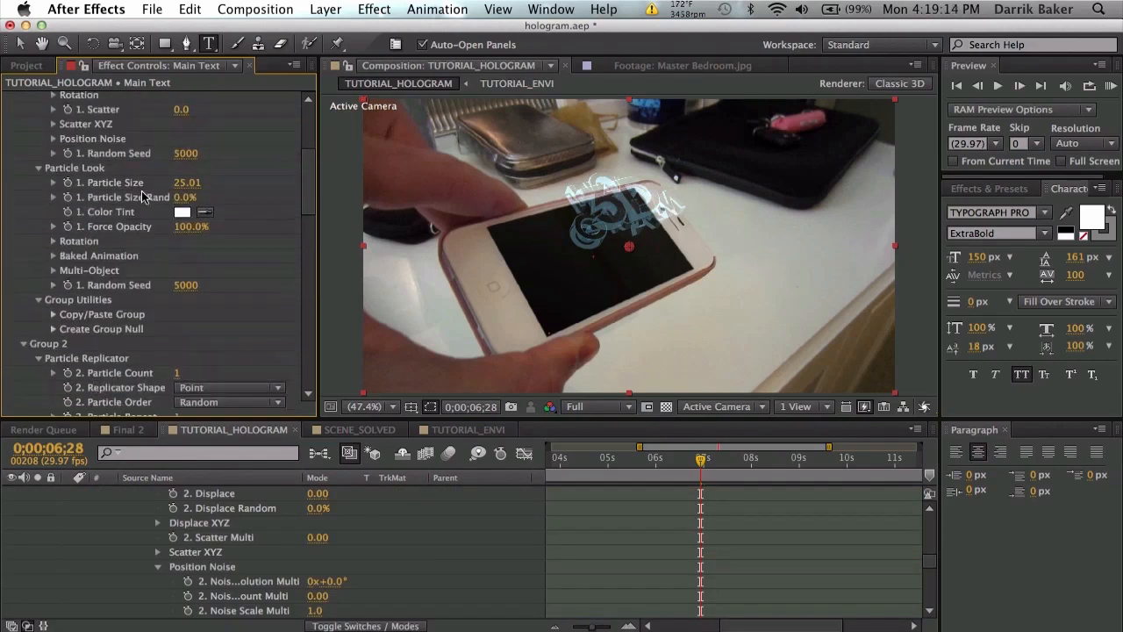
{"action": "left_click", "coordinate": [53, 270]}
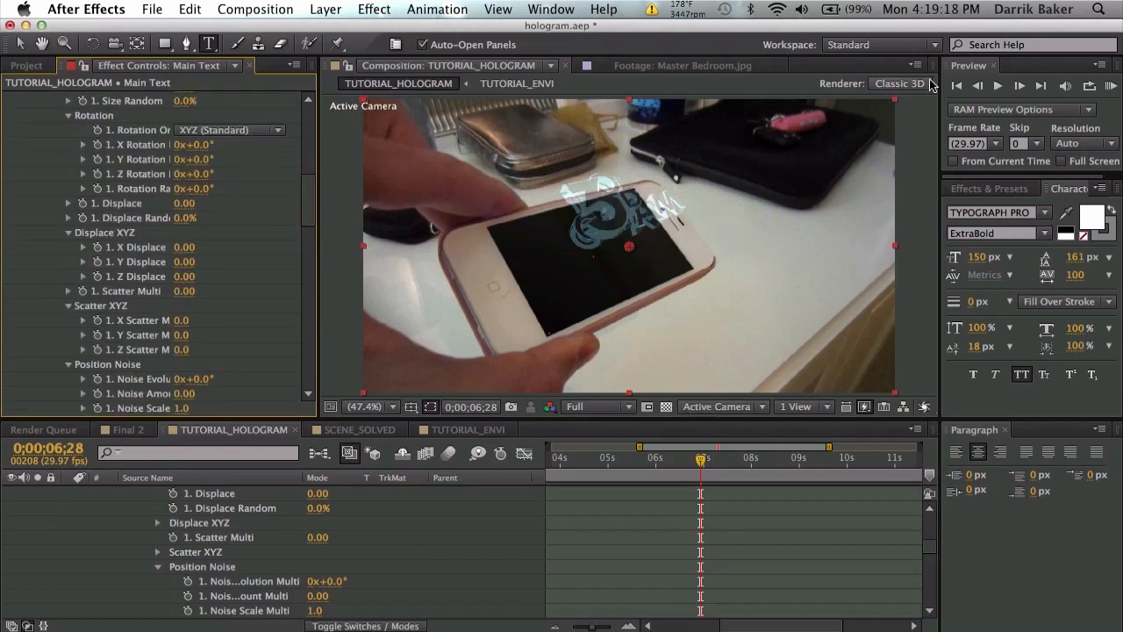
{"action": "left_click", "coordinate": [979, 85]}
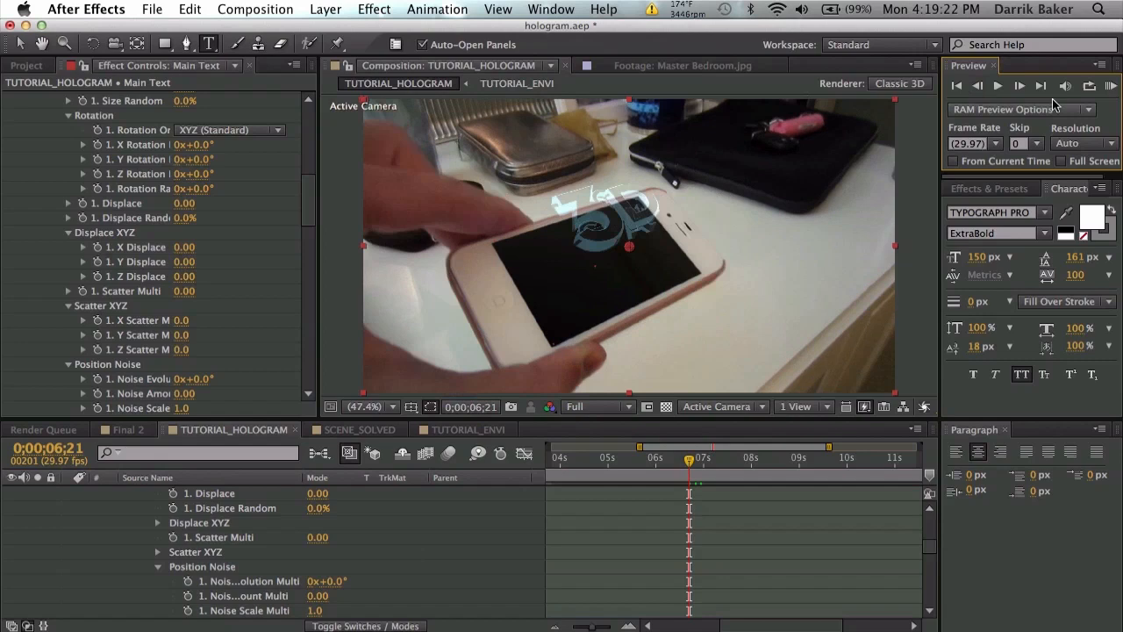
{"action": "left_click", "coordinate": [1020, 85]}
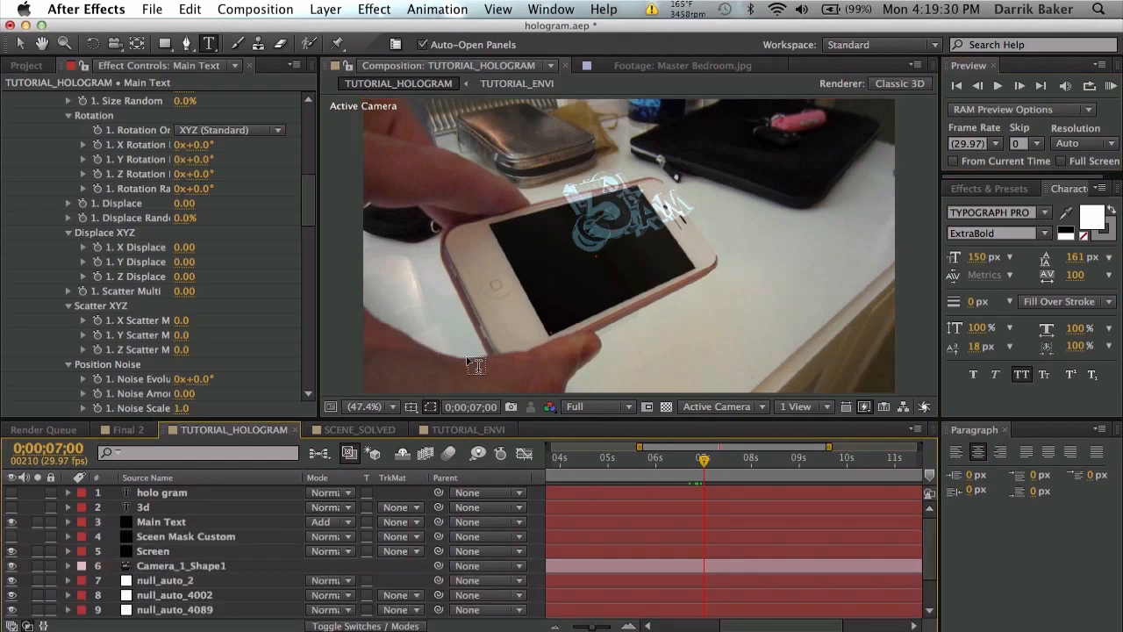
{"action": "mouse_move", "coordinate": [630, 268]}
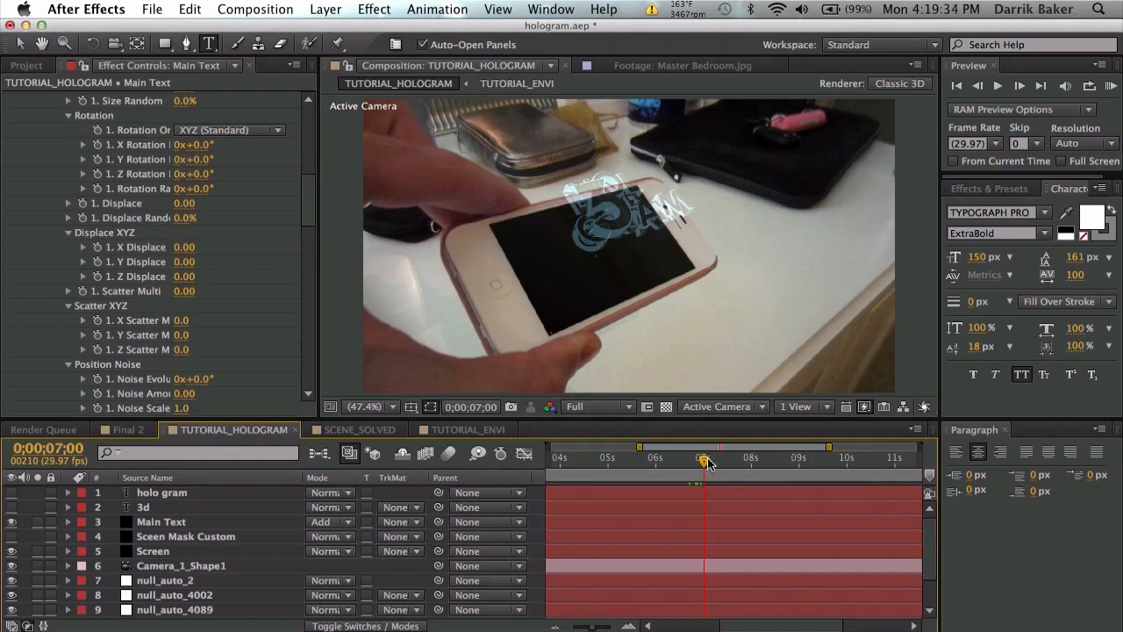
{"action": "left_click_drag", "start_coordinate": [704, 461], "coordinate": [730, 460]}
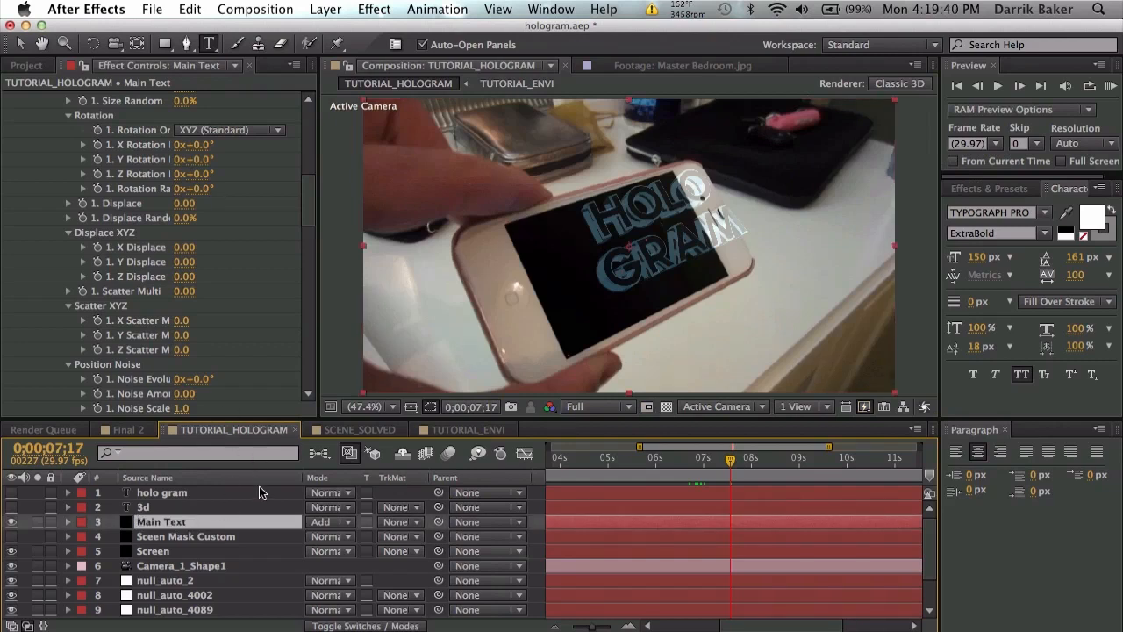
{"action": "mouse_move", "coordinate": [252, 474]}
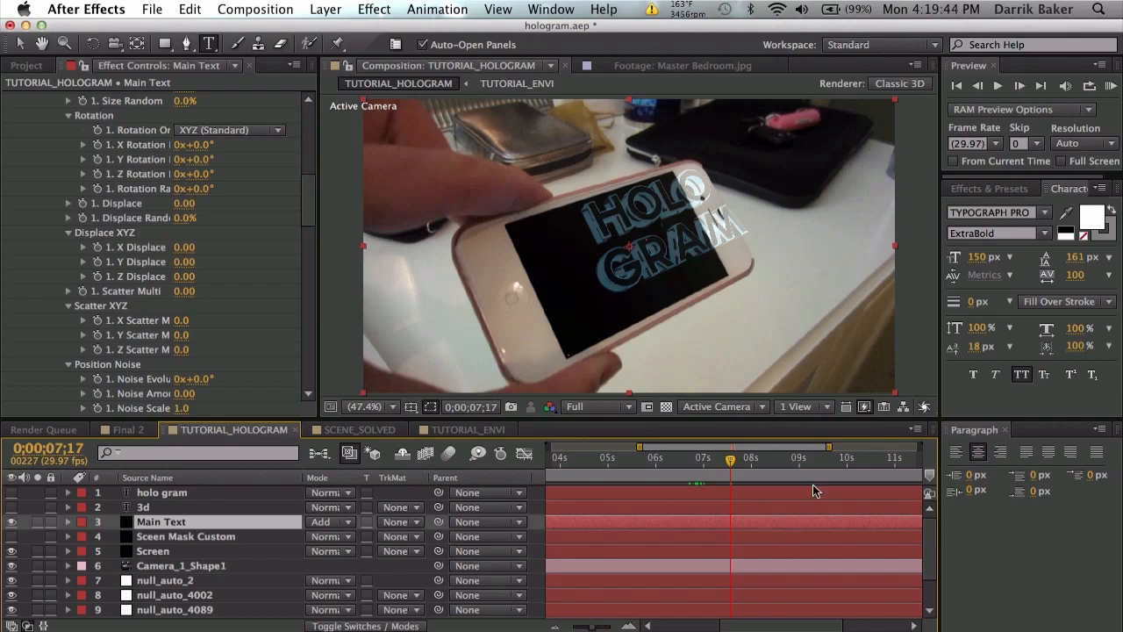
{"action": "mouse_move", "coordinate": [186, 532]}
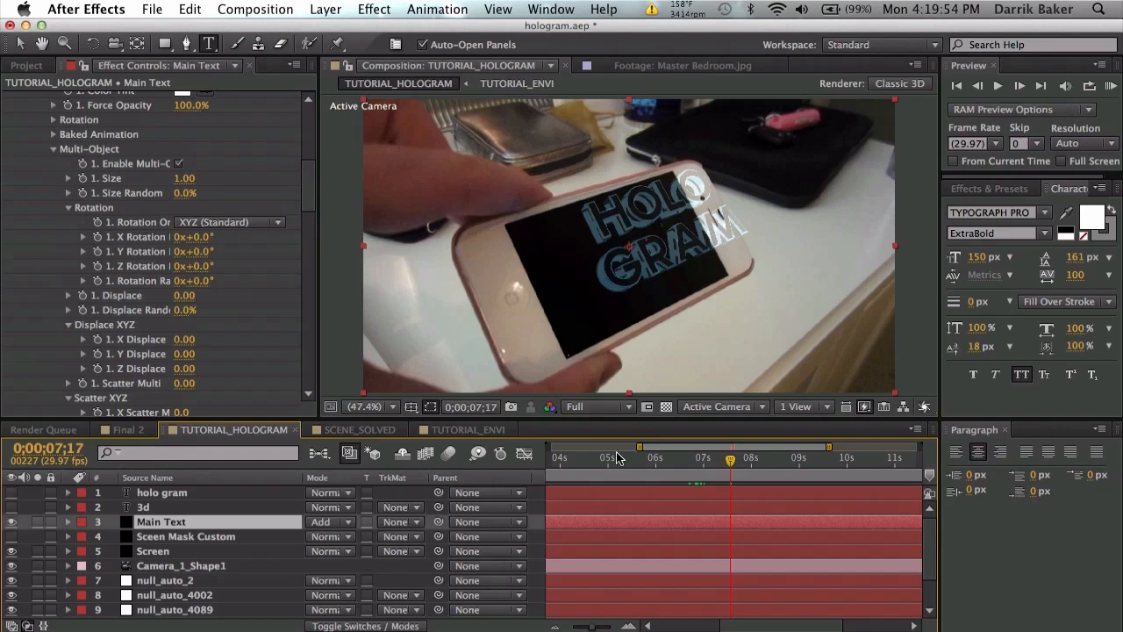
Step: Set Group 1 and Group 2 Multi-Object X Rotation to 30°, checking both text frames
{"action": "left_click", "coordinate": [616, 457]}
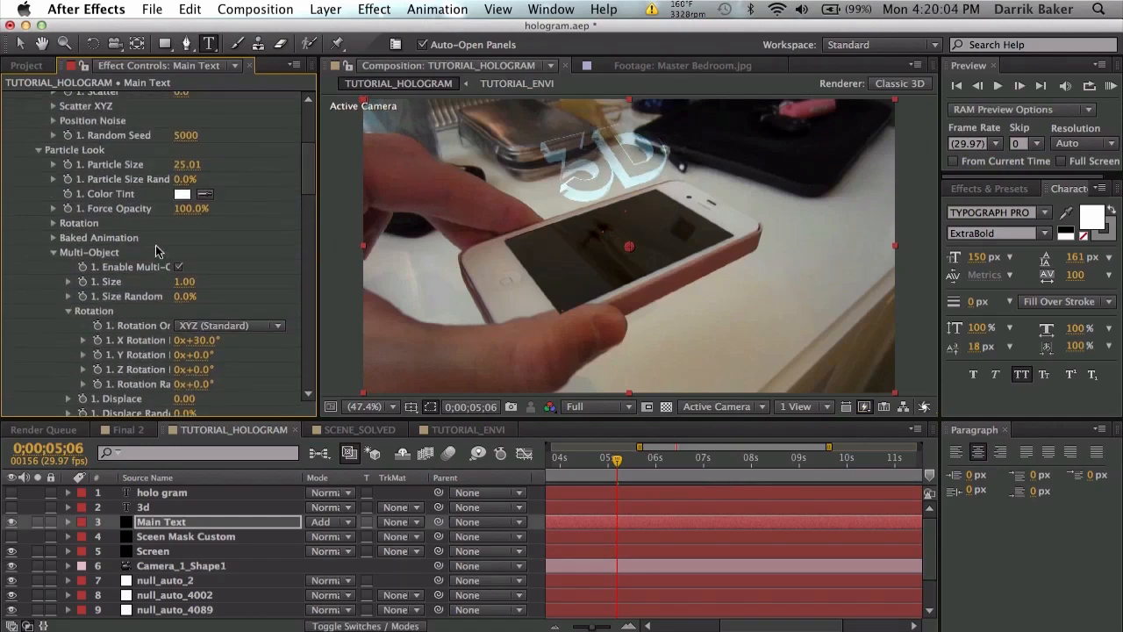
{"action": "scroll", "scroll_direction": "down", "scroll_amount": 3}
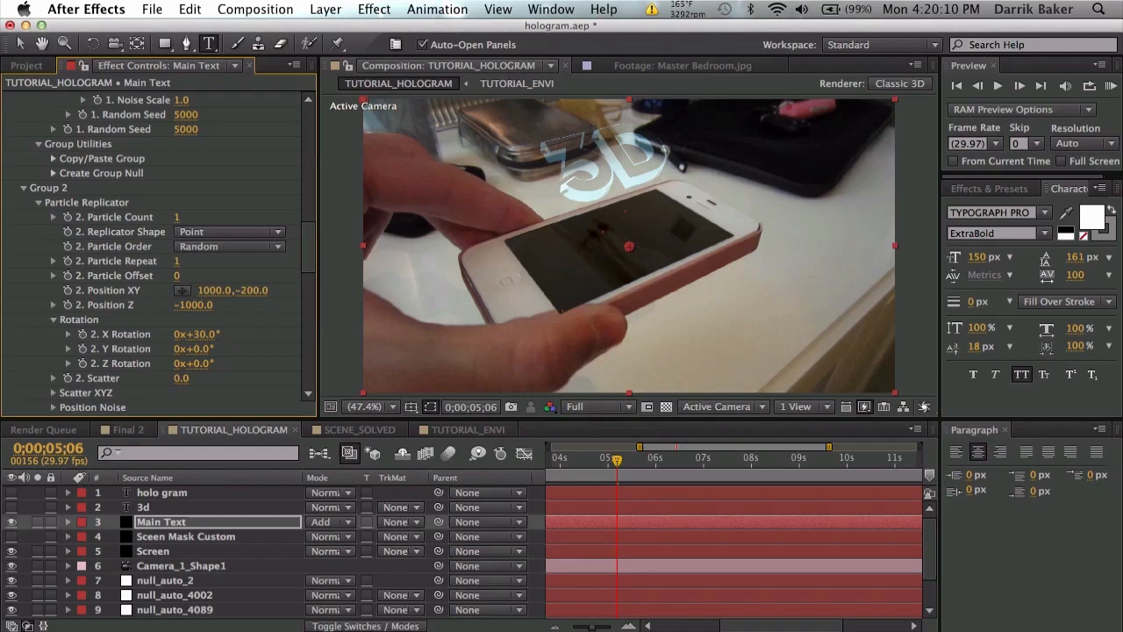
{"action": "left_click", "coordinate": [754, 461]}
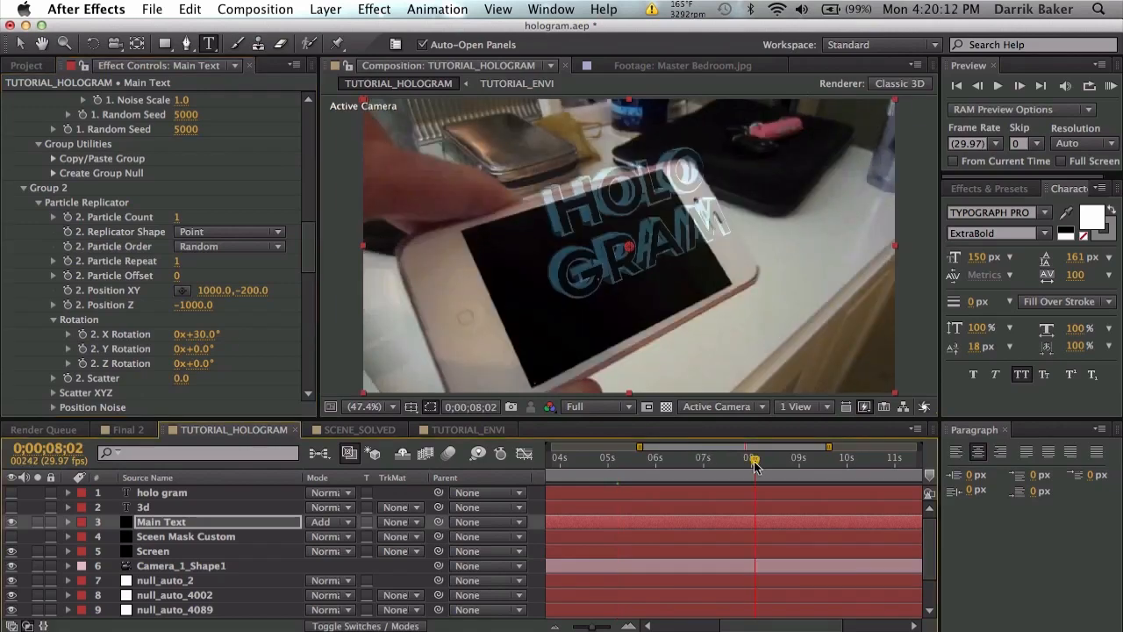
{"action": "mouse_move", "coordinate": [781, 465]}
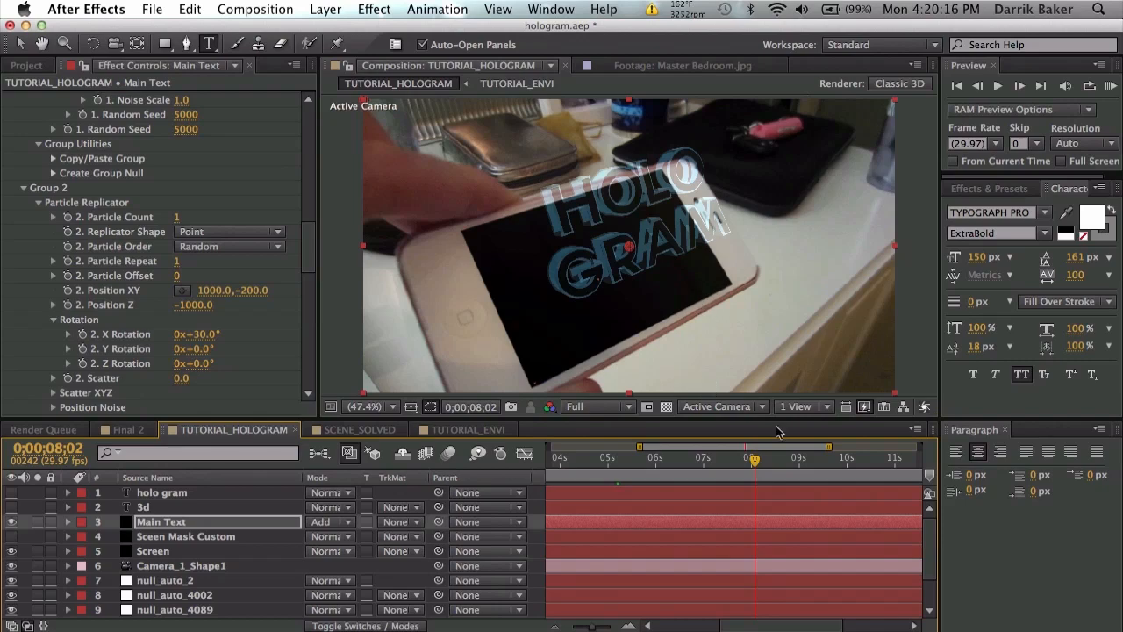
{"action": "mouse_move", "coordinate": [583, 376]}
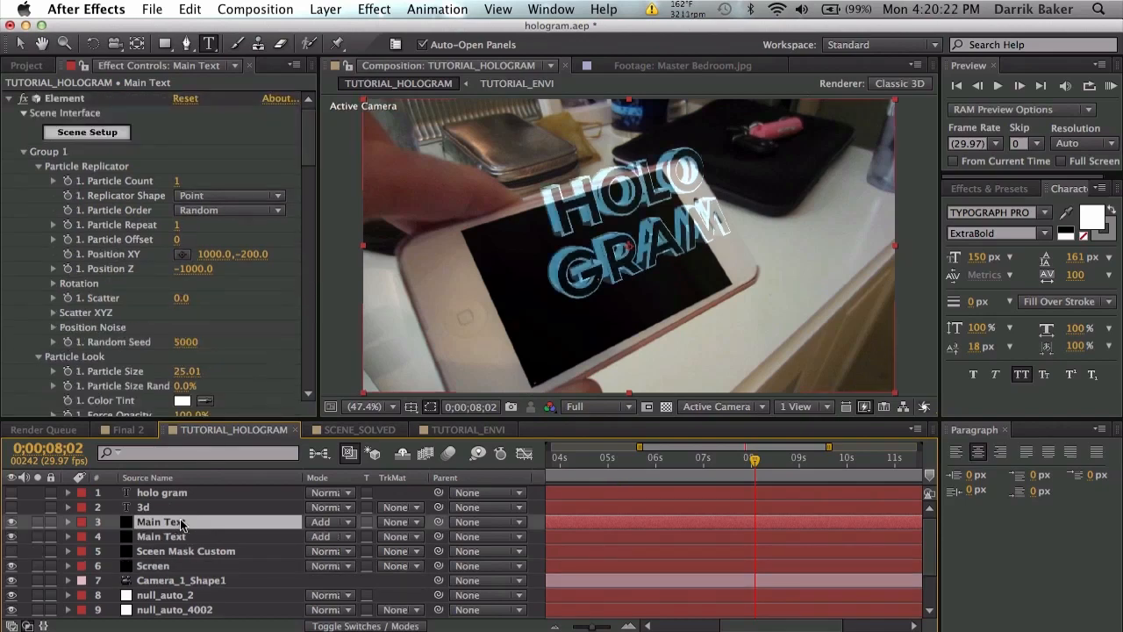
Step: Rename the duplicate to Main Text Points and reveal its Element render settings
{"action": "double_click", "coordinate": [161, 521]}
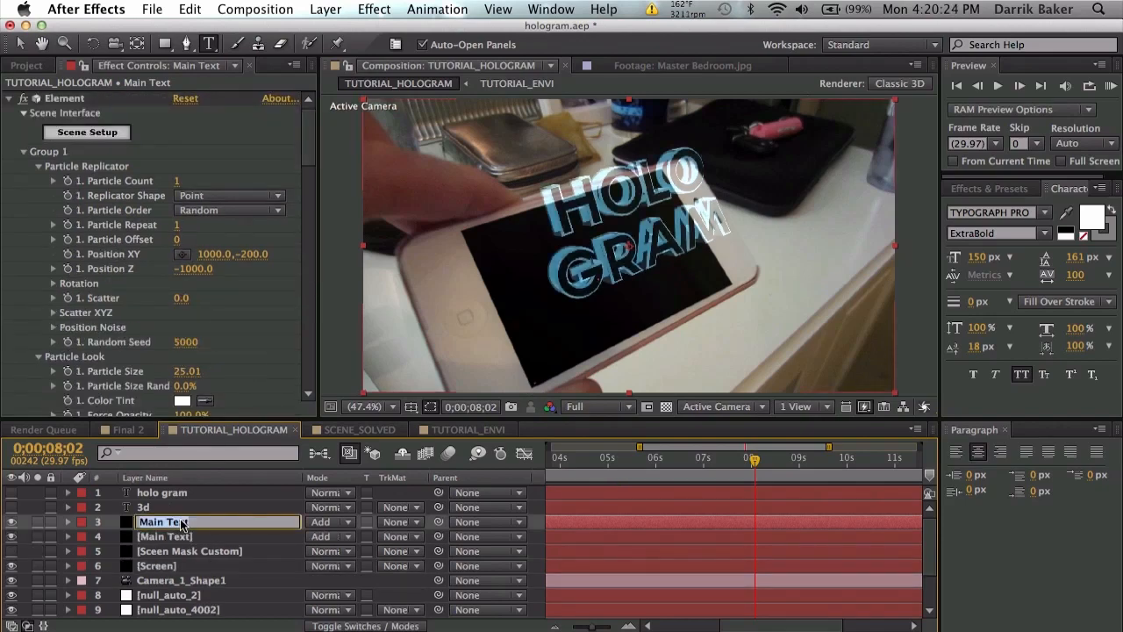
{"action": "double_click", "coordinate": [163, 521]}
{"action": "type", "text": " Points"}
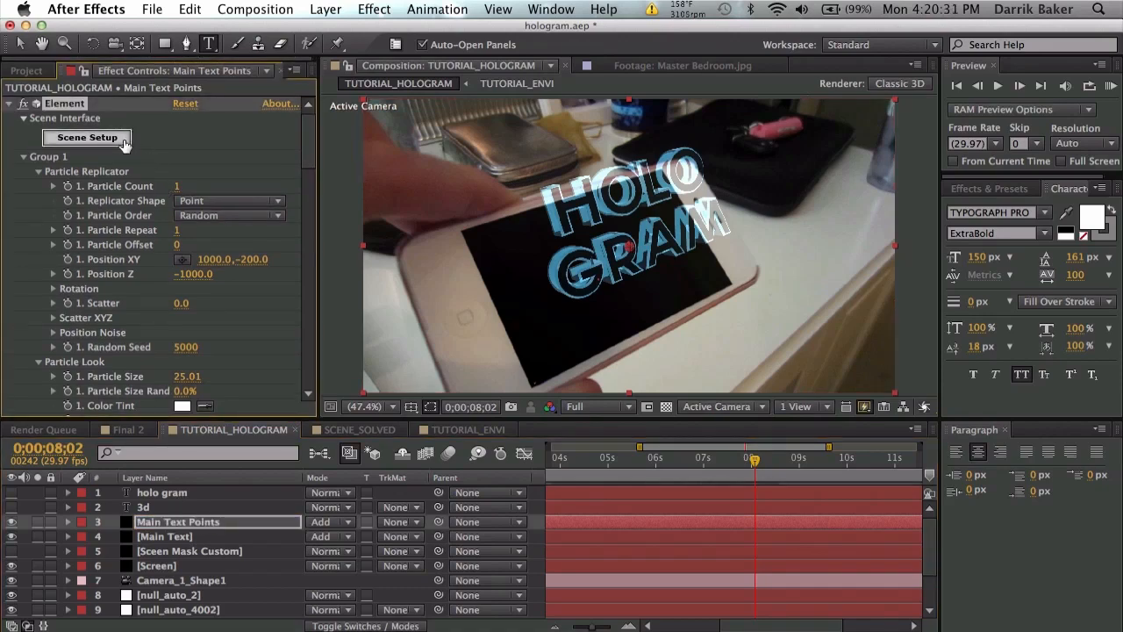
{"action": "left_click", "coordinate": [86, 137]}
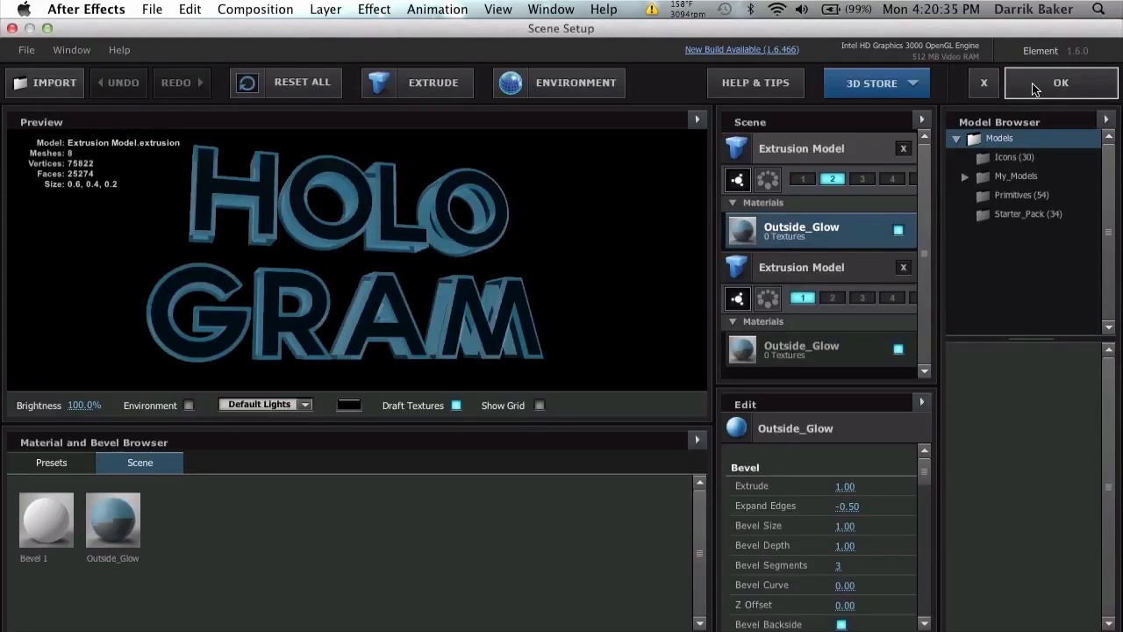
{"action": "left_click", "coordinate": [1060, 82]}
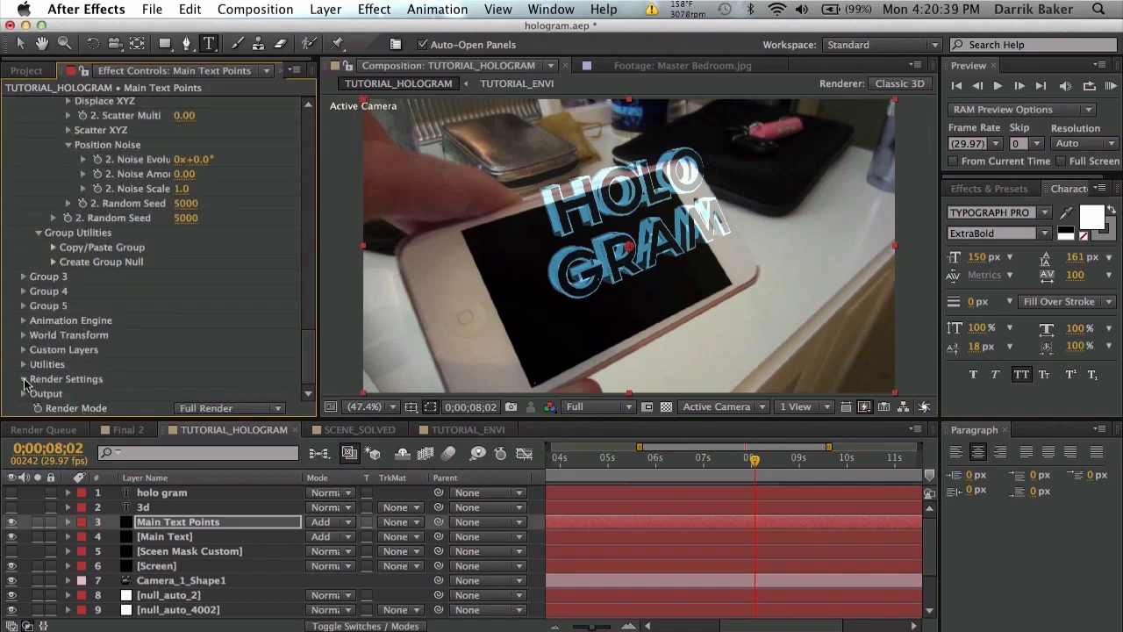
{"action": "left_click", "coordinate": [23, 378]}
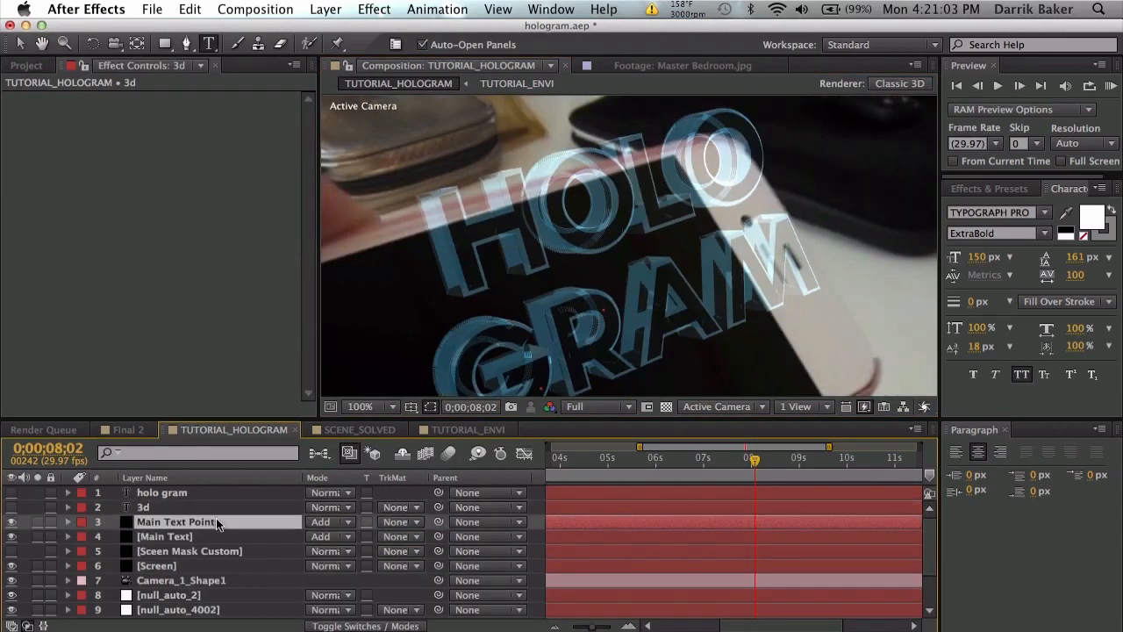
Step: Set the Outside_Glow material's Force Opacity to 25% in the Main Text Points scene setup
{"action": "left_click", "coordinate": [176, 522]}
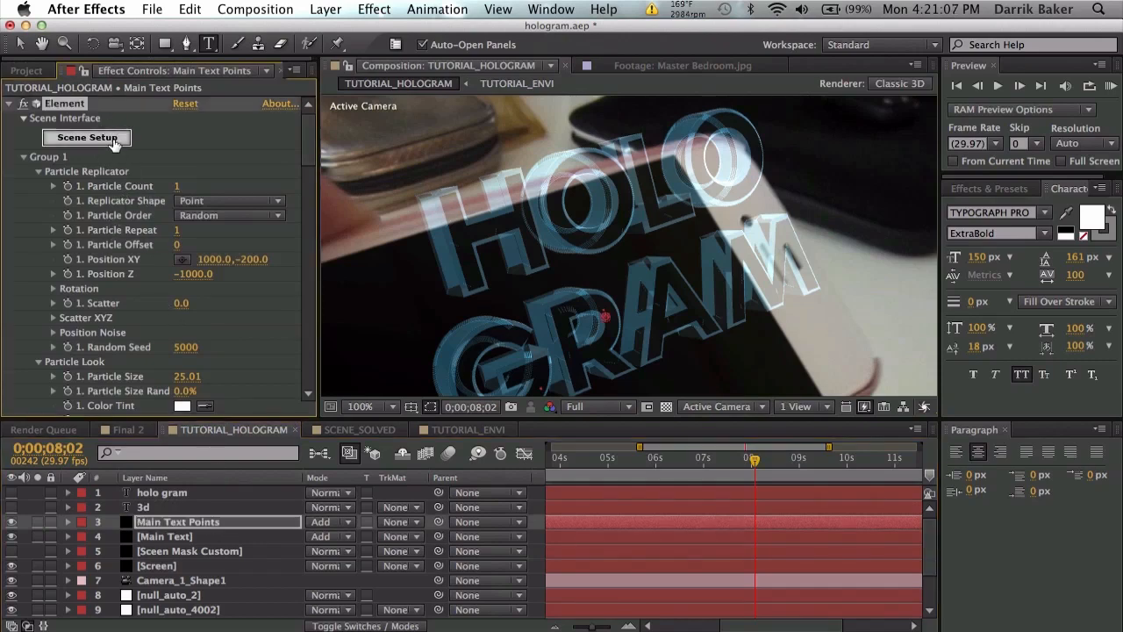
{"action": "left_click", "coordinate": [86, 137]}
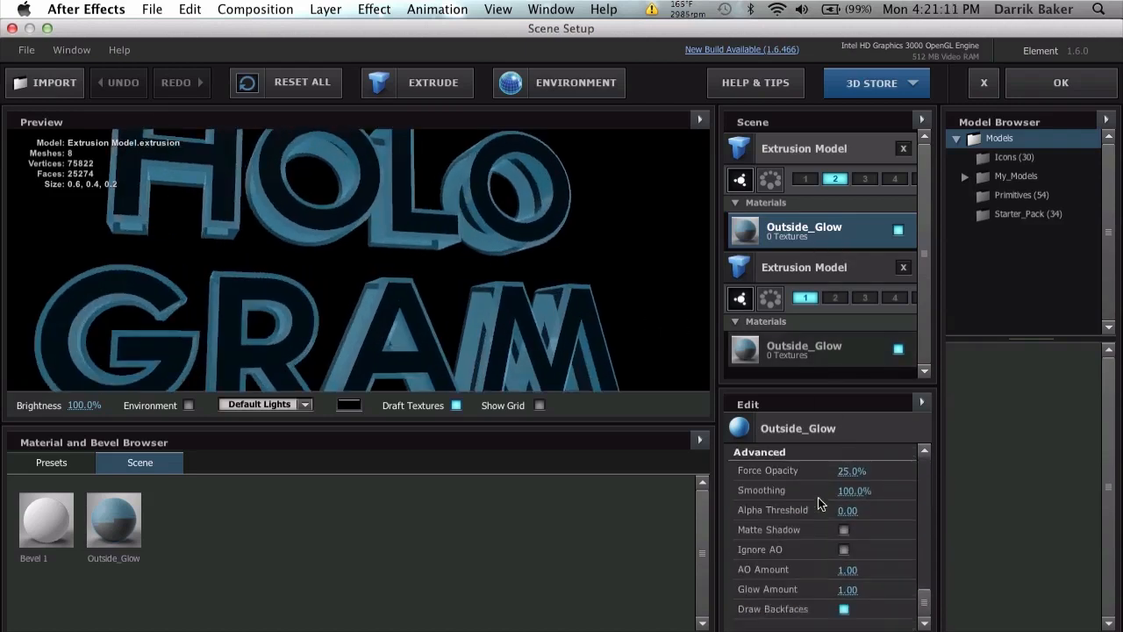
{"action": "left_click", "coordinate": [853, 472]}
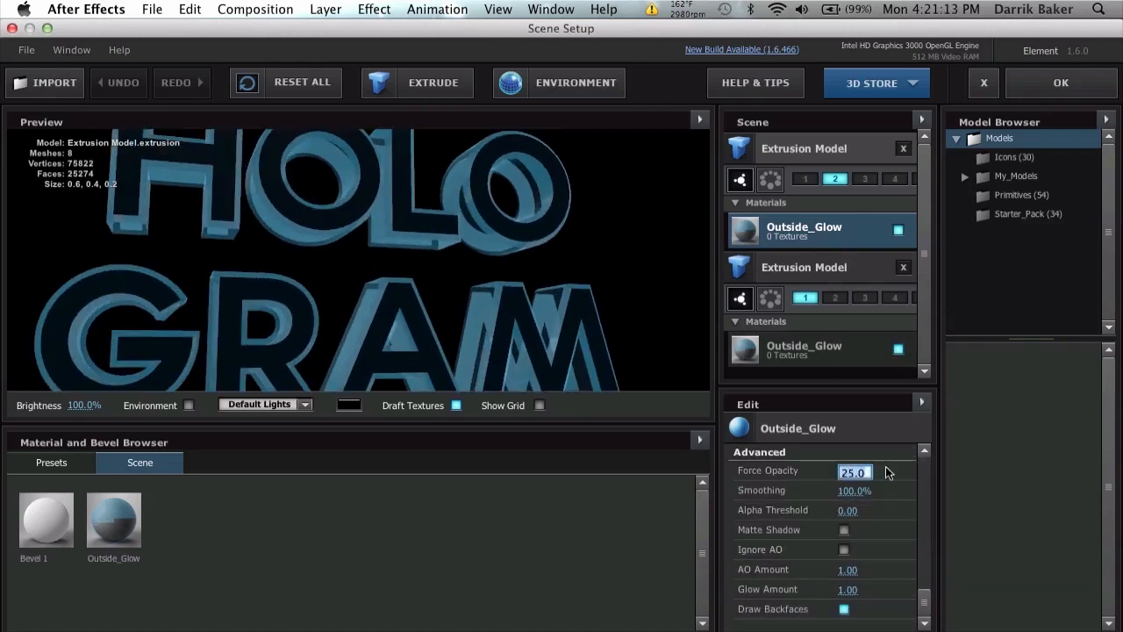
{"action": "left_click", "coordinate": [1059, 83]}
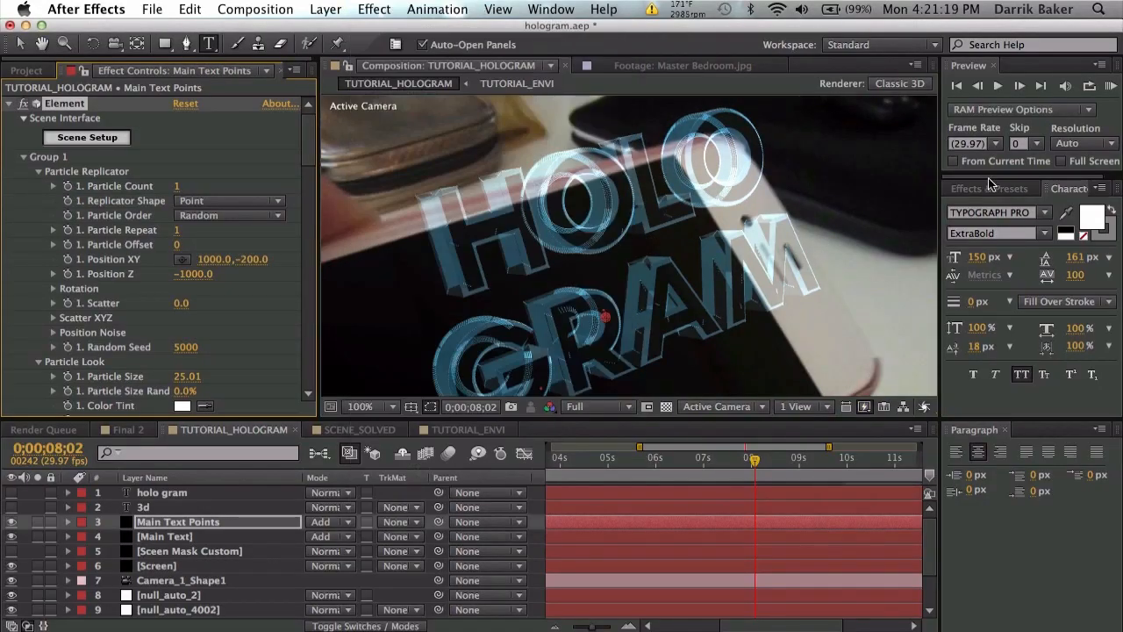
Step: Apply Stylize > Glow to Main Text and Main Text Points with Glow Radius 50, viewing at 50% zoom
{"action": "type", "text": "glow"}
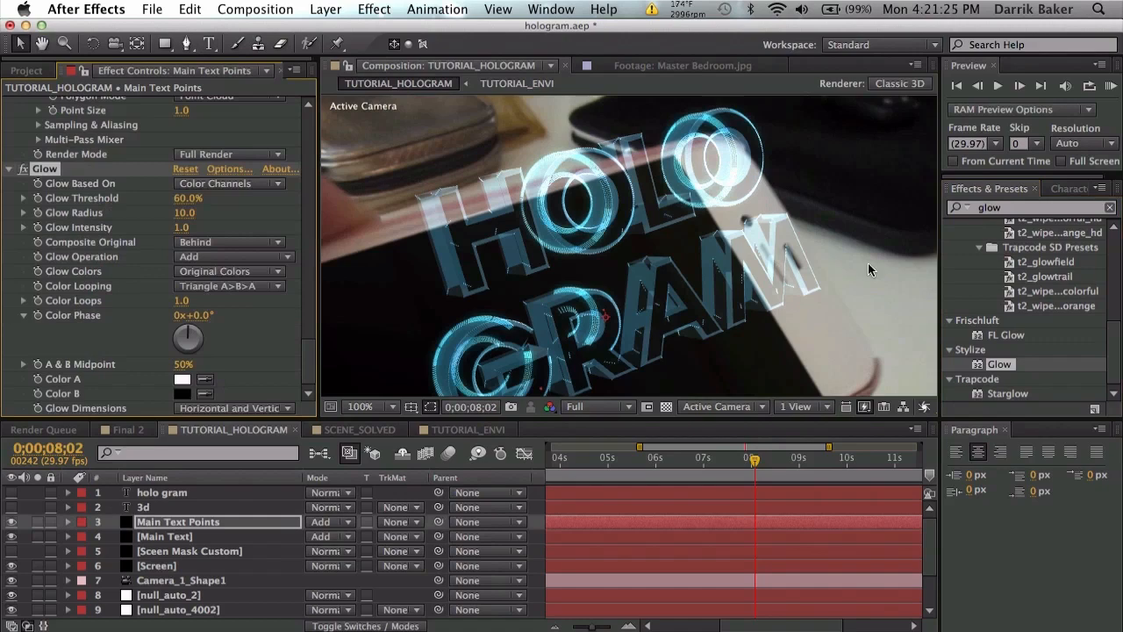
{"action": "left_click", "coordinate": [164, 536]}
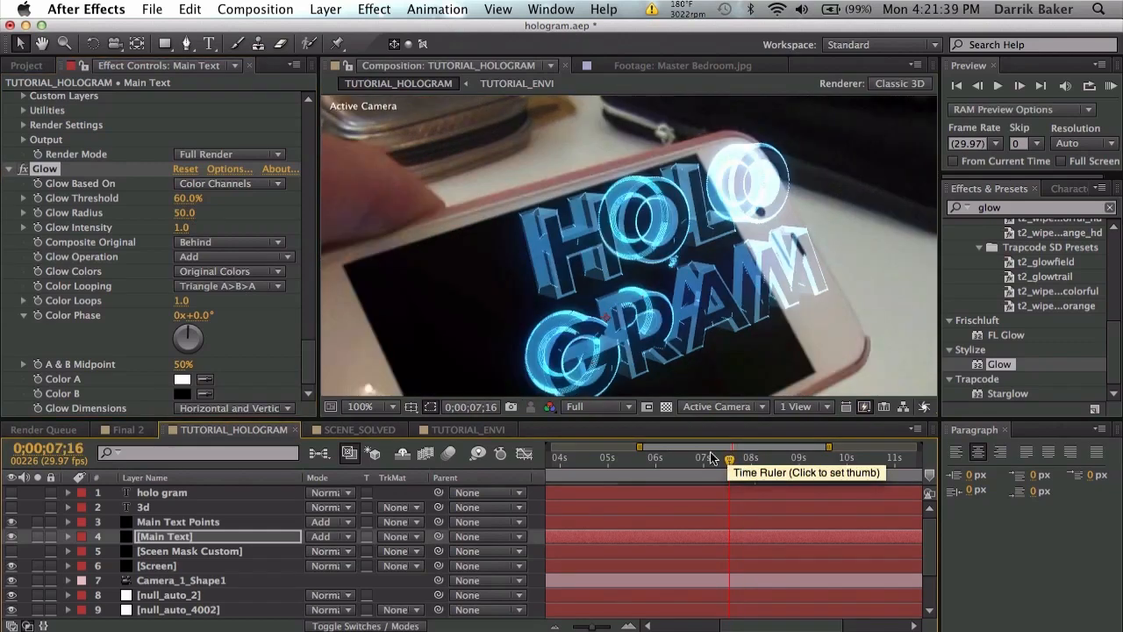
{"action": "left_click", "coordinate": [364, 406]}
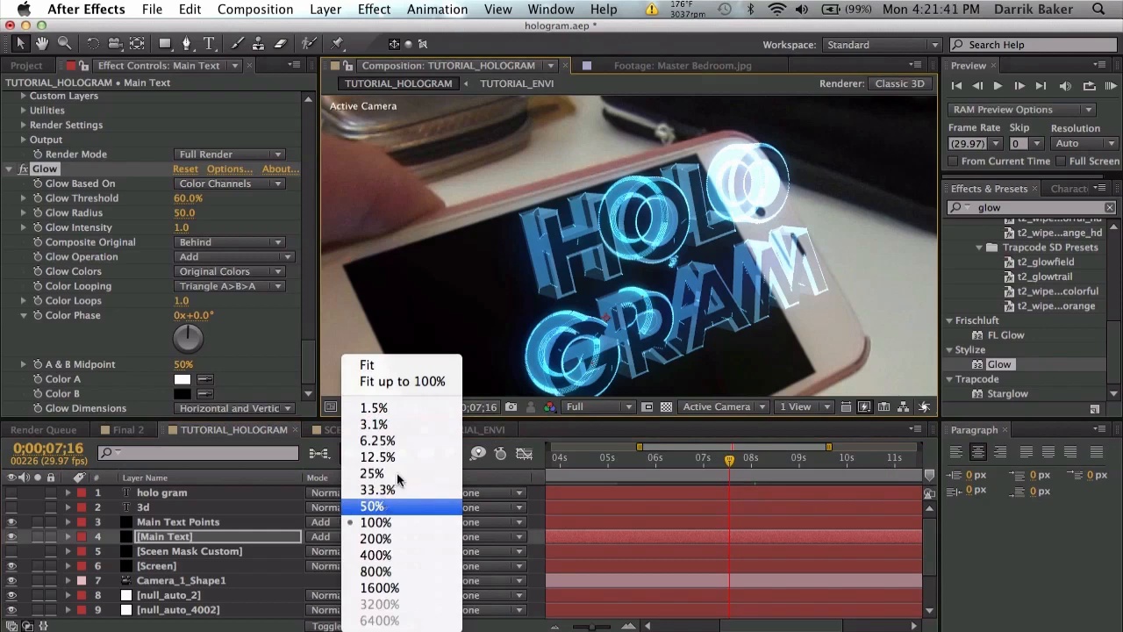
{"action": "left_click", "coordinate": [371, 505]}
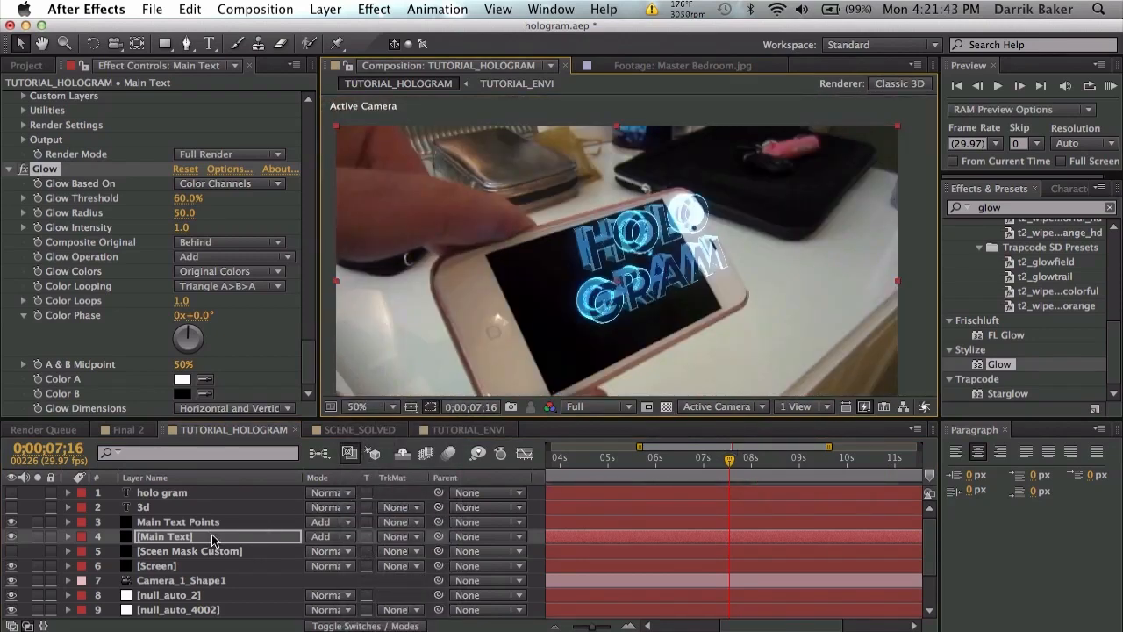
{"action": "left_click", "coordinate": [177, 522]}
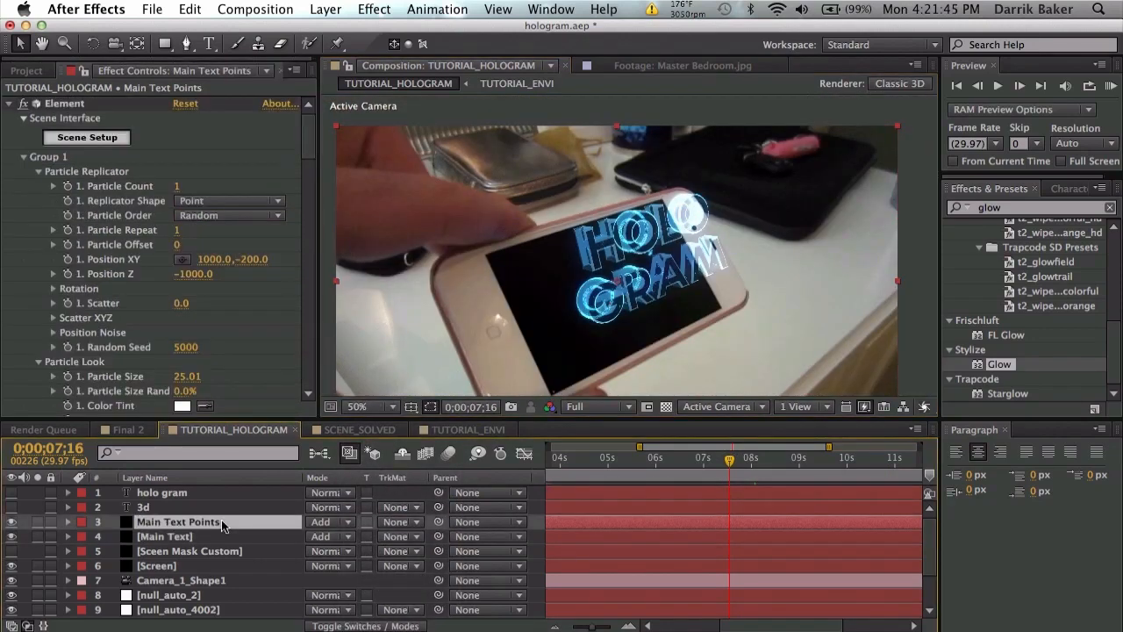
{"action": "left_click", "coordinate": [164, 536]}
{"action": "type", "text": "Main Text Shine"}
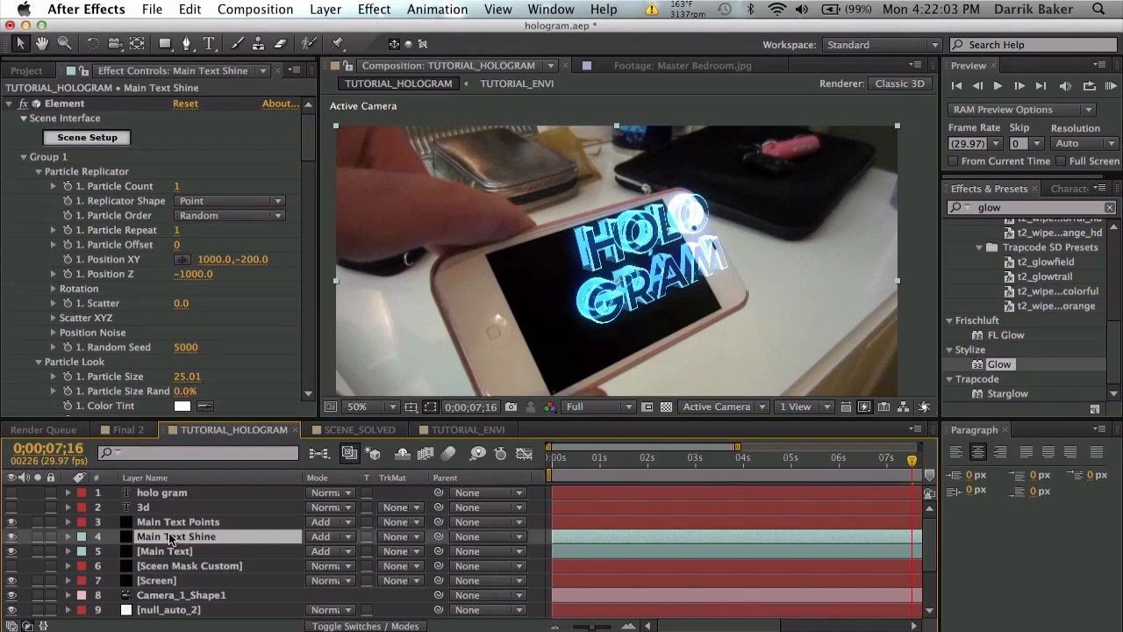
Step: Duplicate the text layer as Main Text Shine and select it in the timeline
{"action": "left_click", "coordinate": [325, 9]}
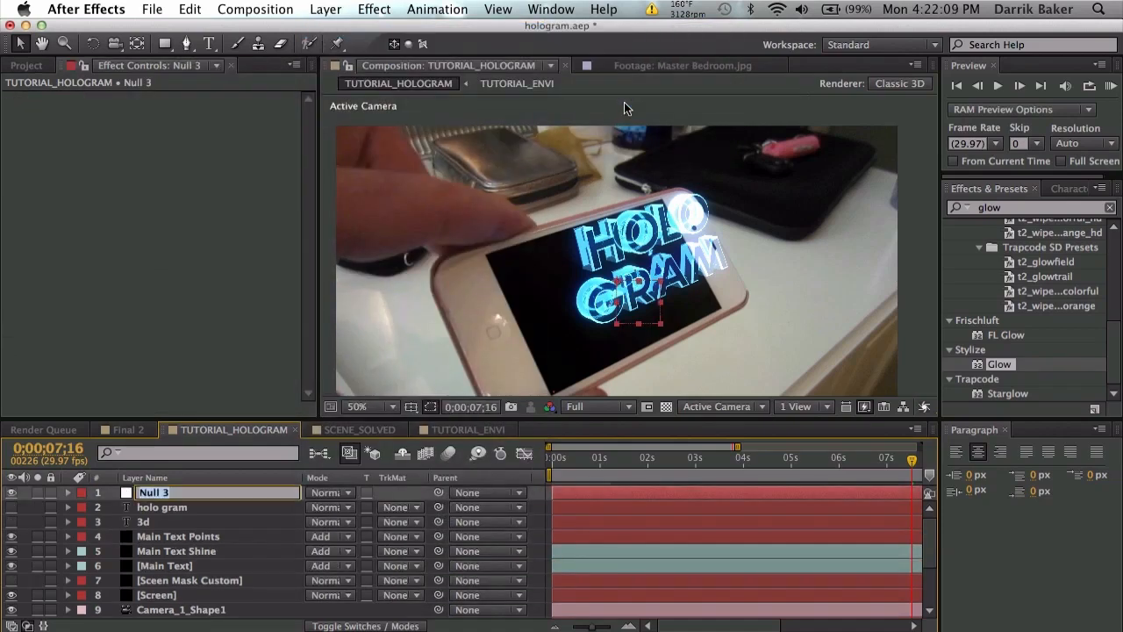
Step: Rename the new null to Shine Source 1 and set its Position to 1000, -200, 0
{"action": "type", "text": "Shine Cource 1"}
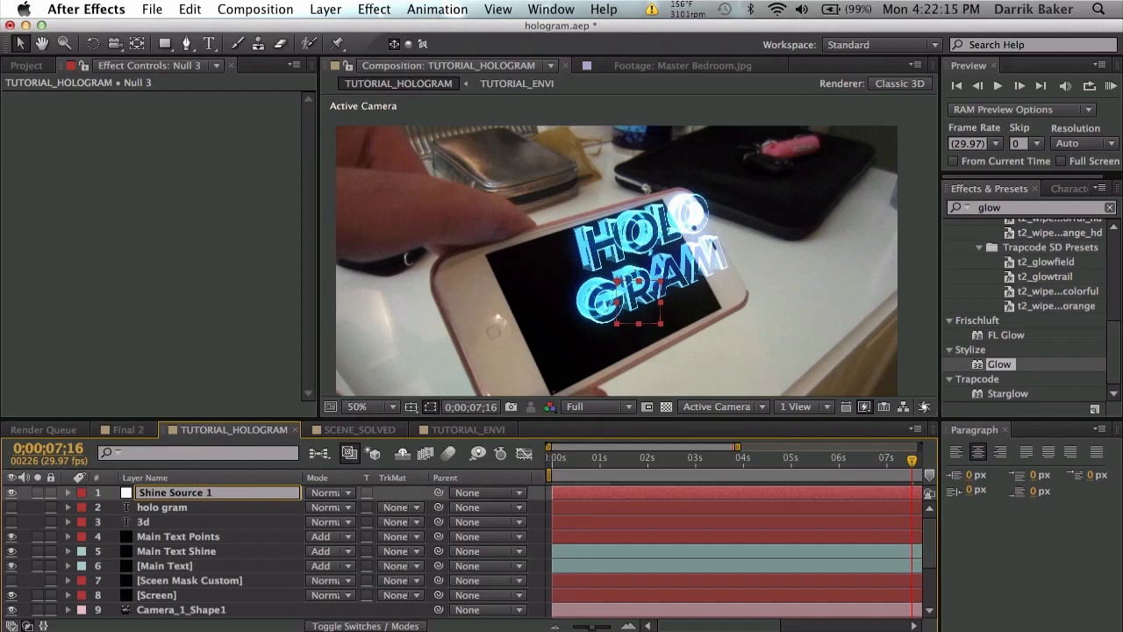
{"action": "left_click", "coordinate": [176, 493]}
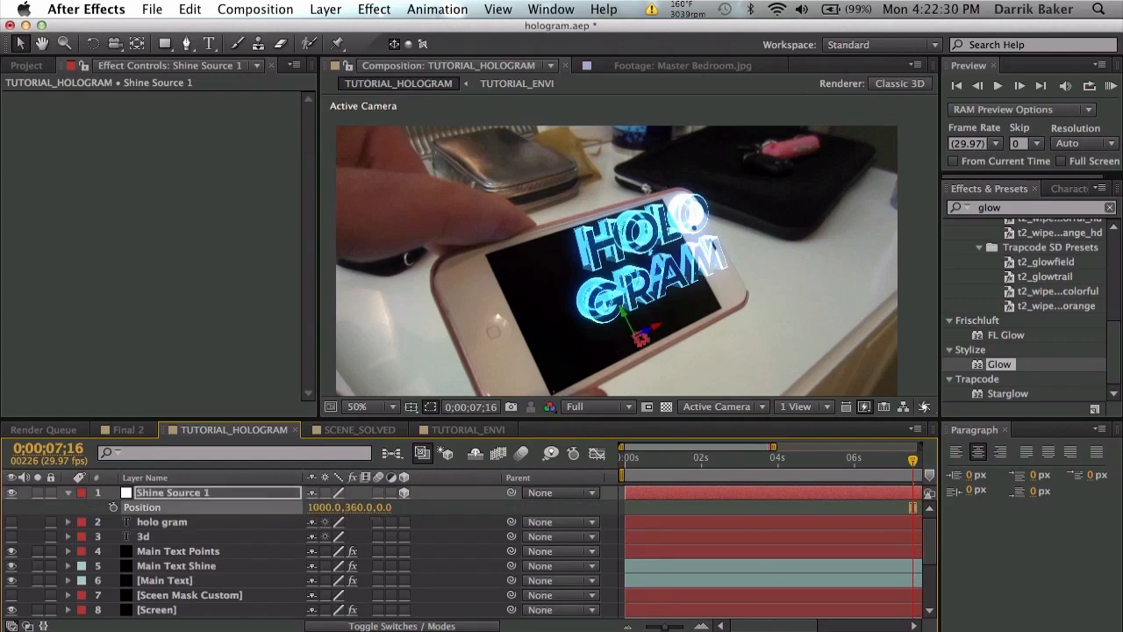
{"action": "type", "text": "-200"}
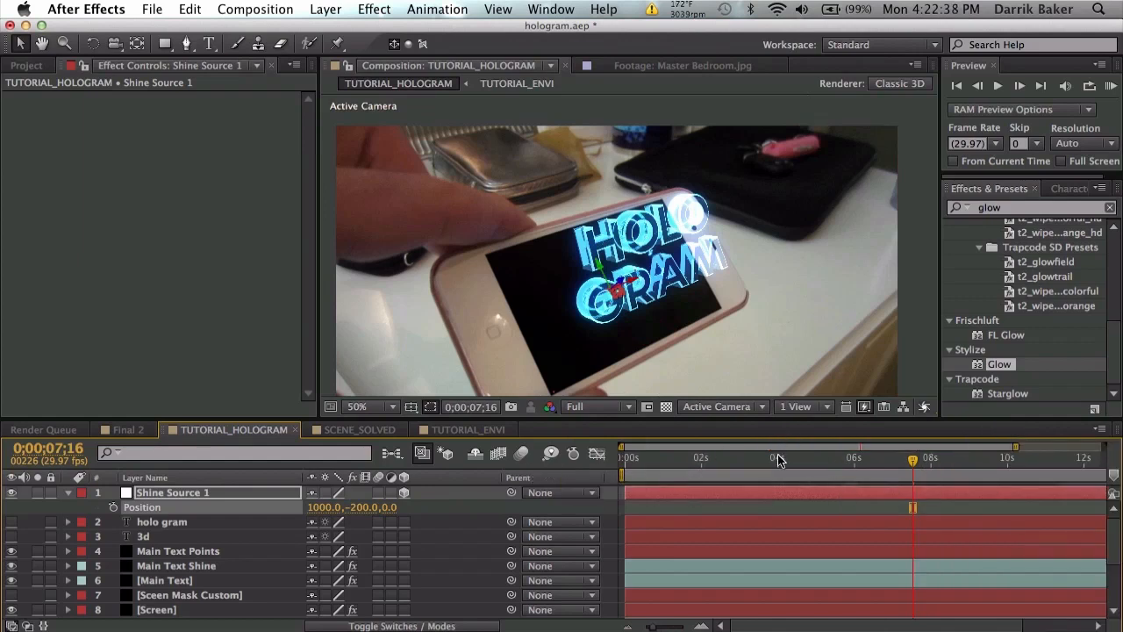
{"action": "left_click", "coordinate": [755, 457]}
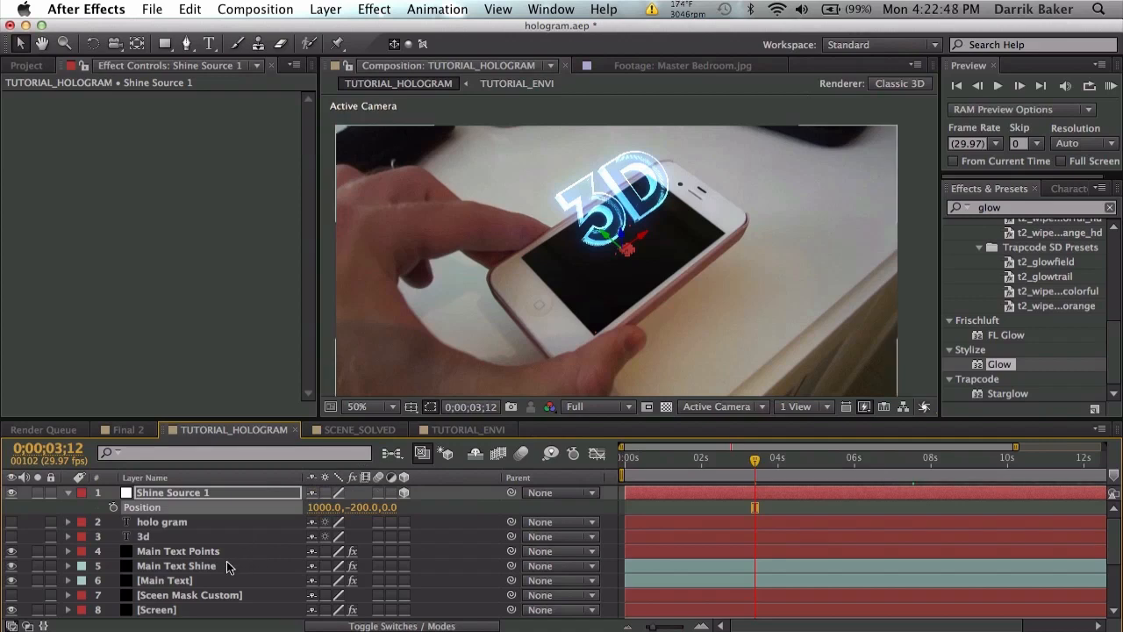
{"action": "left_click", "coordinate": [176, 565]}
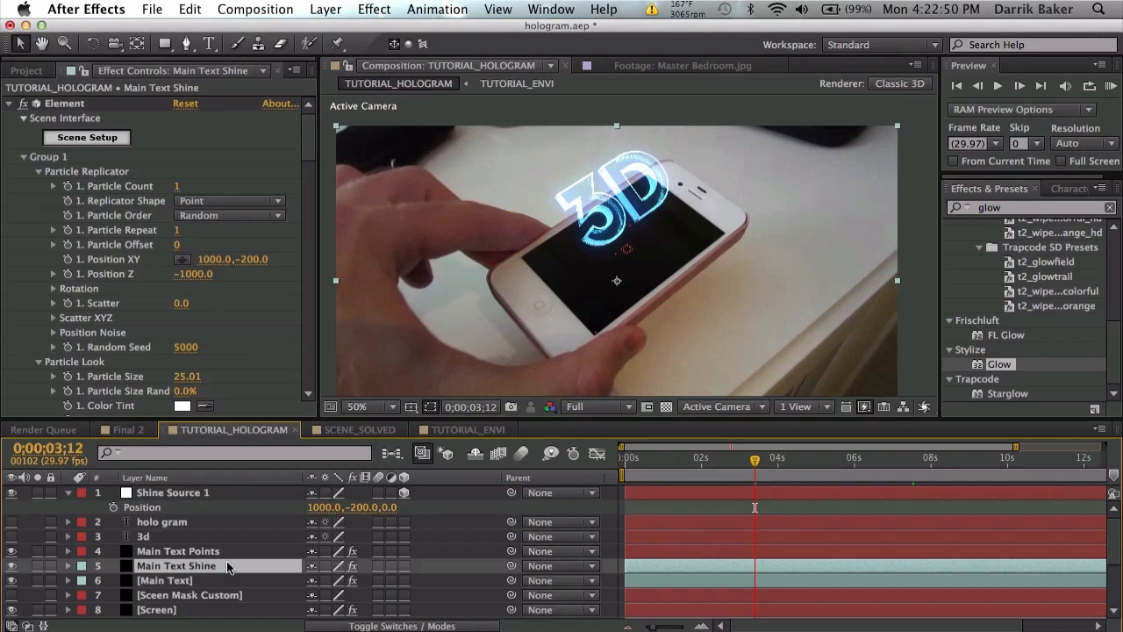